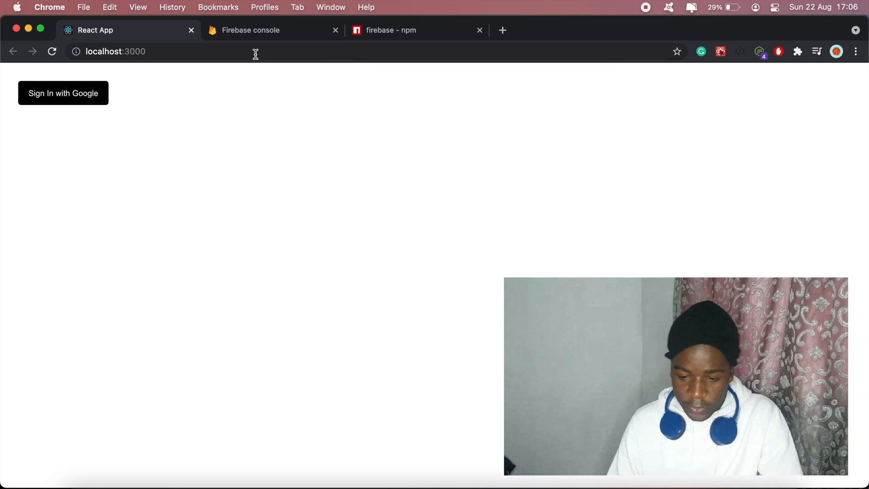
mouse_move(107, 127)
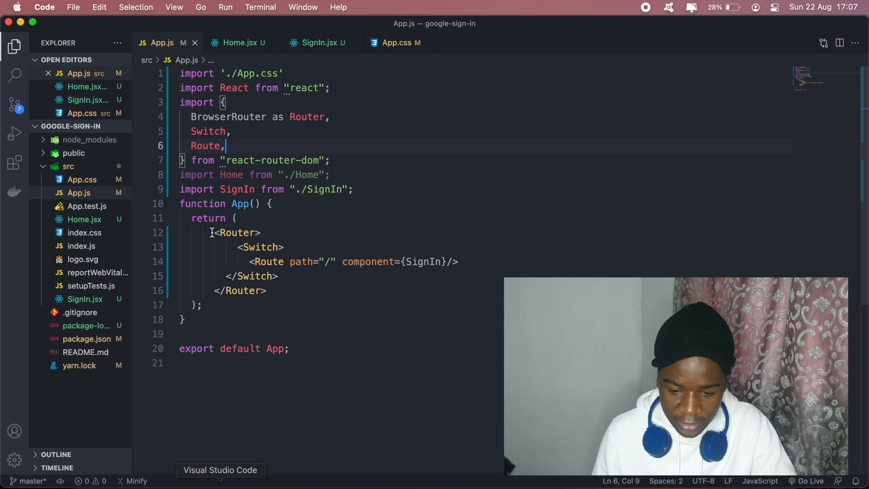
mouse_move(441, 266)
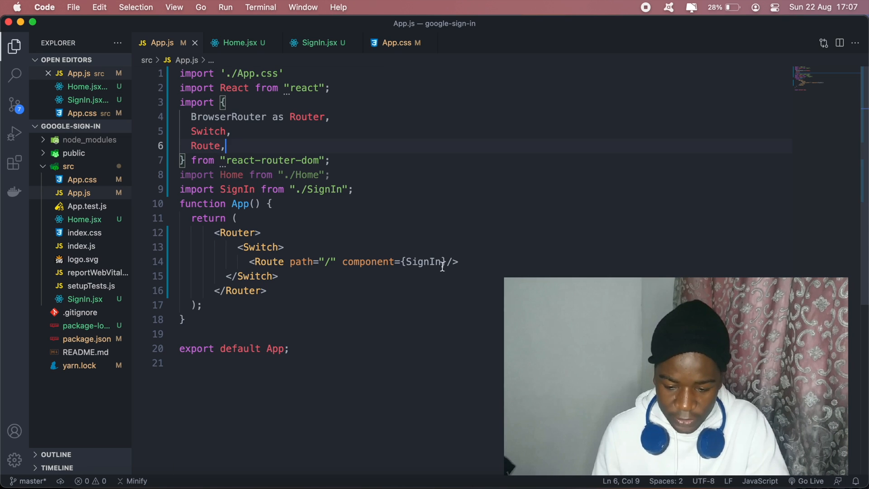
Step: Change the root Route's component from SignIn to Home, then back to SignIn
double_click(423, 262)
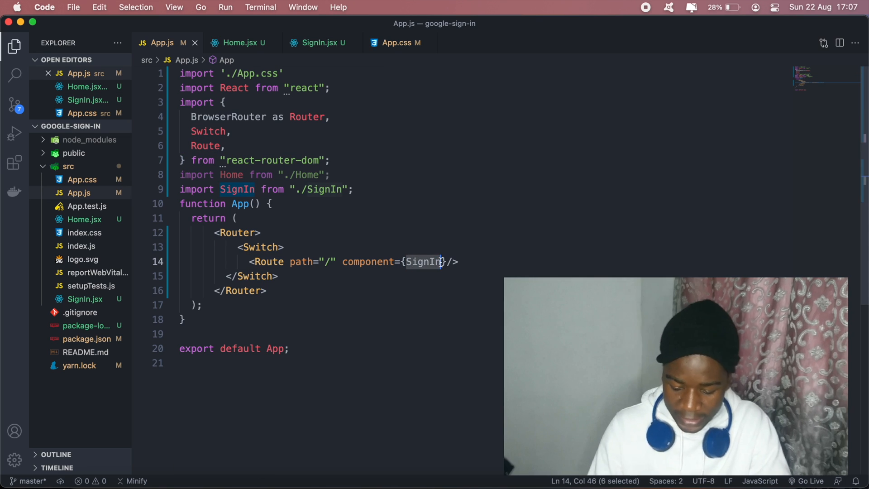
text(Home)
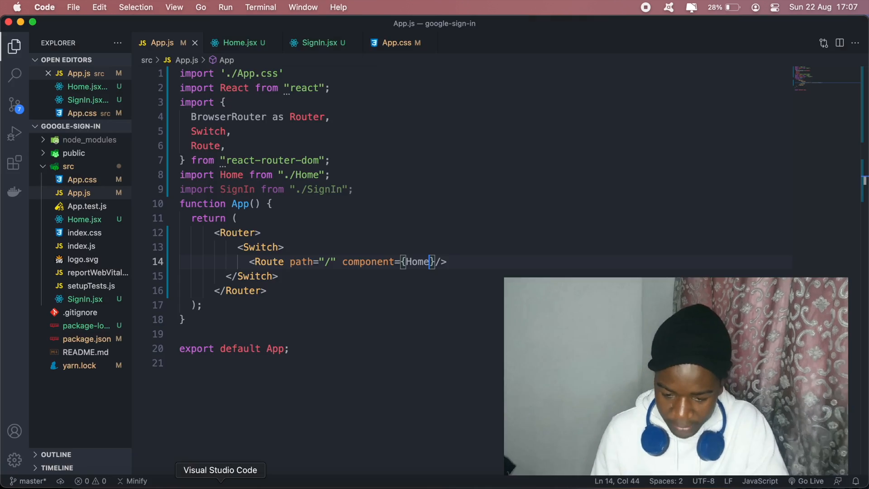
text(SignIn)
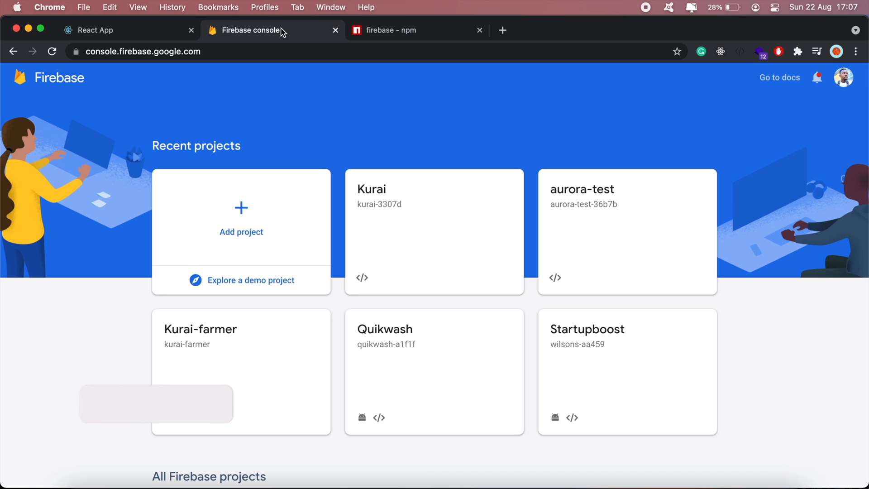
Step: Start a new Firebase project and name it google-sign-in
click(241, 217)
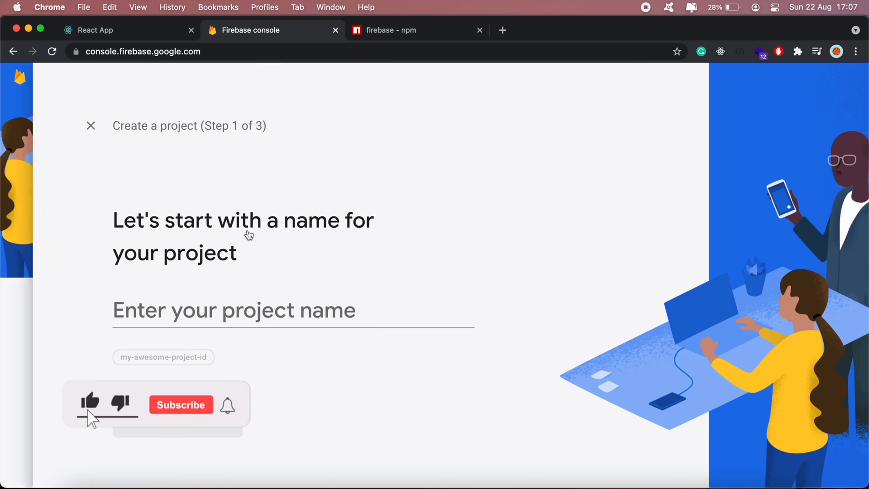
click(234, 310)
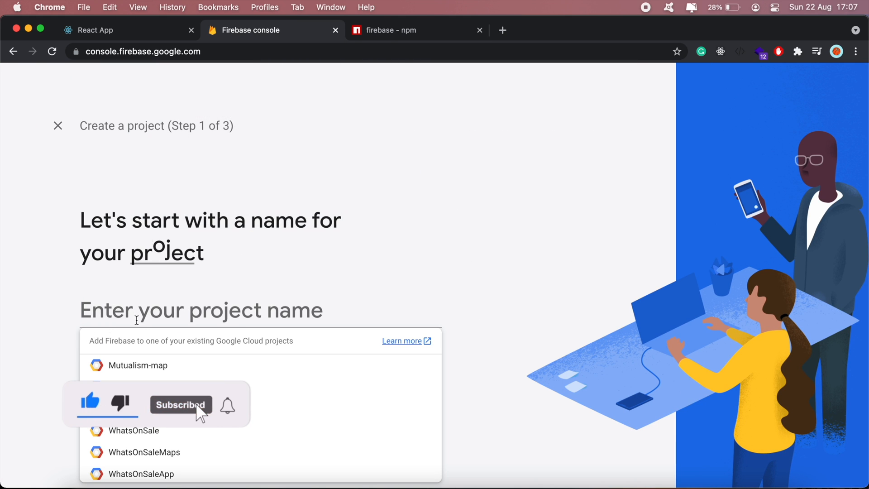
text(rea)
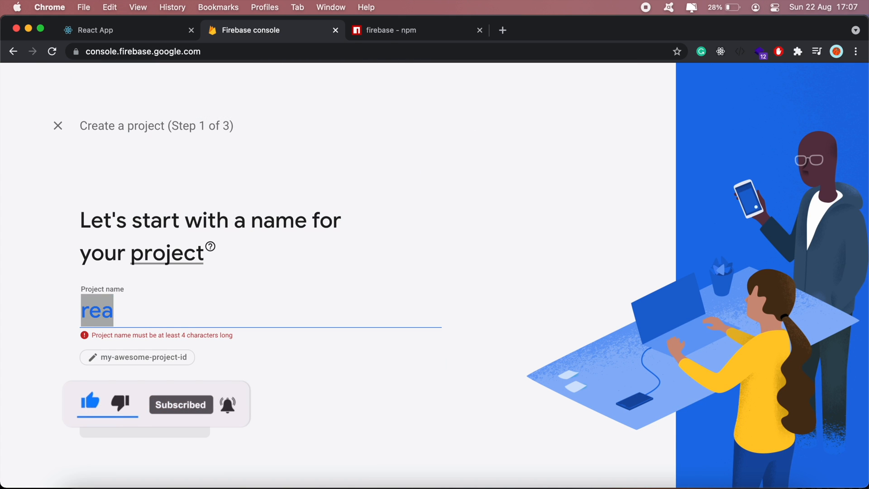
text(google-)
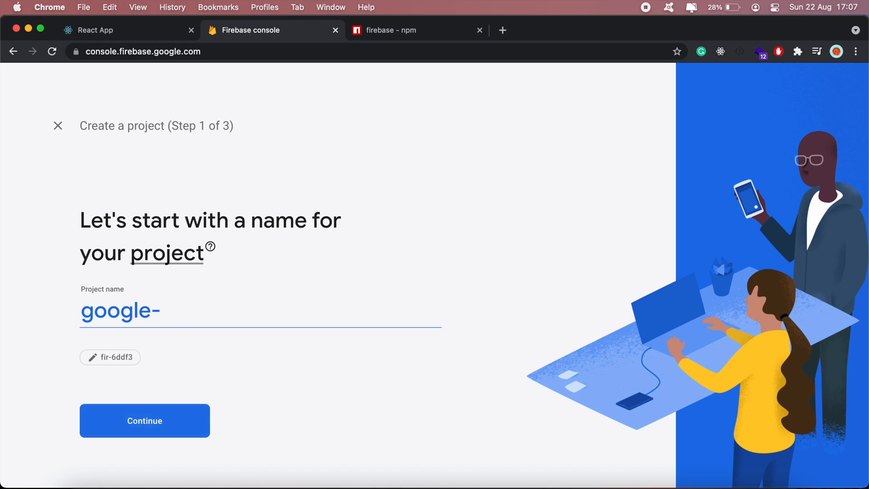
text(sign-in)
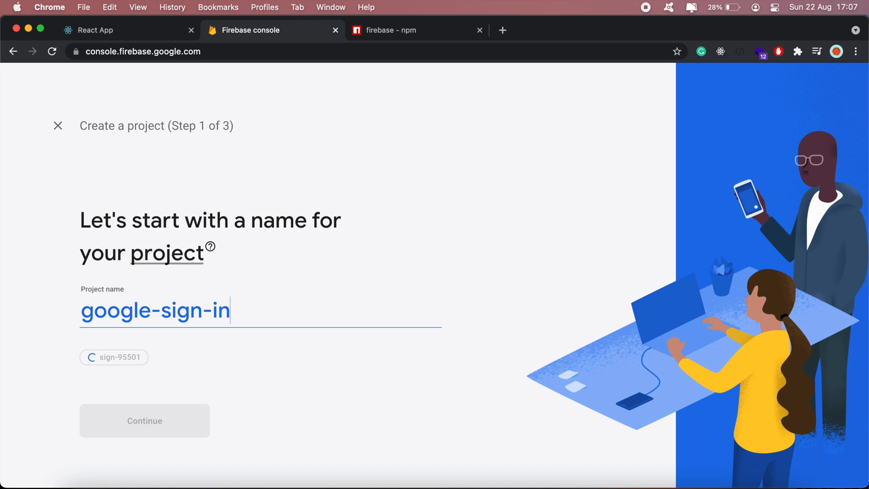
Step: Continue to the analytics step and turn off Google Analytics for the project
click(144, 421)
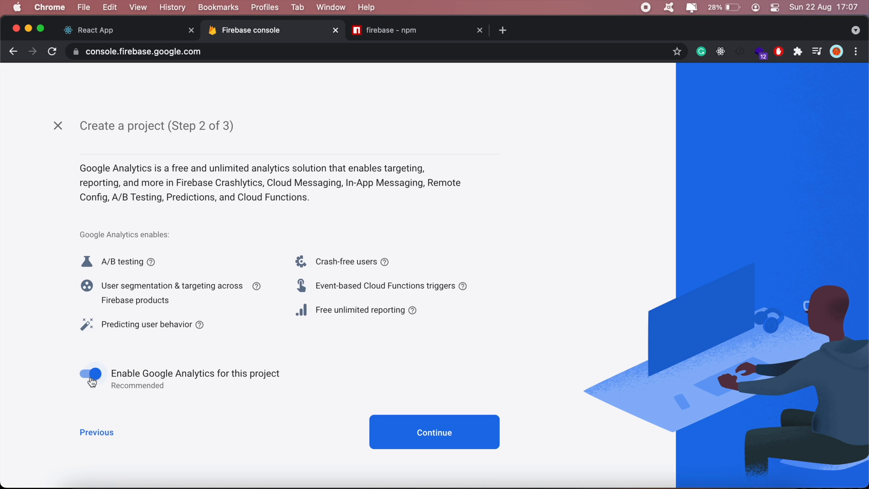
click(434, 431)
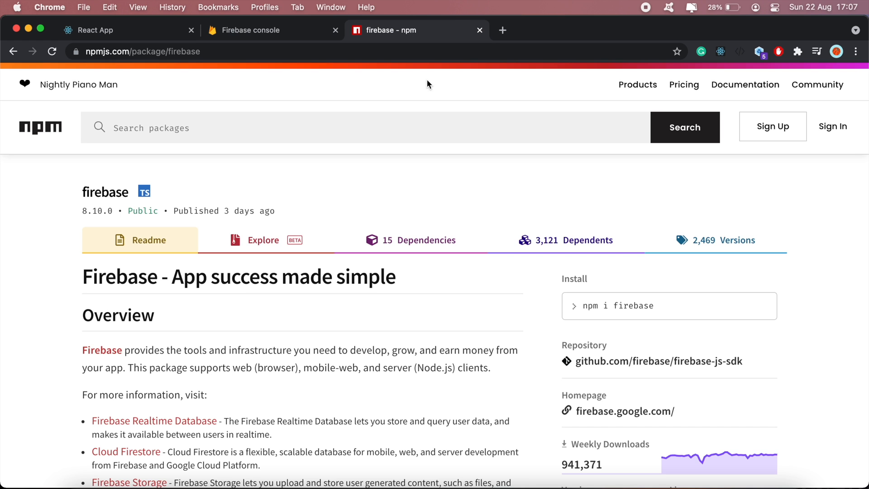
mouse_move(277, 337)
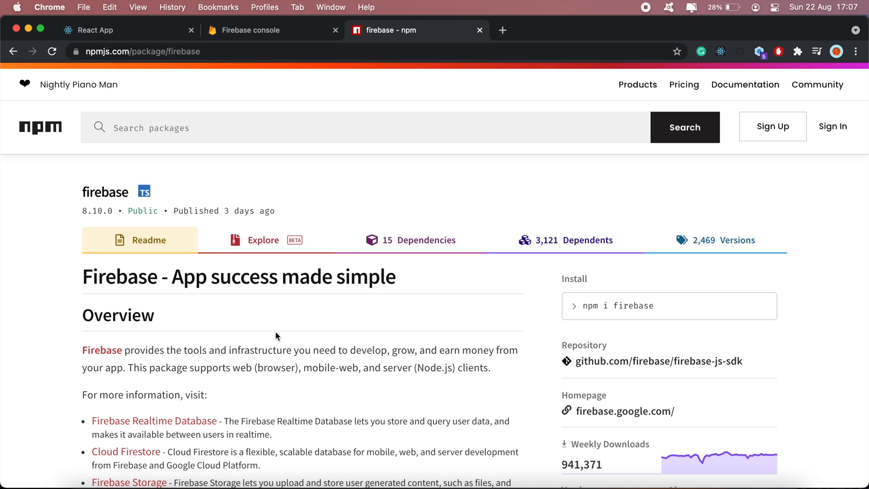
Step: Review the npm firebase page, then run npm i firebase in the project terminal
scroll(down, 3)
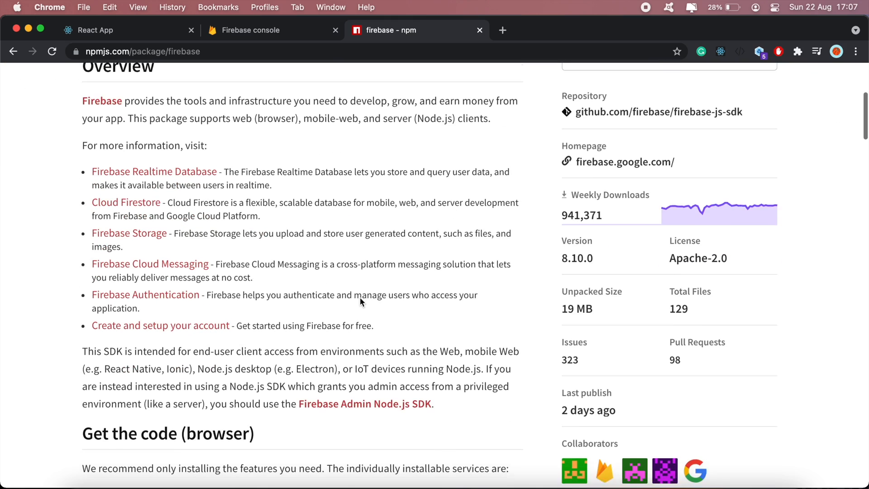
scroll(down, 3)
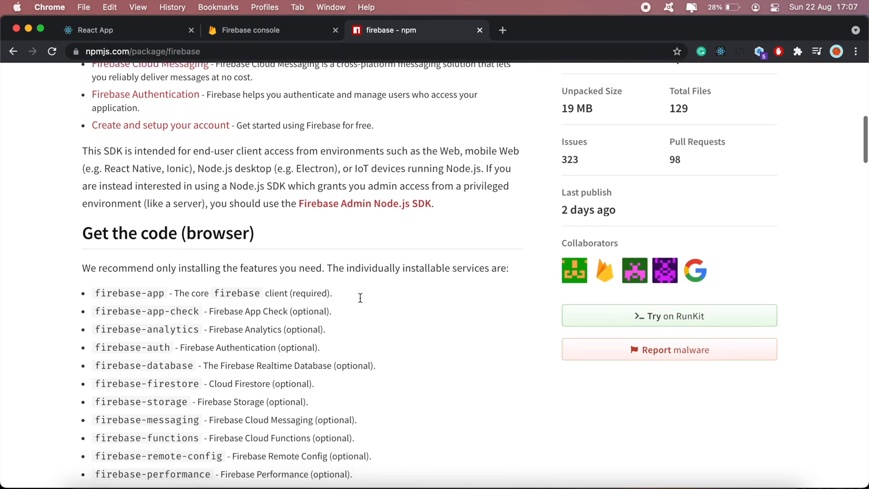
scroll(down, 3)
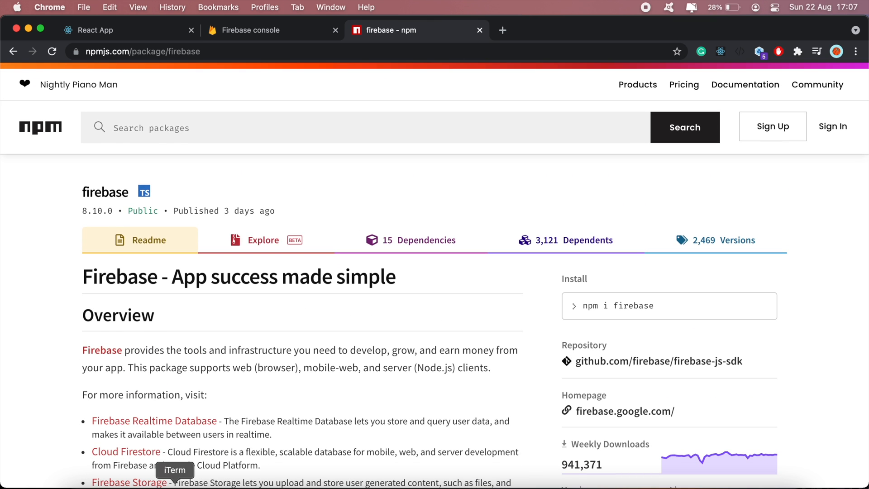
click(175, 470)
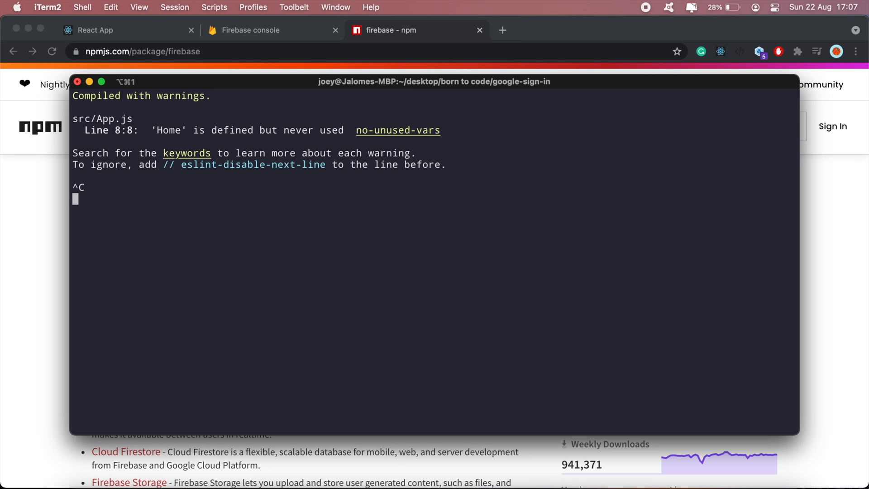
text(npm i firebase)
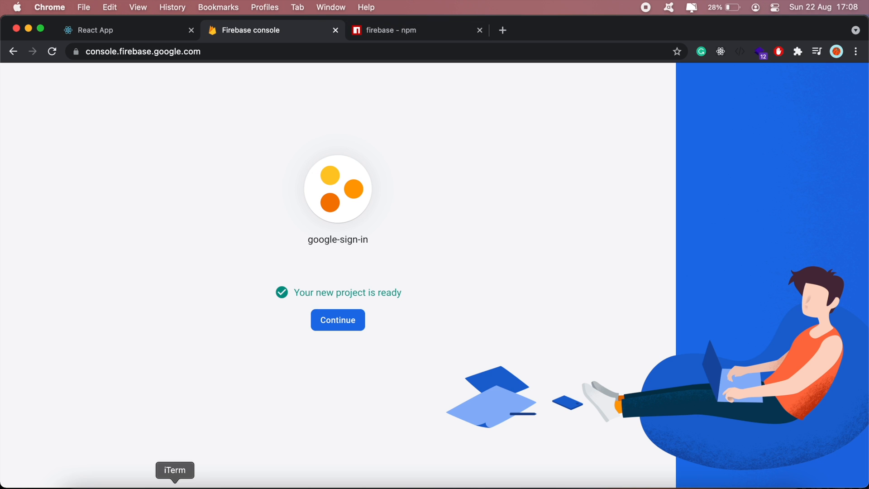
mouse_move(24, 281)
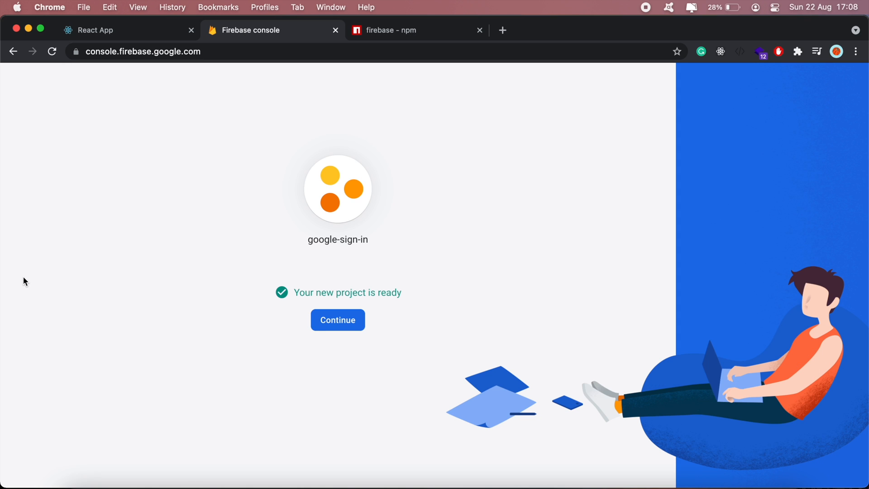
Step: Enter the google-sign-in project and get started in its Authentication section
click(338, 320)
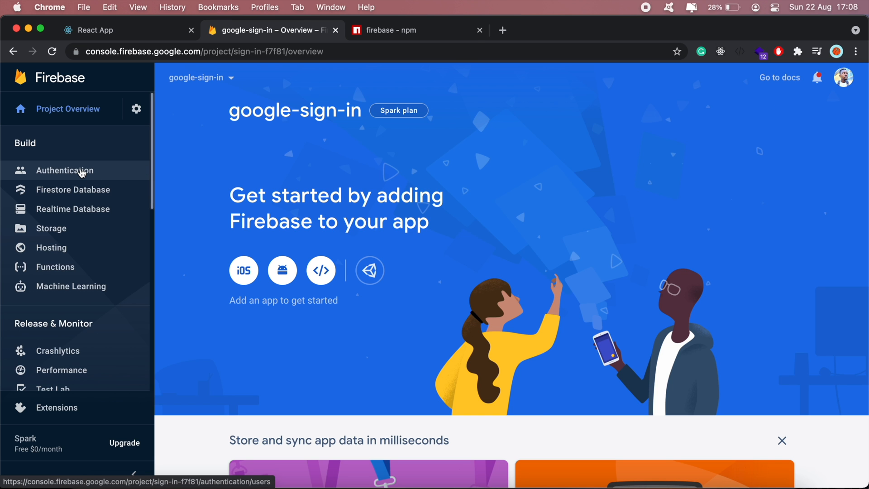
click(64, 170)
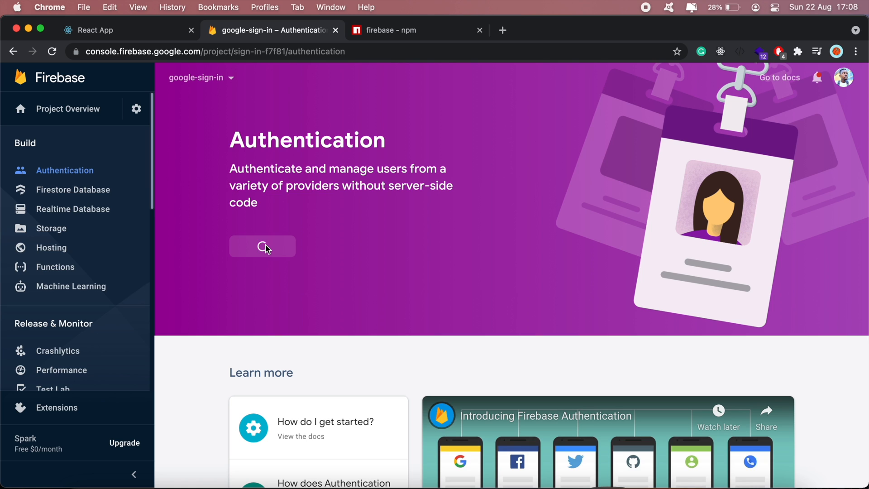
click(263, 247)
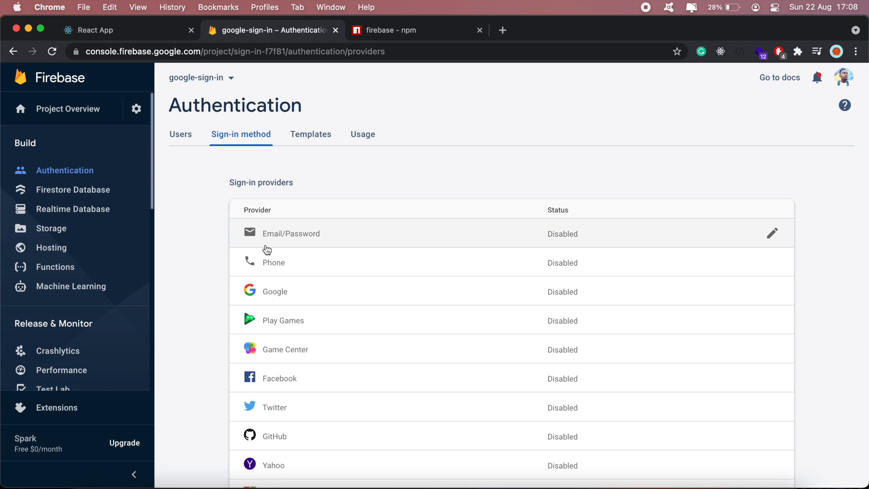
mouse_move(772, 291)
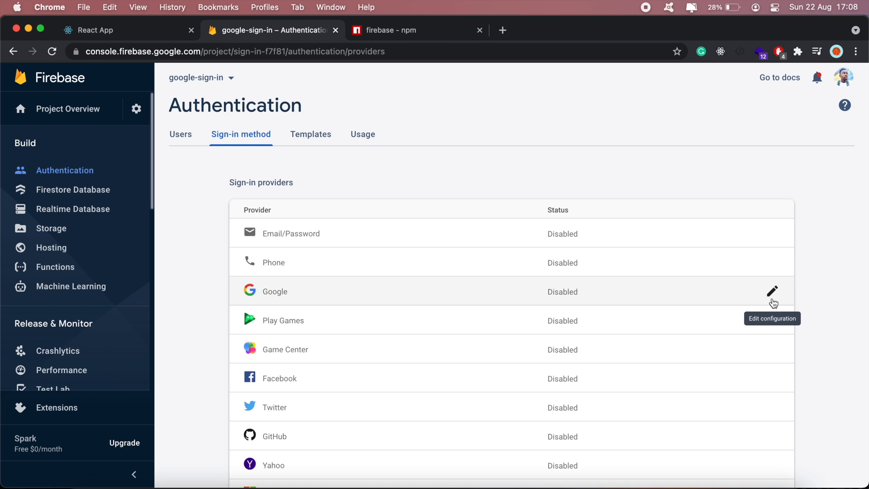
Step: Enable the Google sign-in provider with a project support email and save it
click(772, 291)
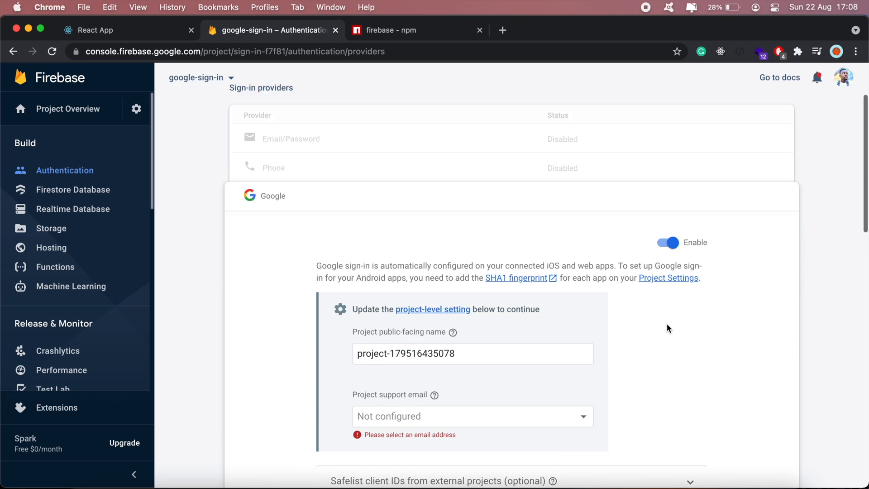
click(471, 417)
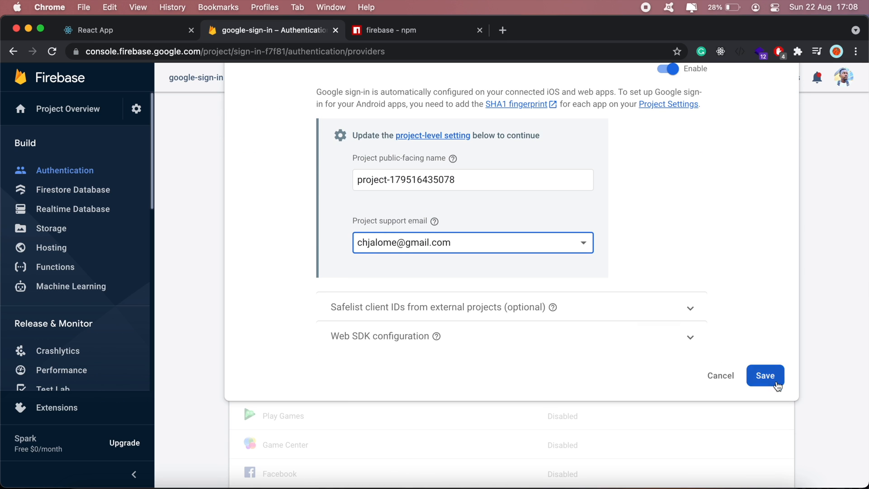
click(765, 375)
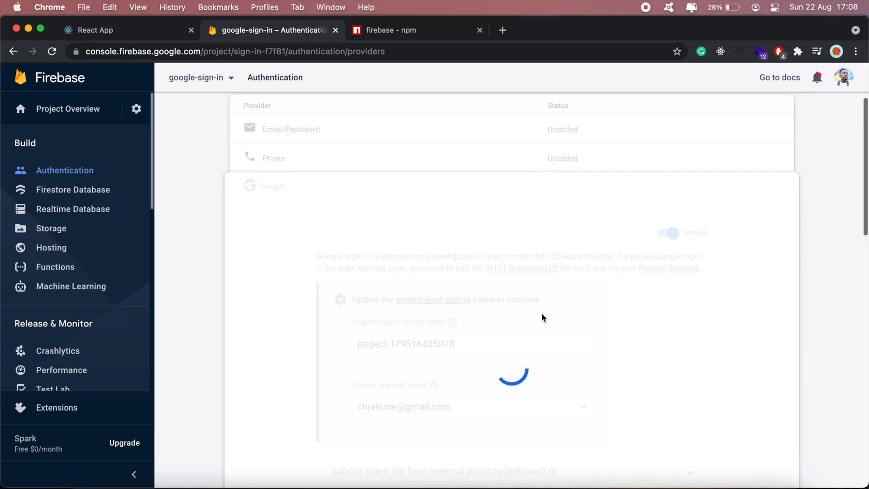
scroll(down, 3)
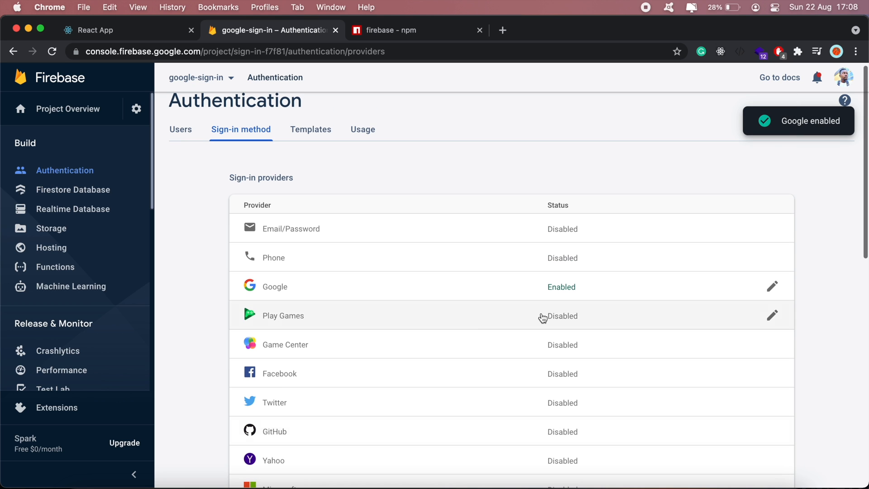
mouse_move(110, 163)
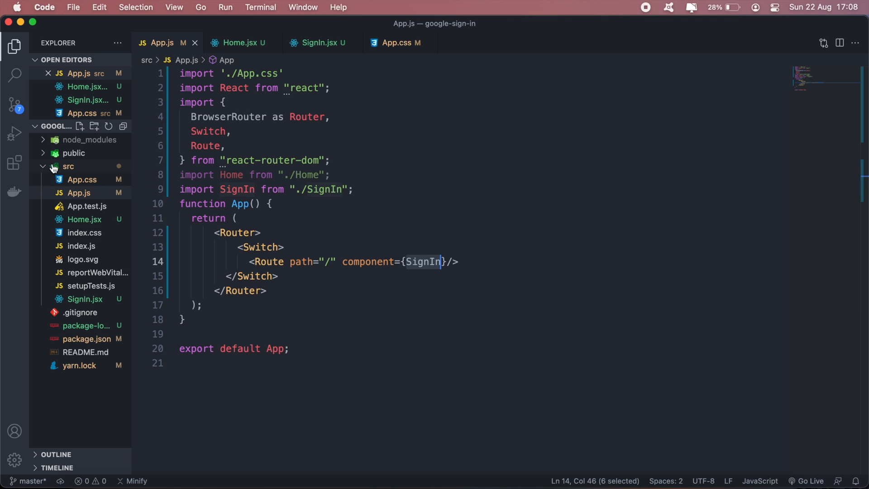
Step: Create a Firebase folder under src with a firebase.js file, consulting the npm import example
right_click(68, 166)
text(Fi)
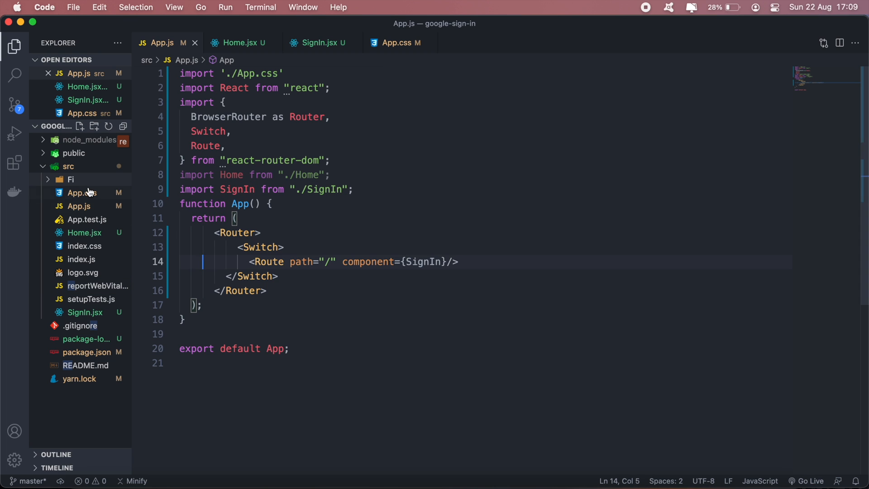
right_click(70, 180)
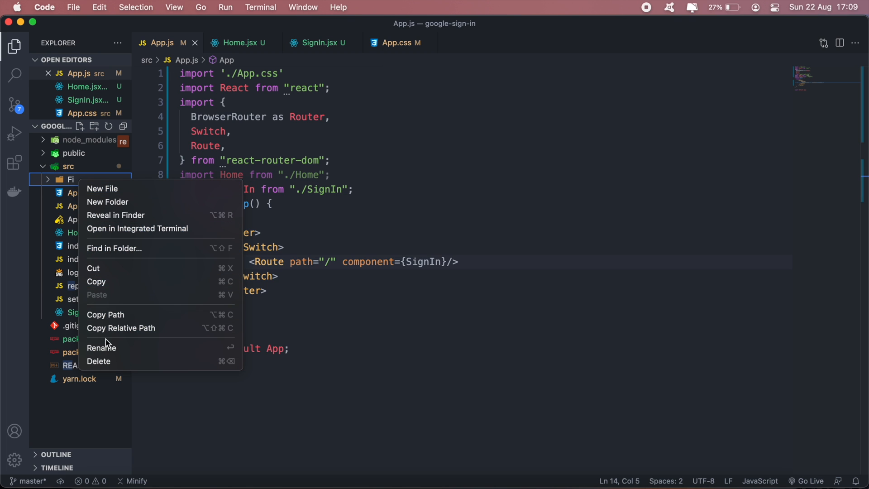
text(Fireb)
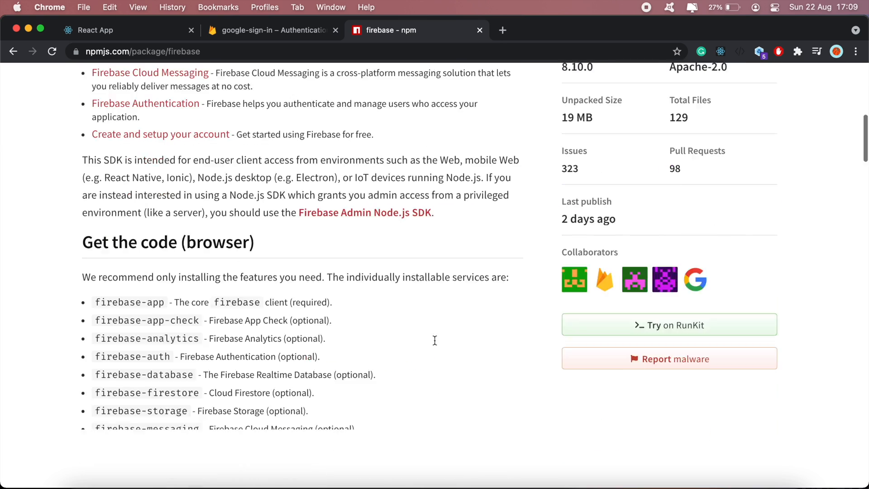
scroll(down, 3)
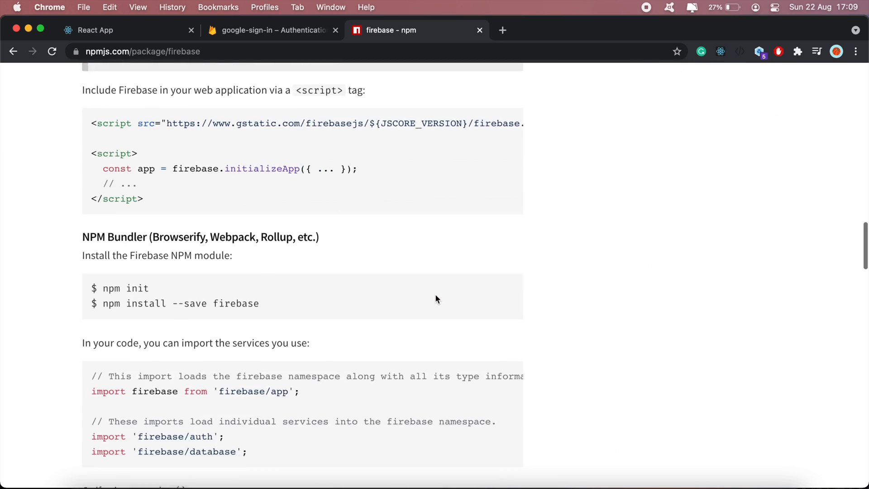
scroll(down, 3)
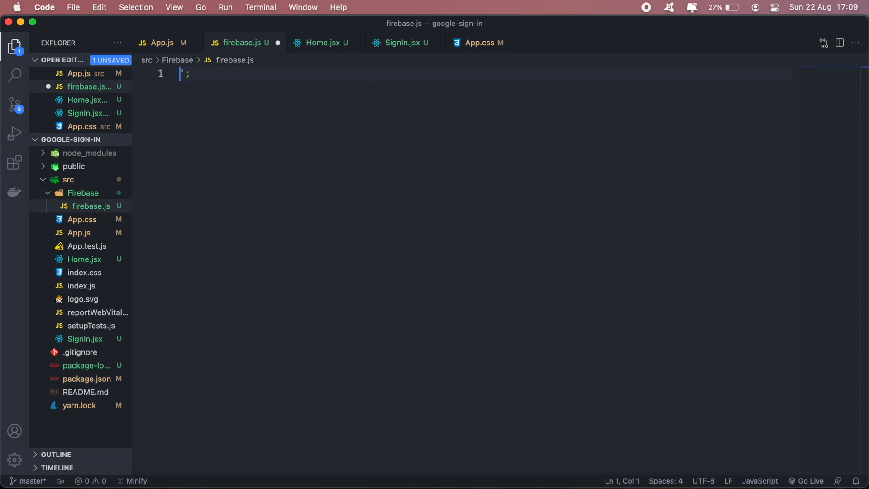
Step: In firebase.js import firebase and begin a const firebaseConfig = { declaration
text(import firebase from 'firebase')
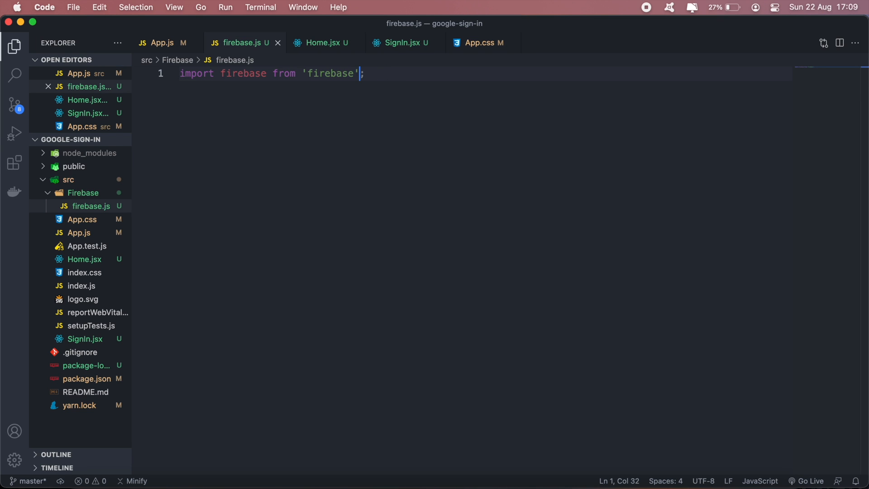
text(va)
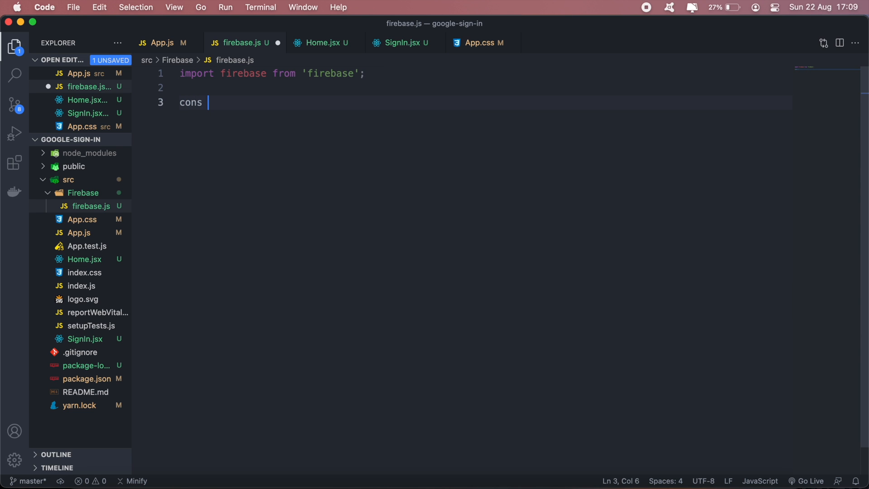
text(t fir)
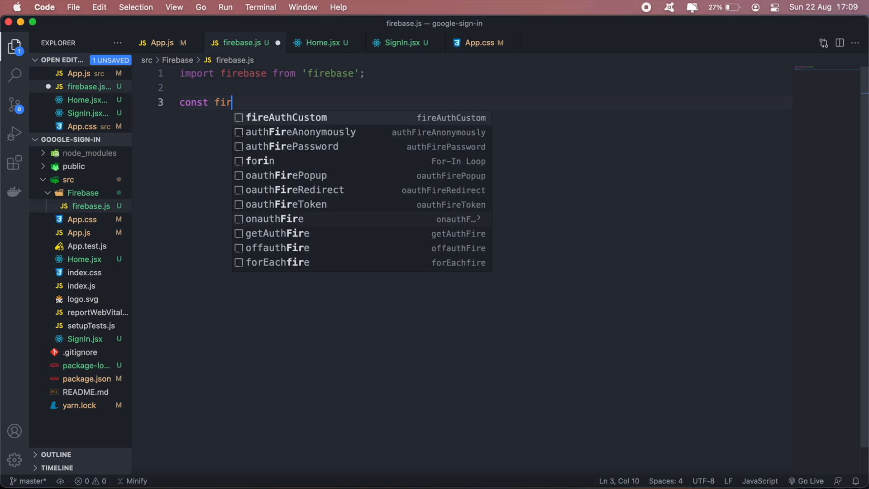
text(ebaseCo)
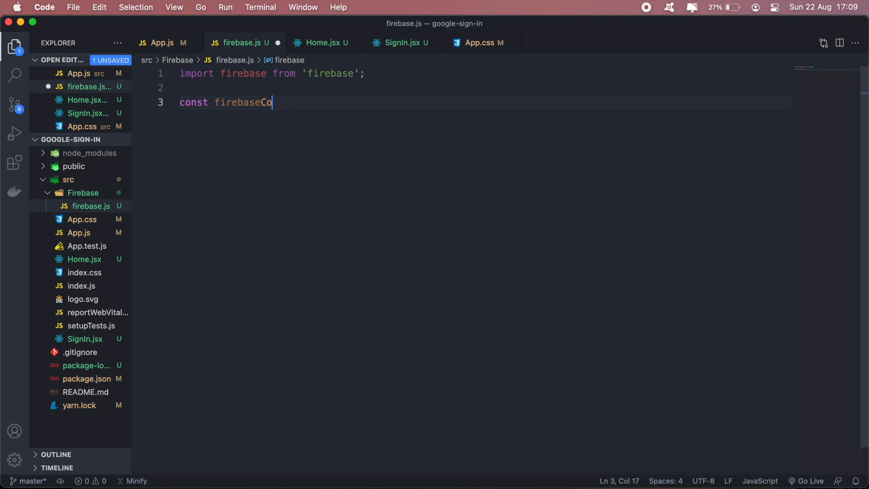
text(nfig = {)
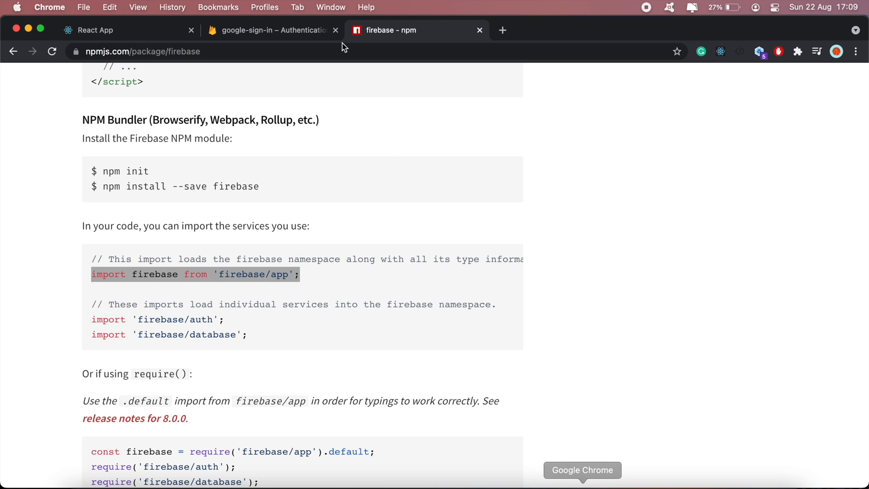
Step: In Project settings register a web app nicknamed g-sign-in
click(272, 30)
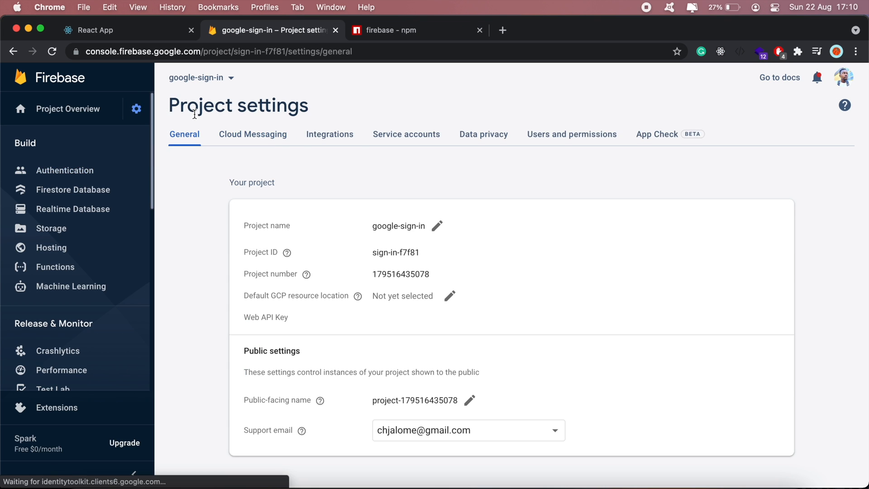
scroll(down, 3)
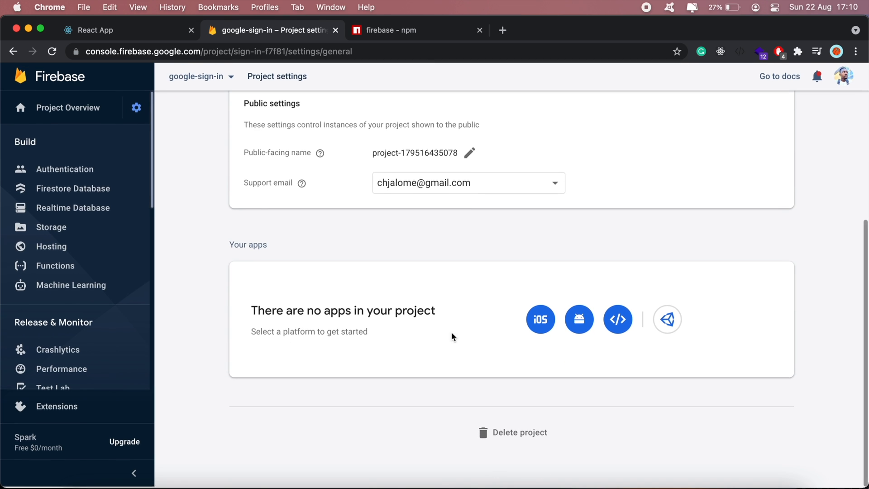
click(617, 319)
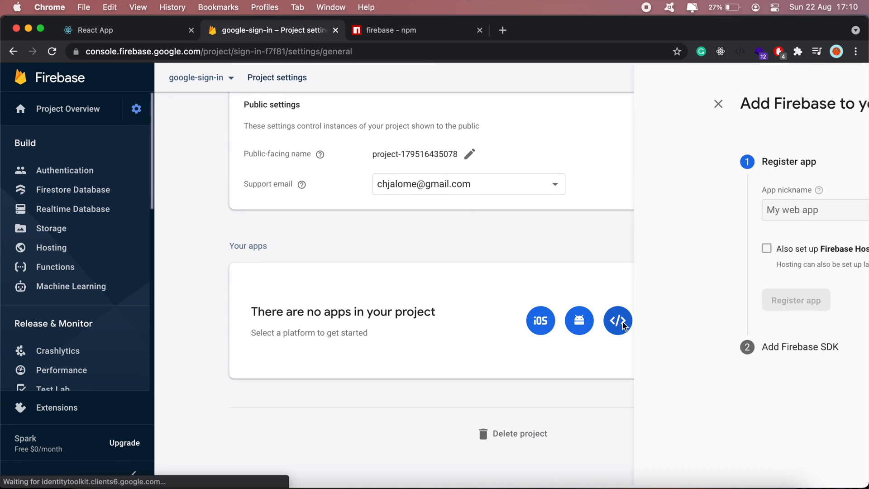
click(616, 321)
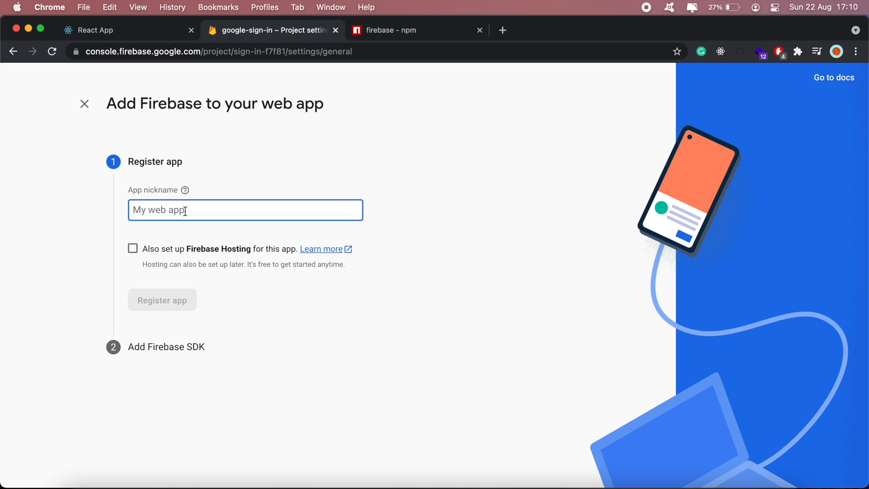
text(g-s)
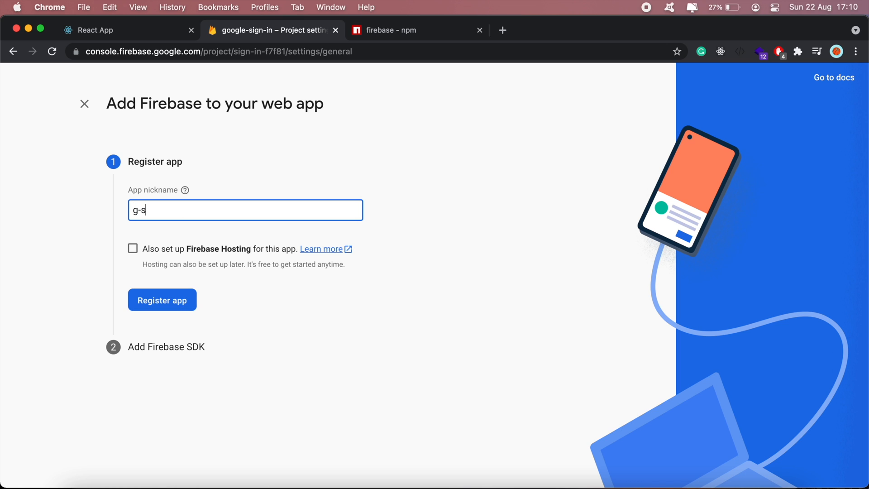
text(ign-in)
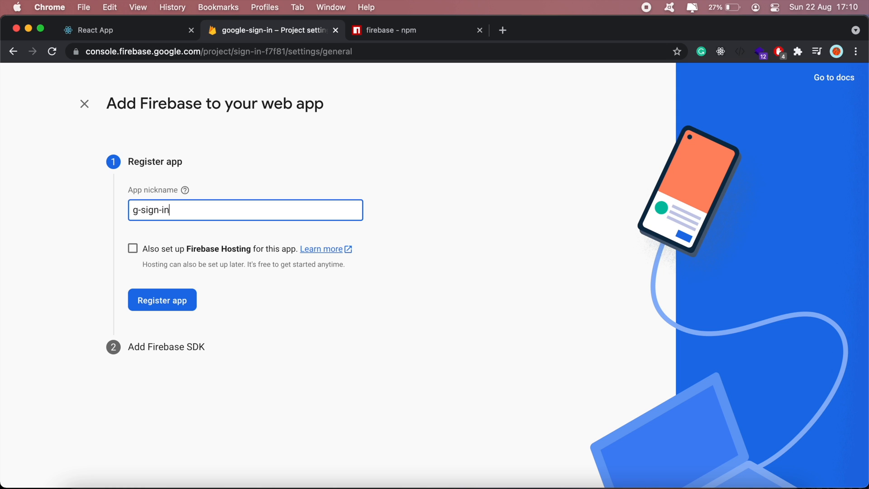
click(162, 300)
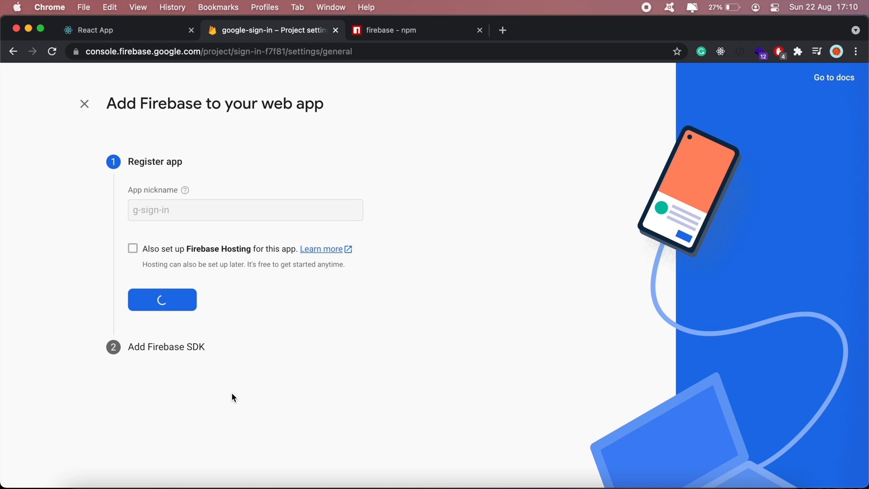
click(162, 300)
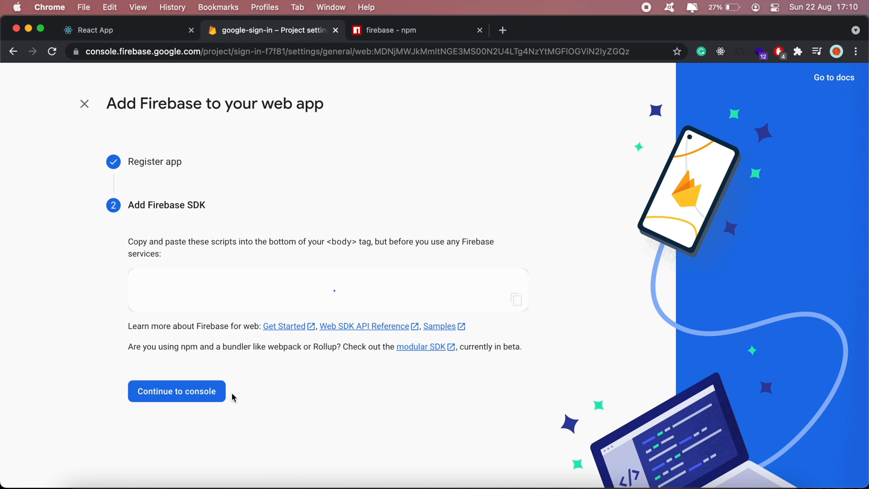
Step: Copy the generated firebaseConfig snippet and switch back to the editor
scroll(down, 3)
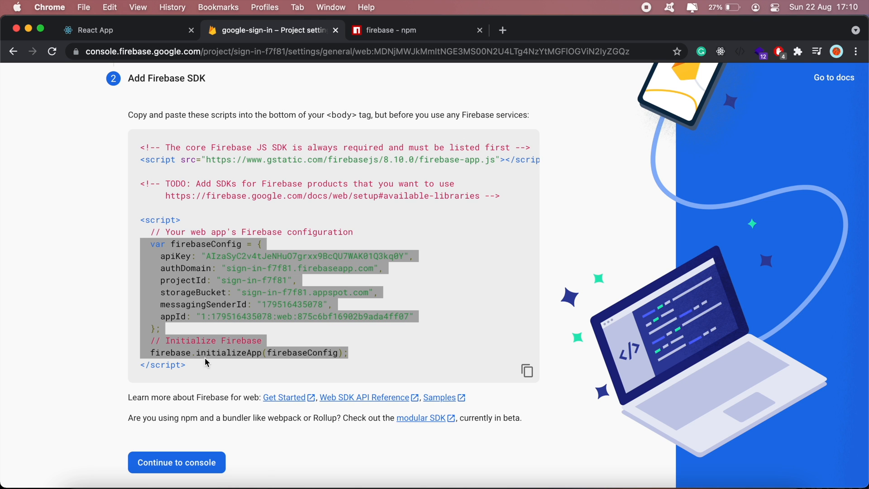
key(cmd+tab)
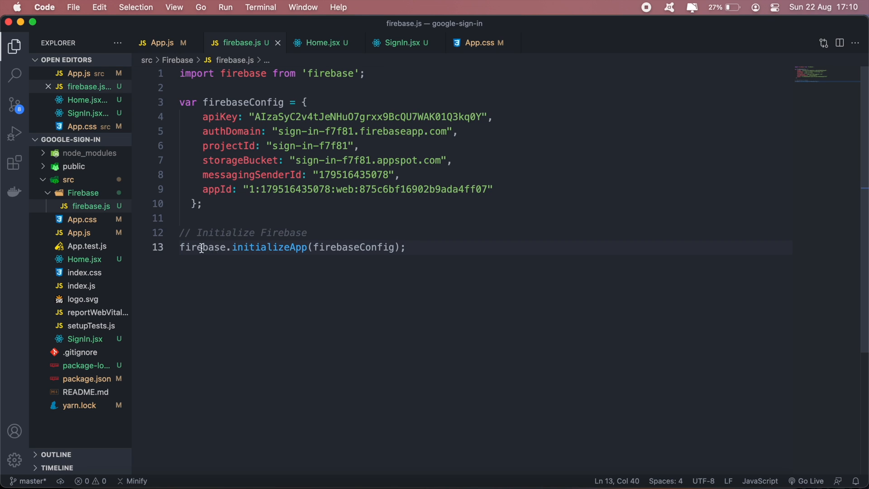
Step: Paste the config into firebase.js and end the module with export {firebase}
double_click(242, 74)
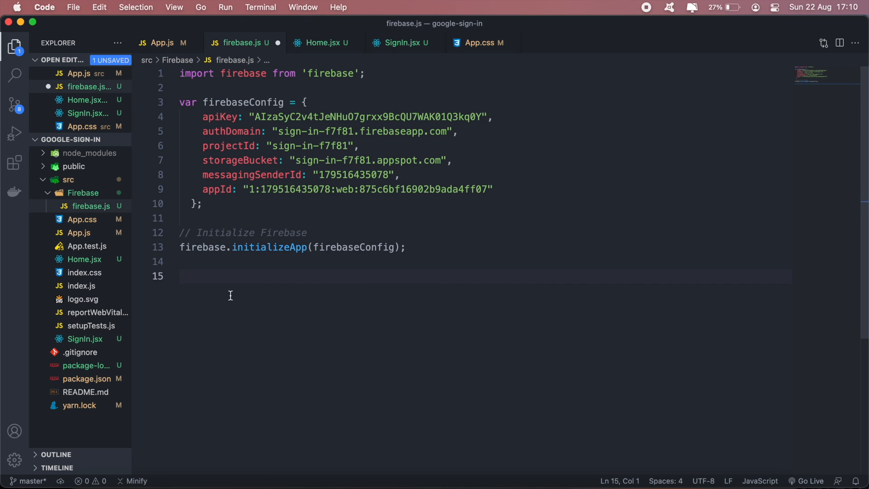
text(export {})
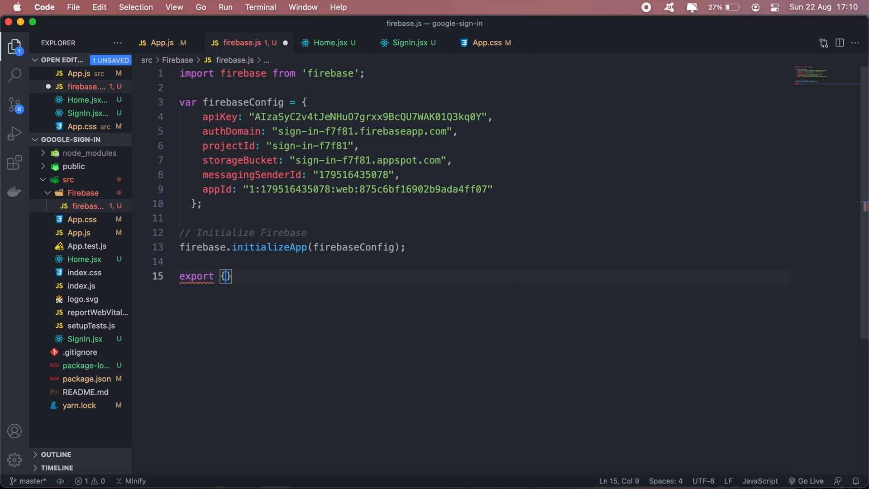
text(firebase)
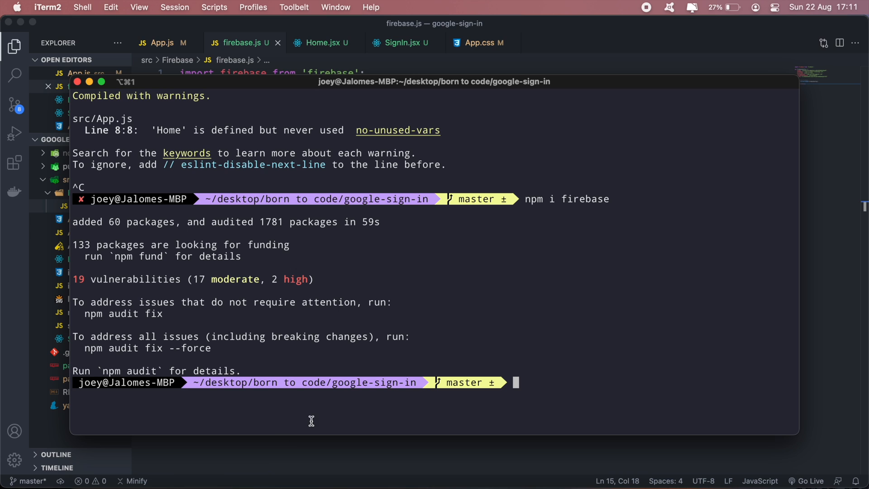
text(np)
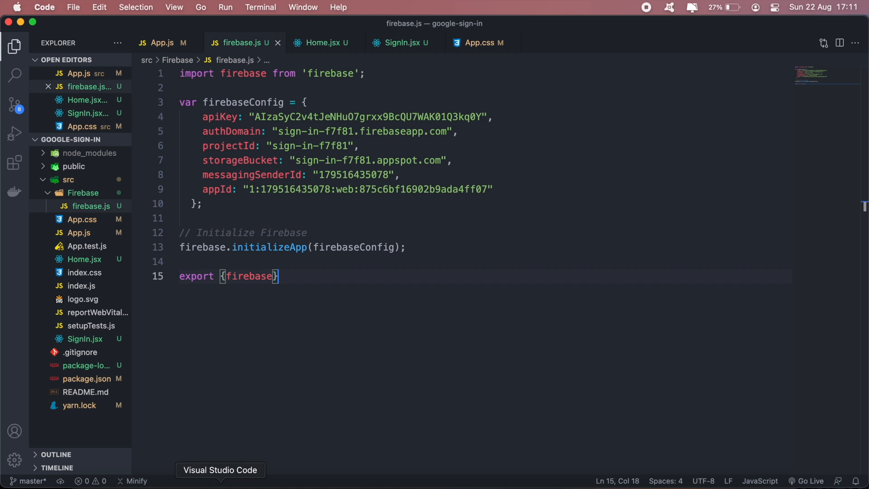
Step: In SignIn.jsx import {firebase} from '../Firebase/firebase'
click(398, 43)
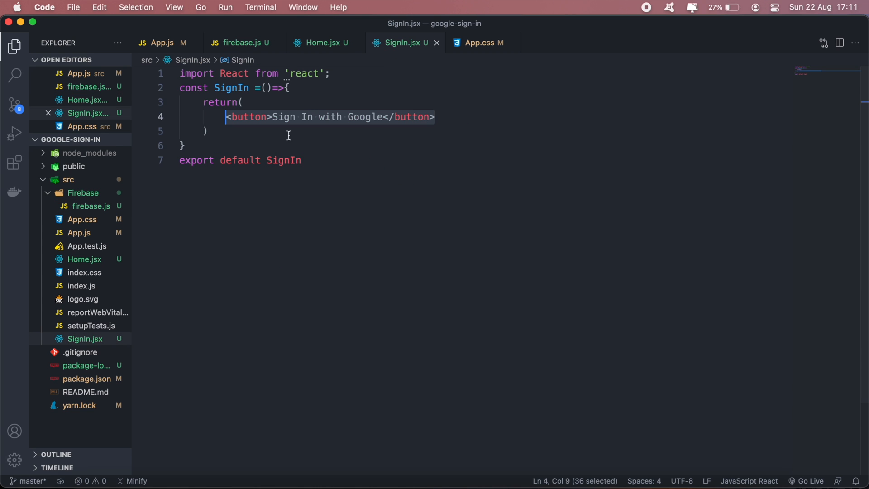
key(Enter)
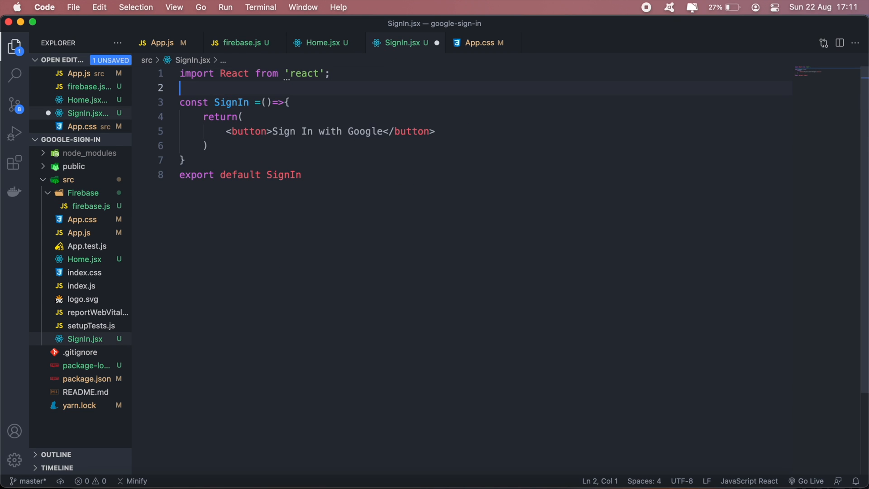
text(import)
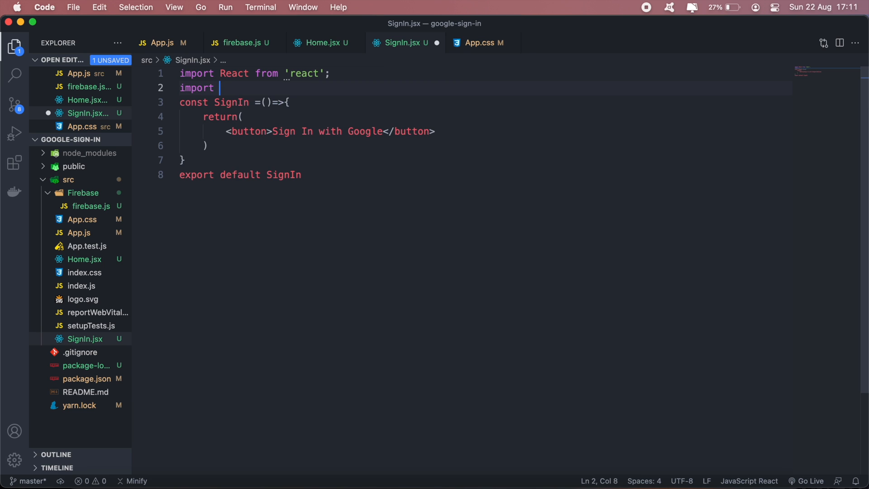
text(firebase from 'firebase';)
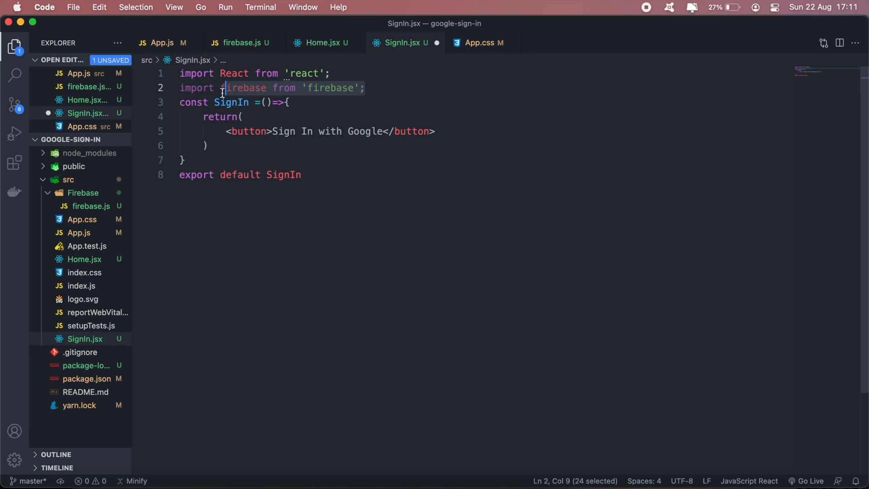
text({firebase)
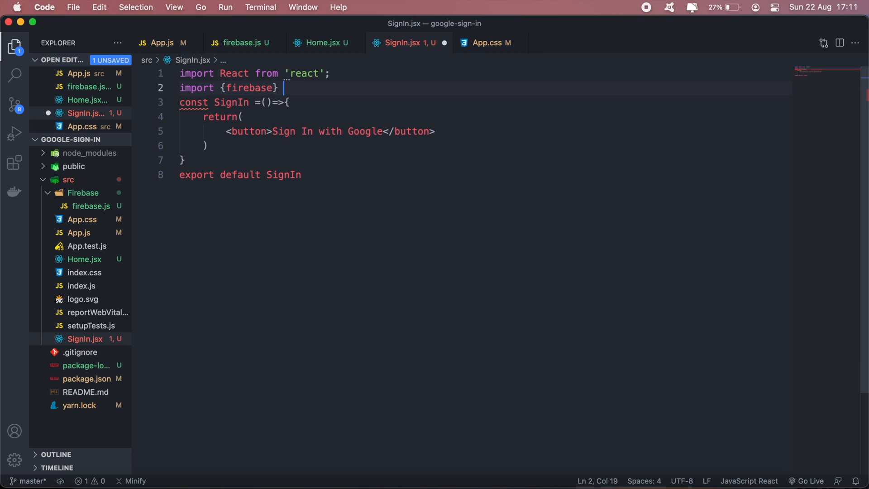
text(from '..')
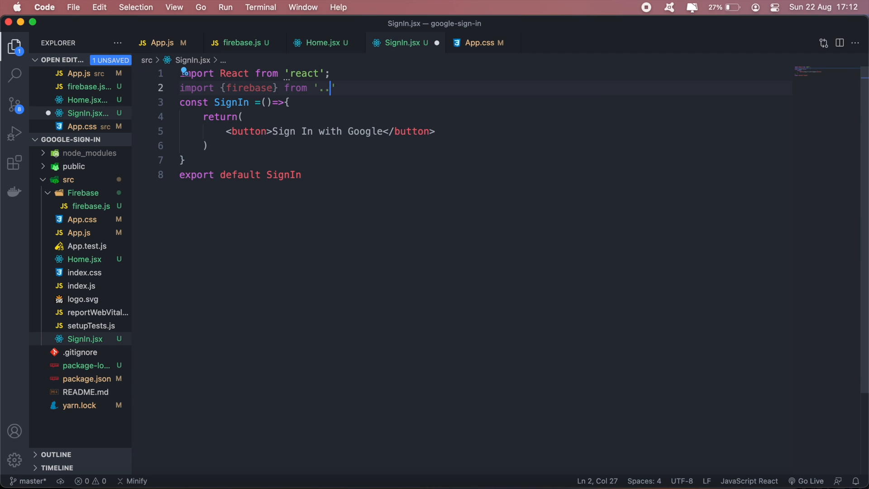
text(/Firebase)
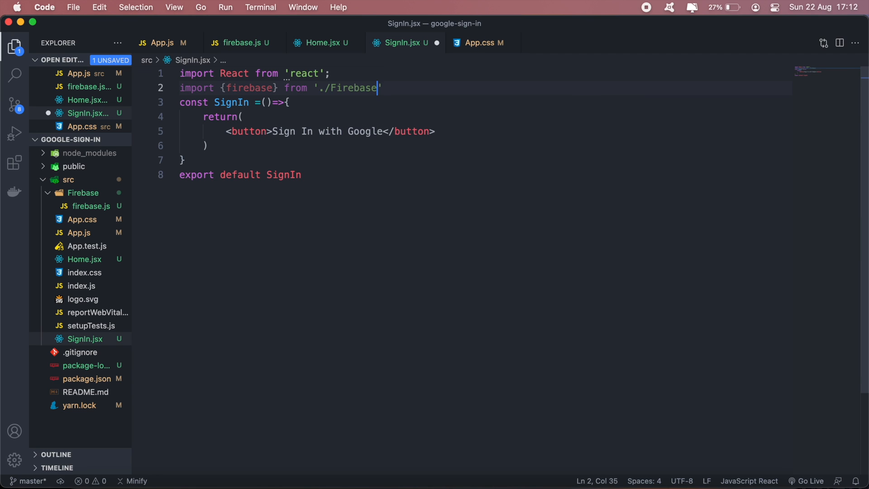
text(/firebase)
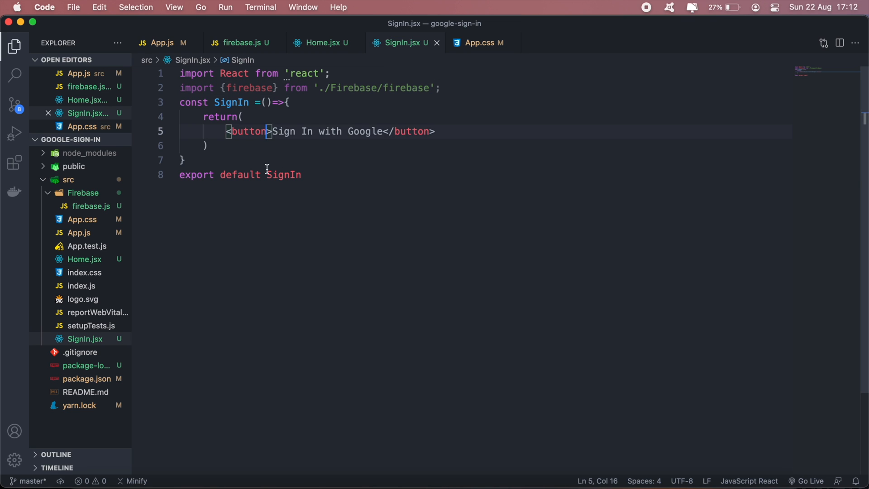
Step: Wire the button with onClick={SignInWithFirebase}
text(onClick=)
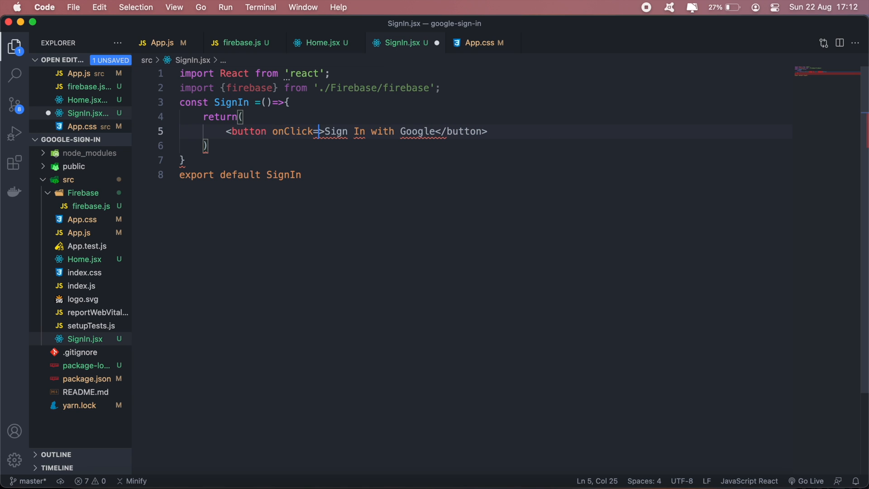
text({()})
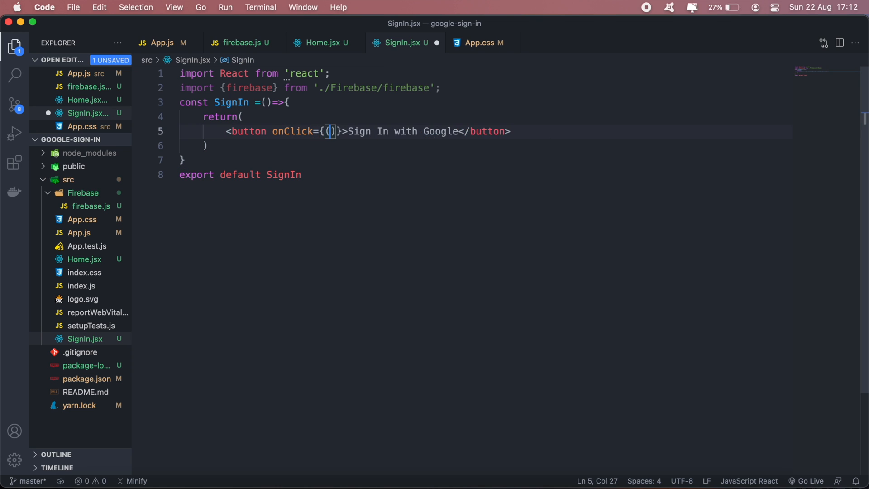
text(si)
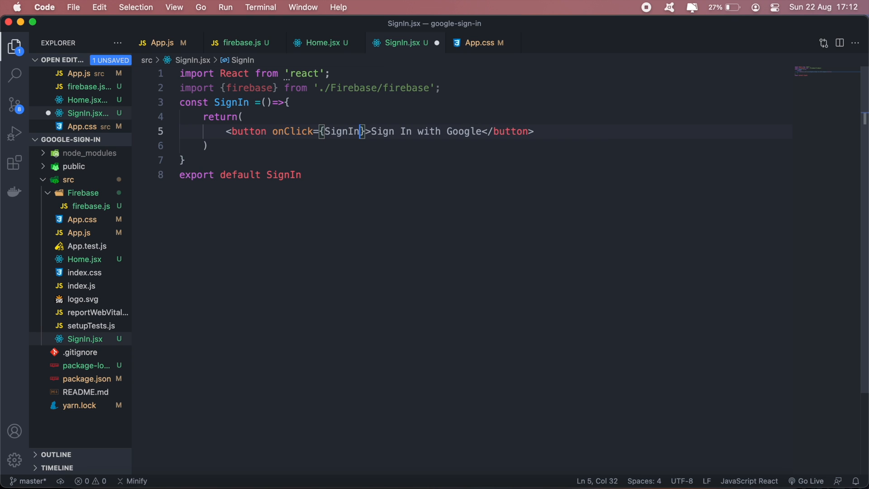
text(WithF)
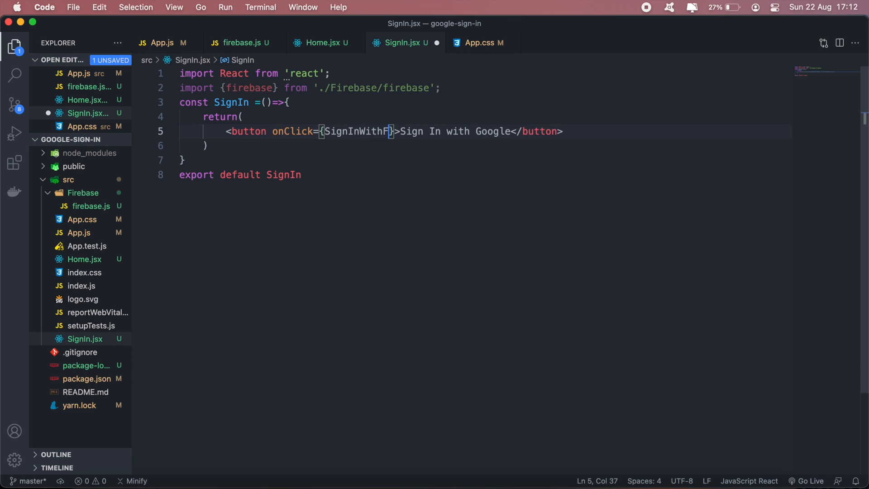
text(irebase)
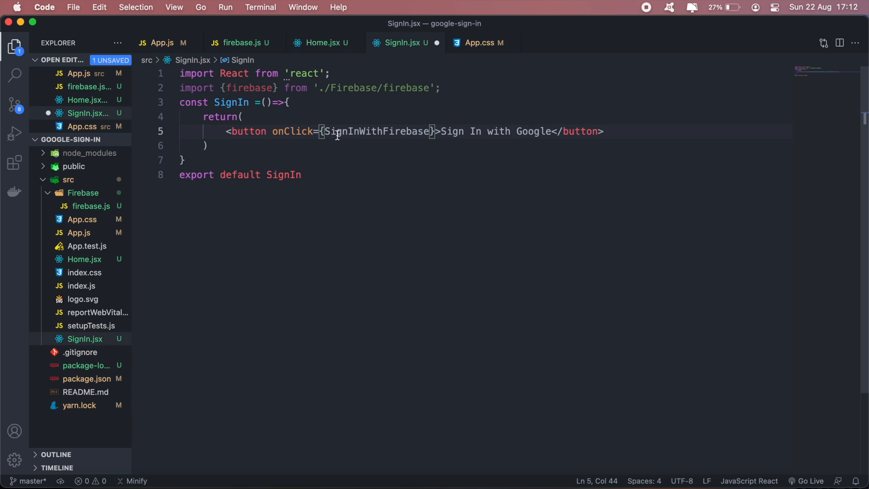
Step: Declare const SignInWithFirebase = ()=>{ as an empty arrow function above return
double_click(377, 131)
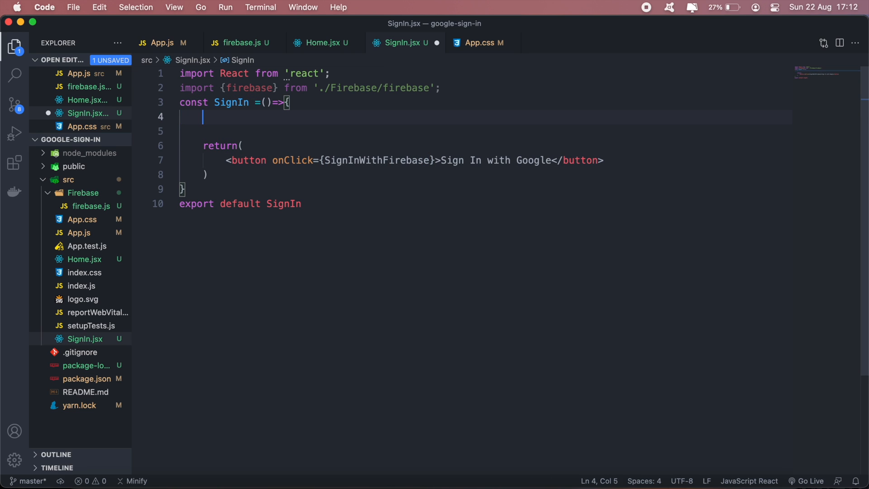
text(const)
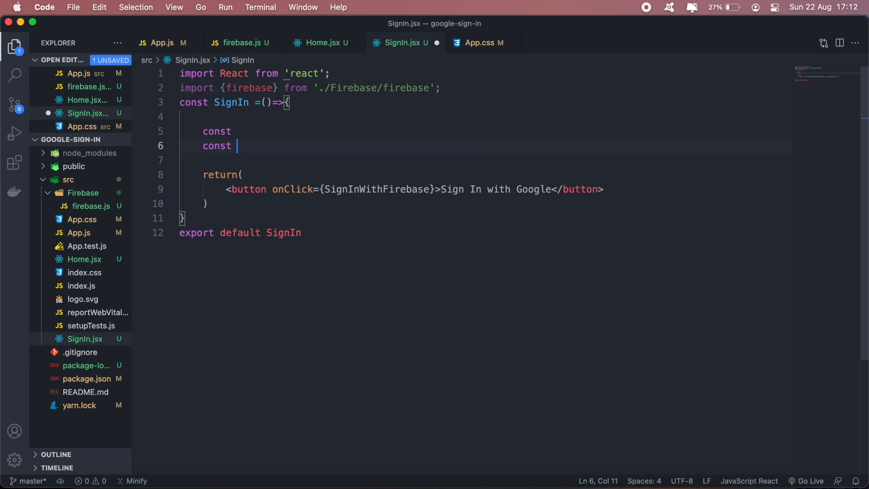
double_click(360, 175)
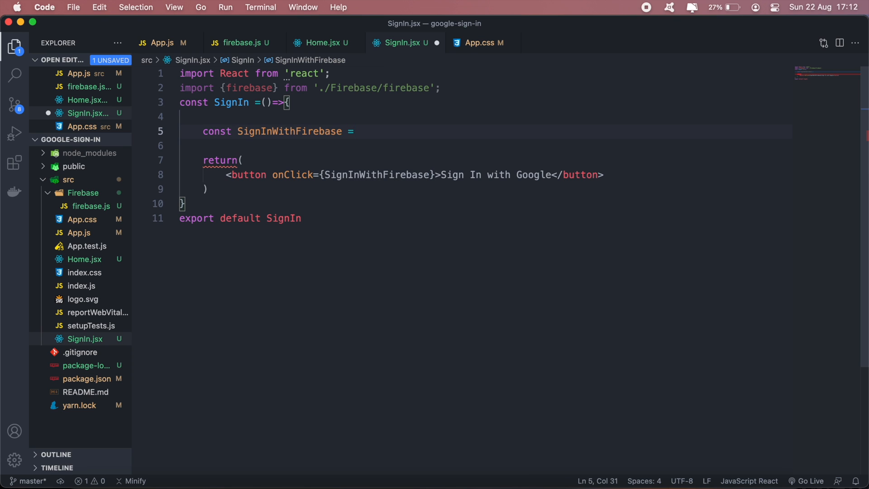
text(()=>{)
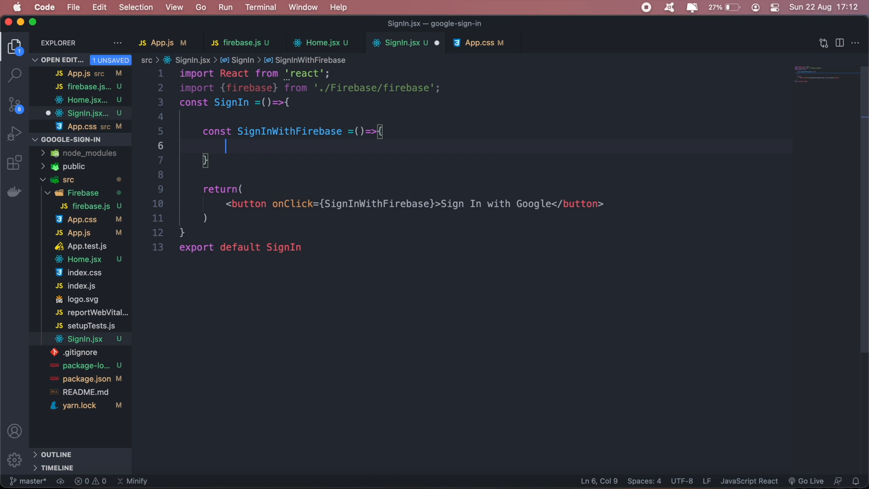
Step: Declare var google_provider = new firebase.auth.GoogleAuthProvider()
text(var)
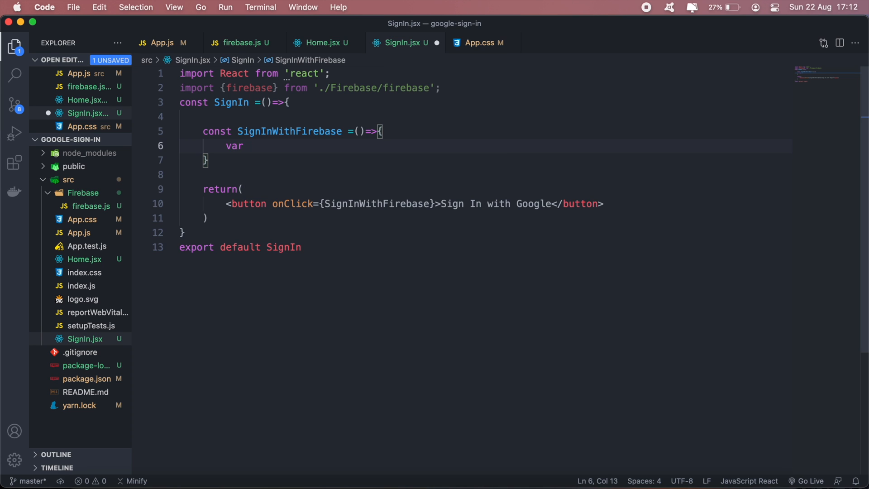
text(g)
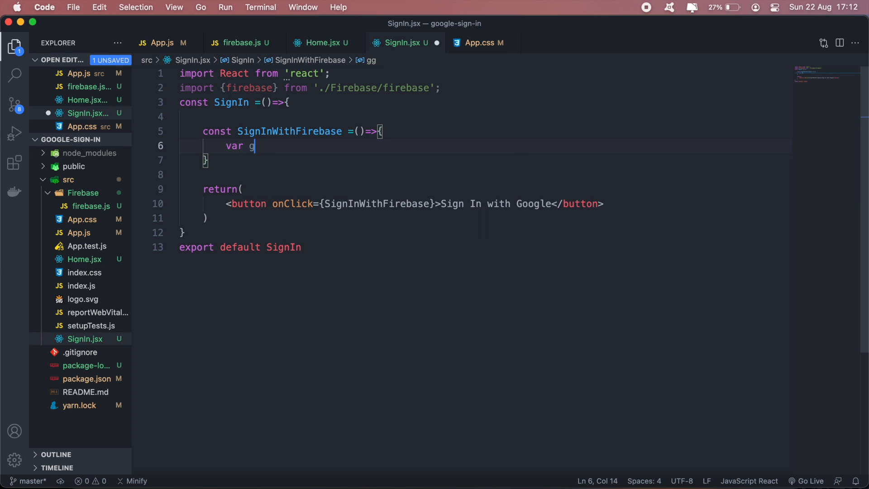
text(oogle_pro)
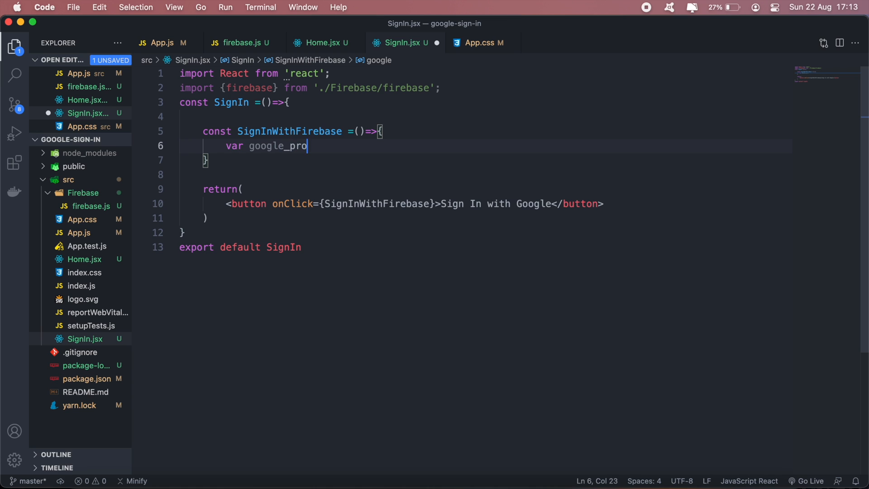
text(vider =)
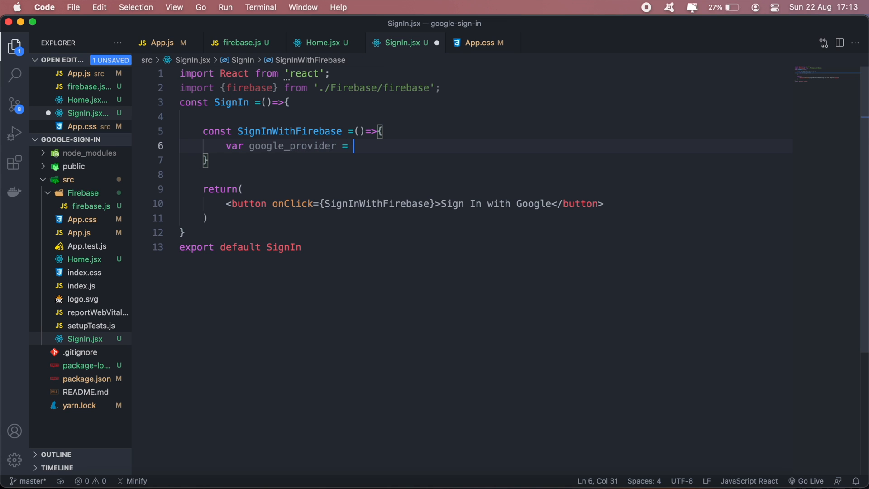
text(firebase.aut)
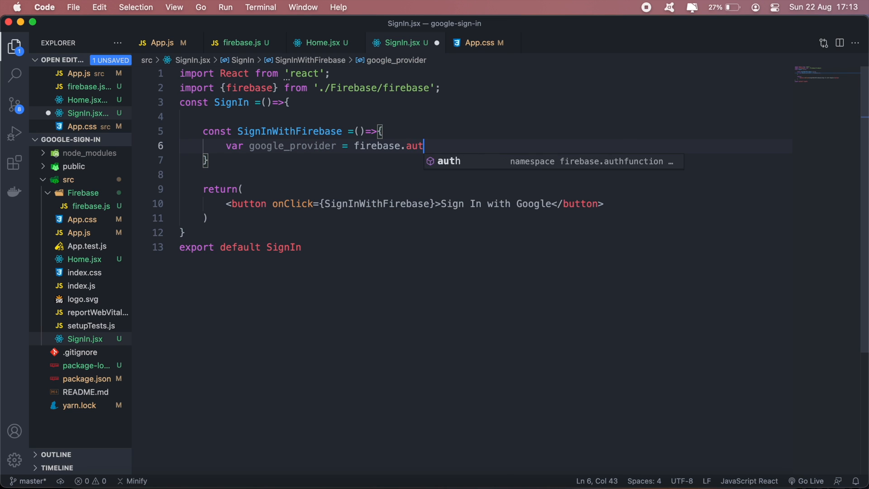
text(.GoogleAuthProvider()
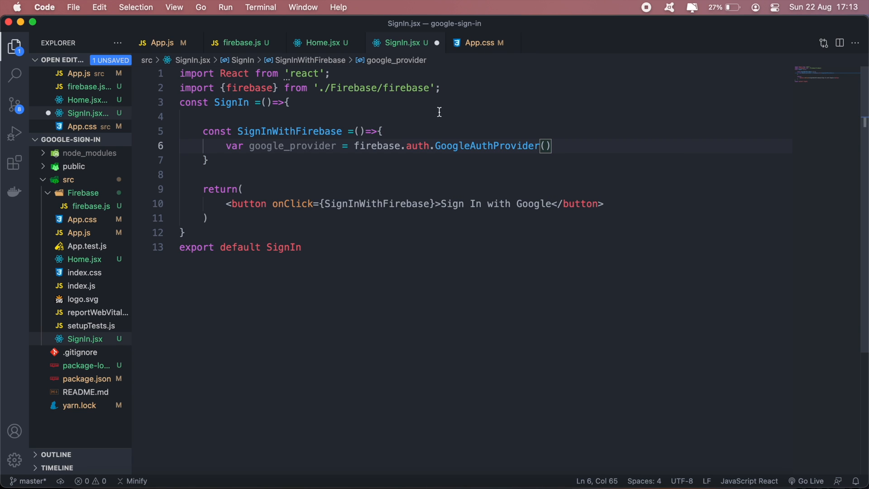
text(new)
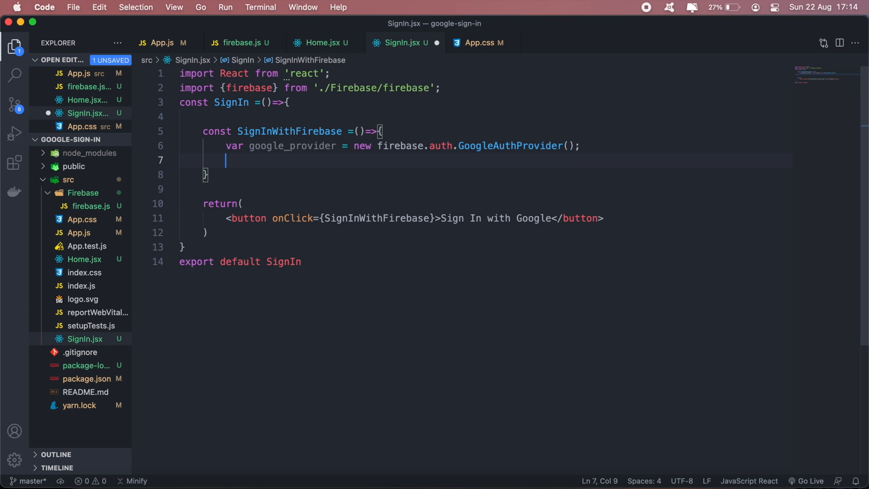
Step: Call firebase.auth().signInWithPopup(google_provider)
text(fir)
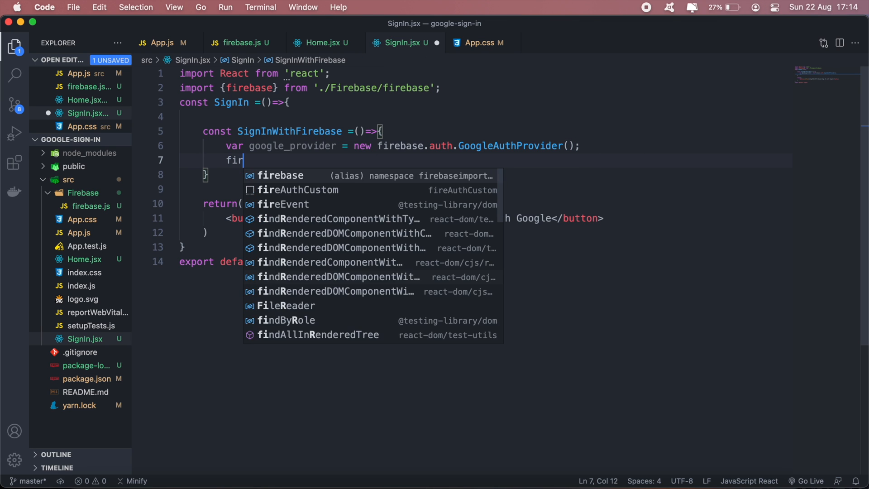
text(ebase.auth)
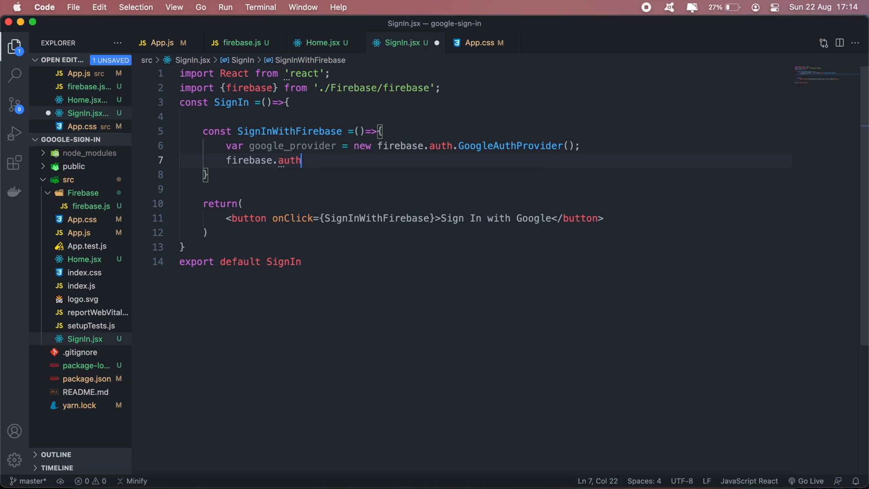
text(().si)
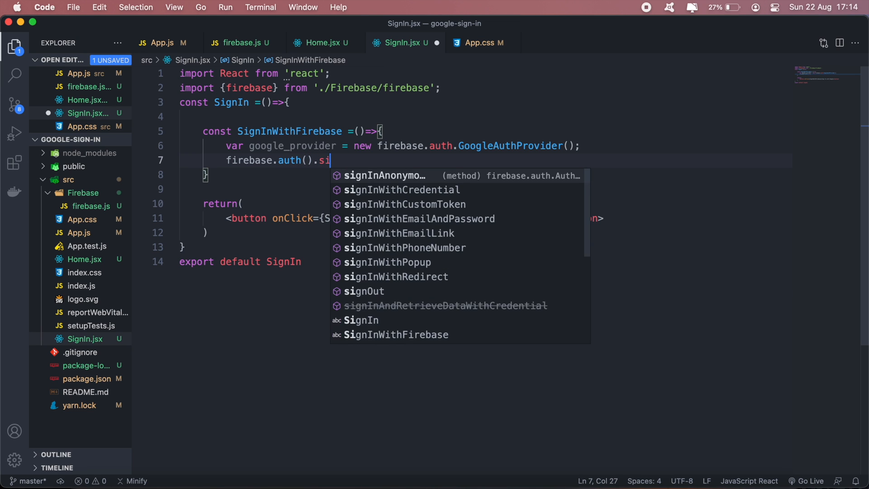
text(ng)
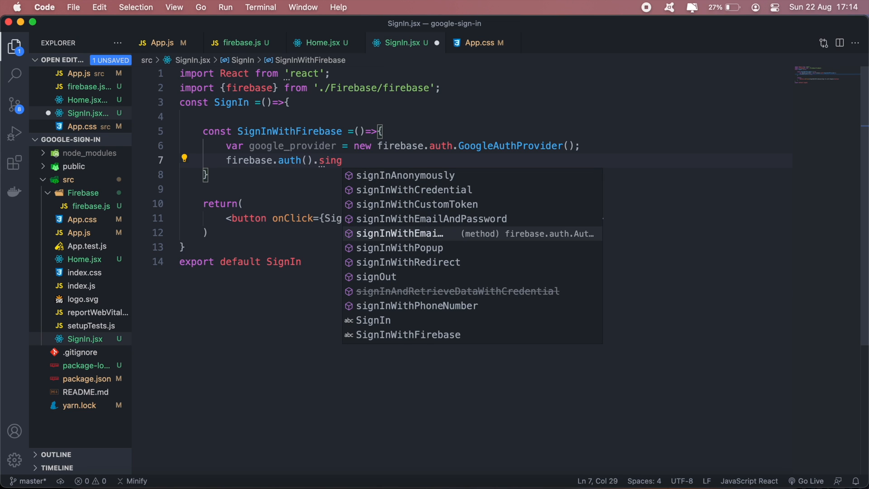
click(399, 248)
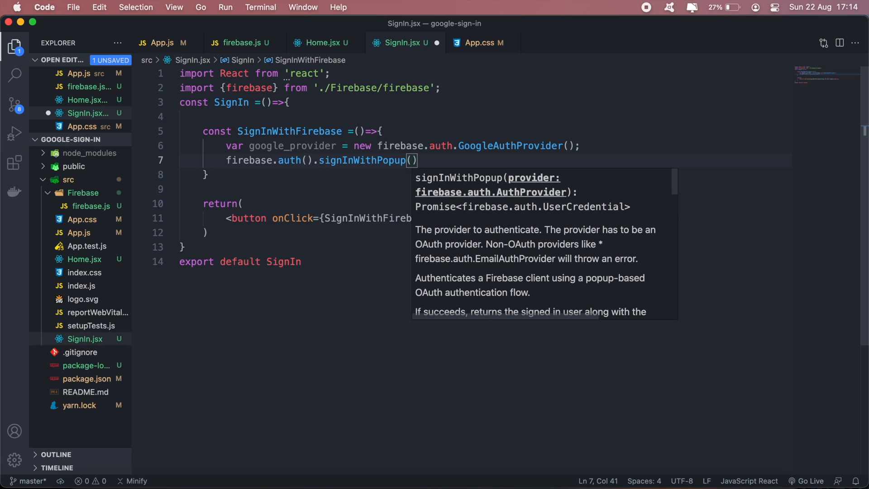
text(google_provider)
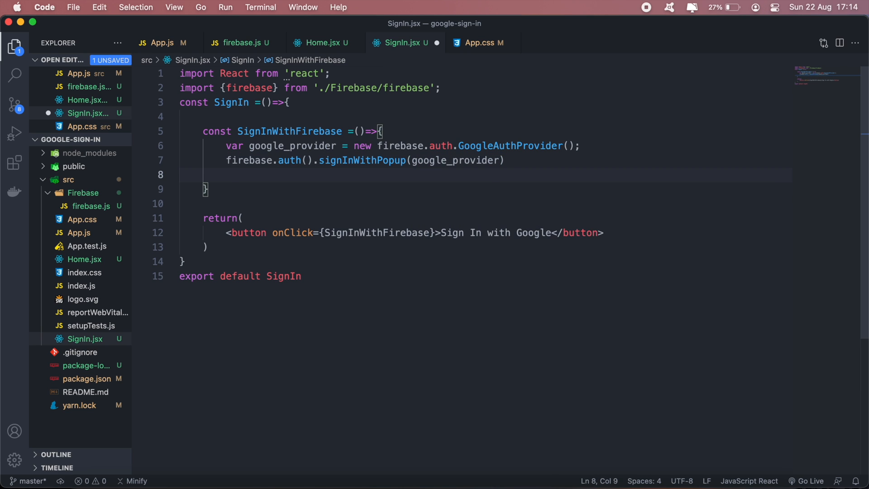
Step: Chain .then logging the result and .catch logging the error with console.log
text(.then)
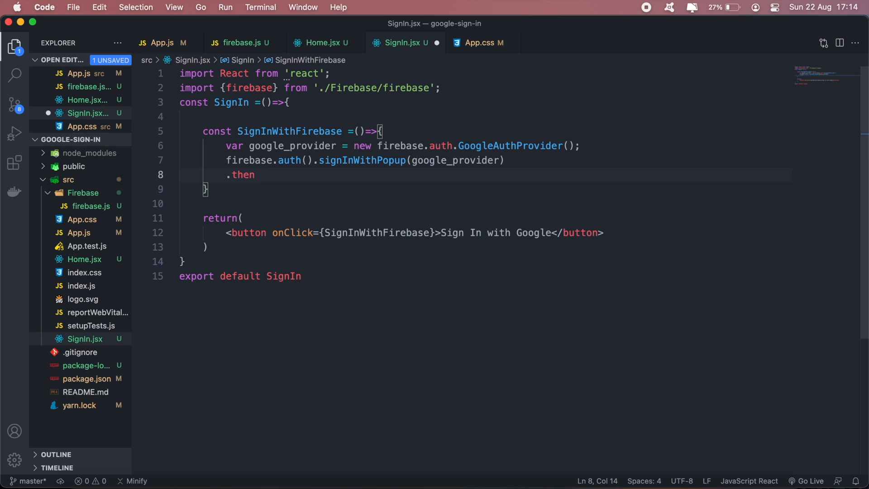
text((re)))
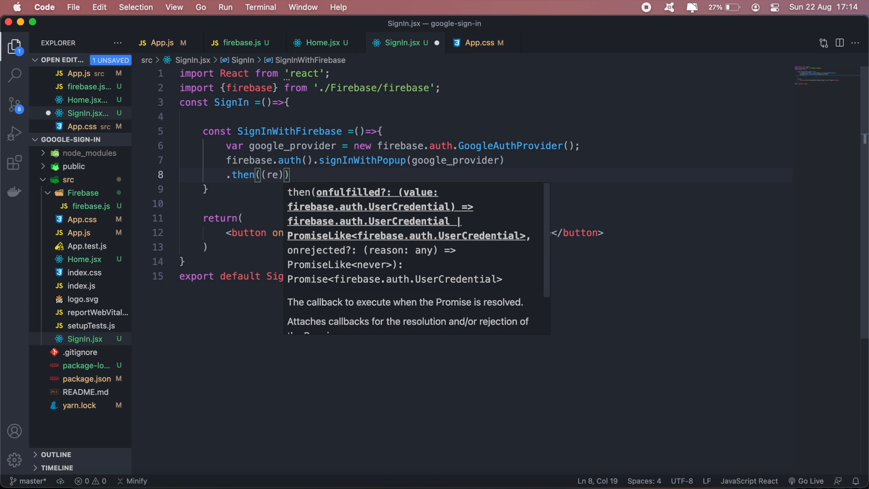
text(=>{)
text(console.l)
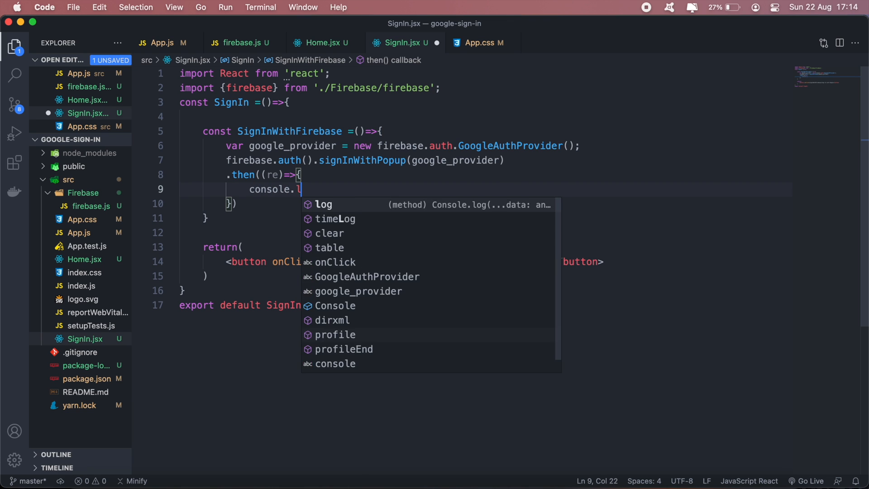
key(Tab)
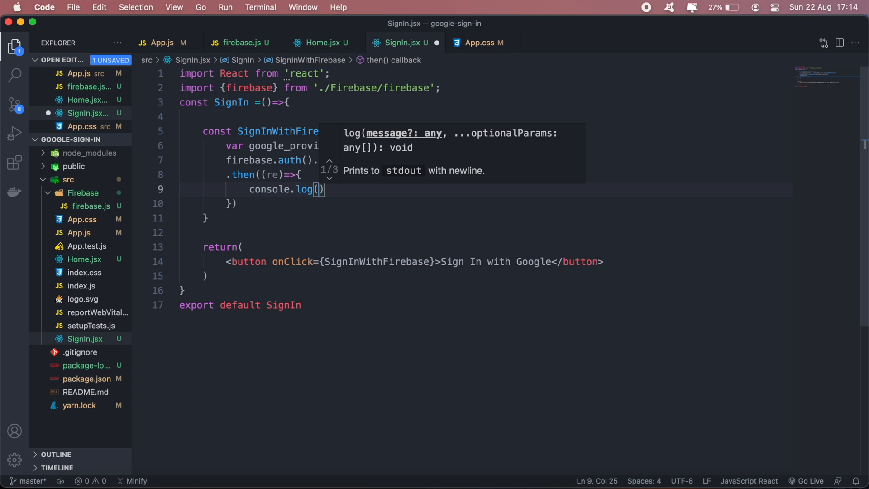
text(re)
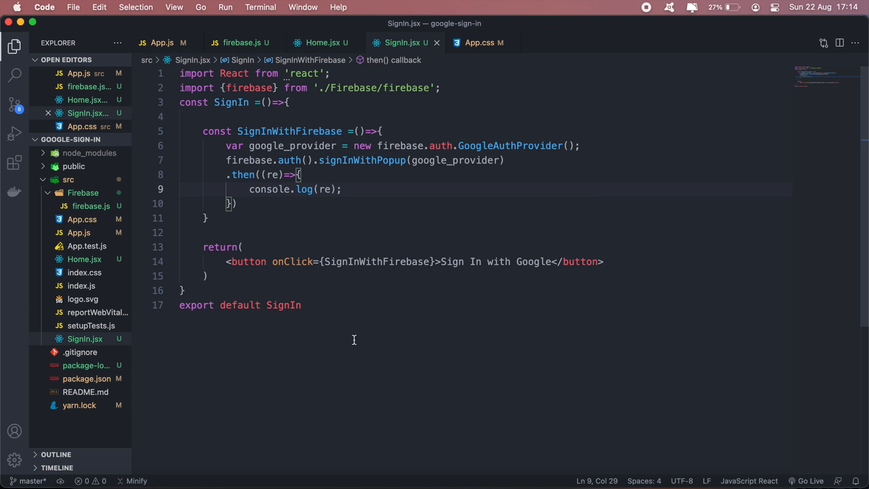
key(Enter)
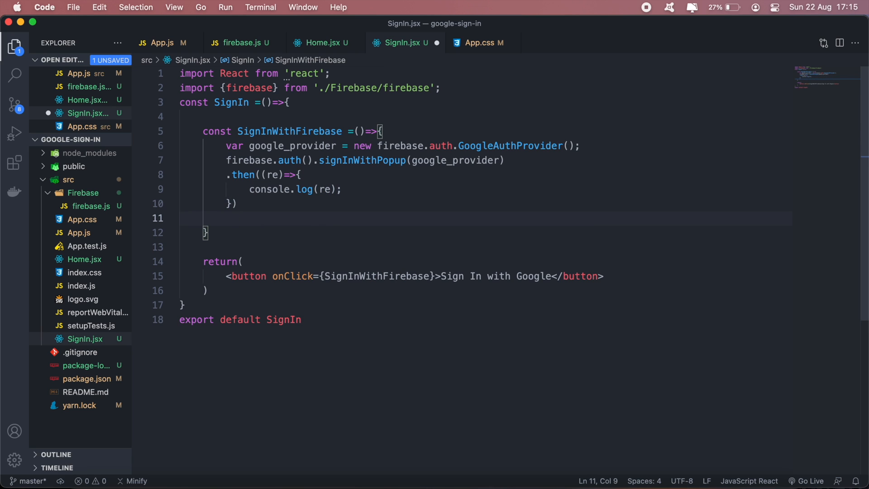
text(.catch((err)=>{)
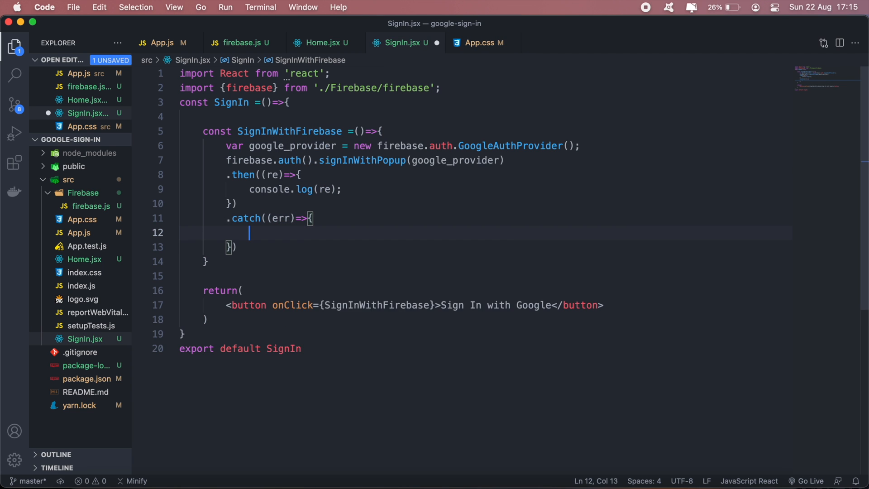
text(console.log(err);)
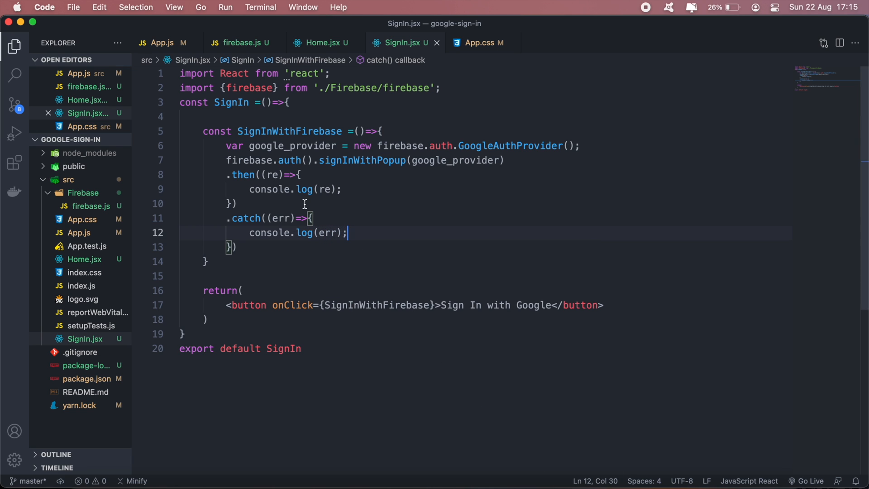
mouse_move(379, 181)
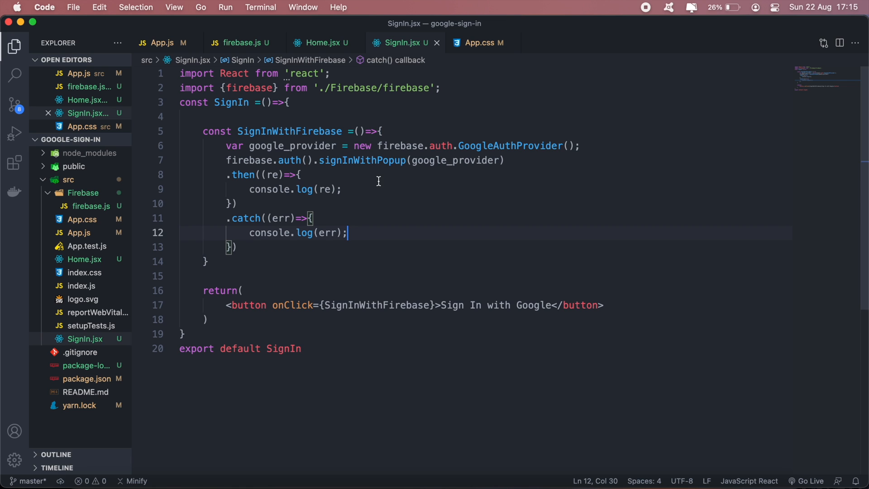
mouse_move(411, 178)
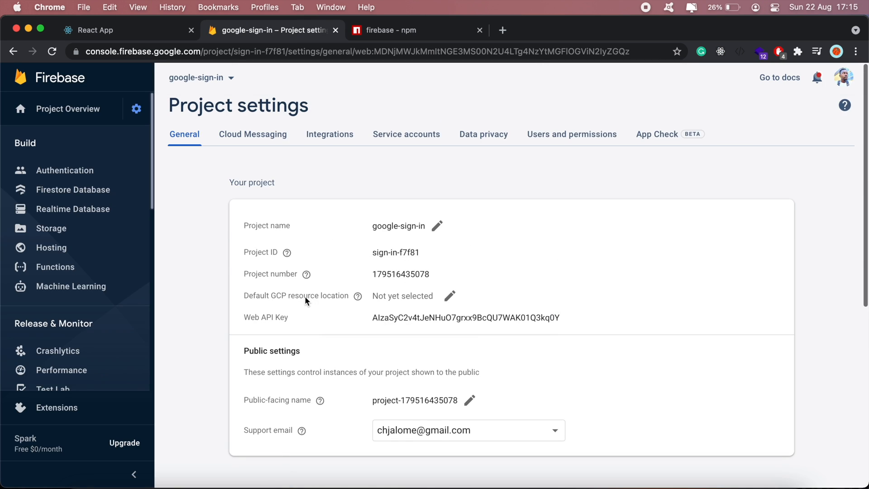
Step: Check the Firebase Authentication sign-in method page shows Google enabled
click(64, 171)
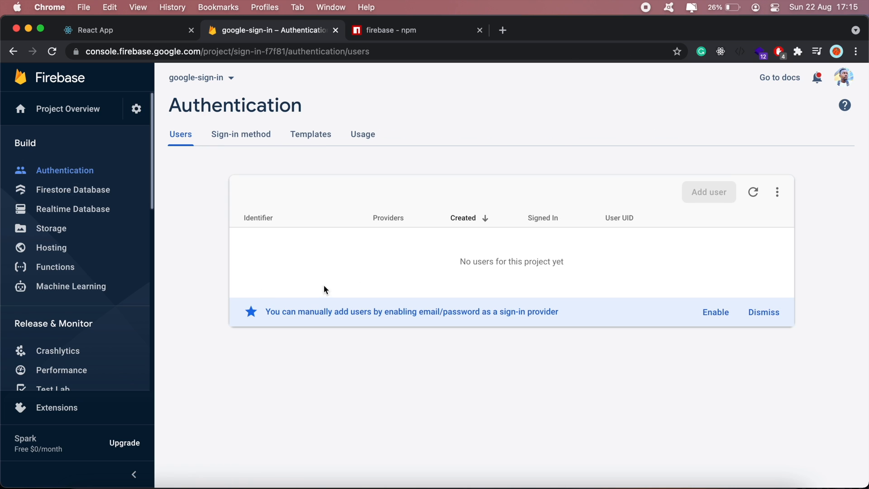
click(241, 134)
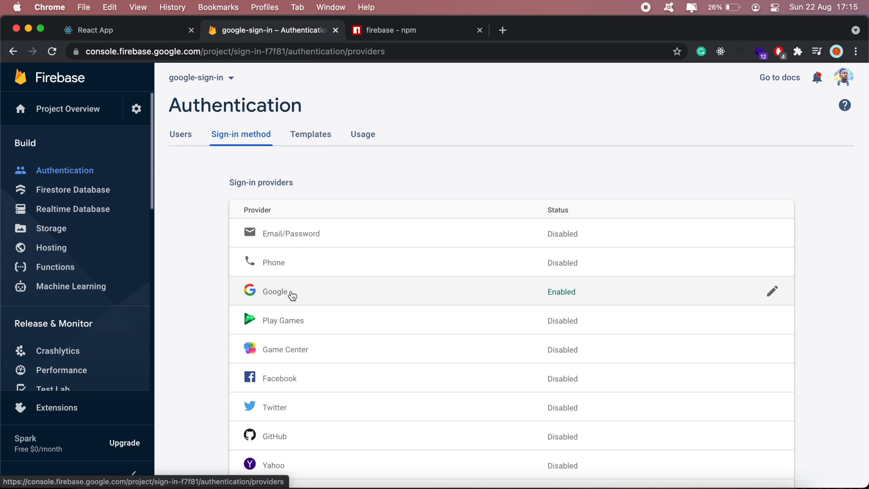
scroll(down, 3)
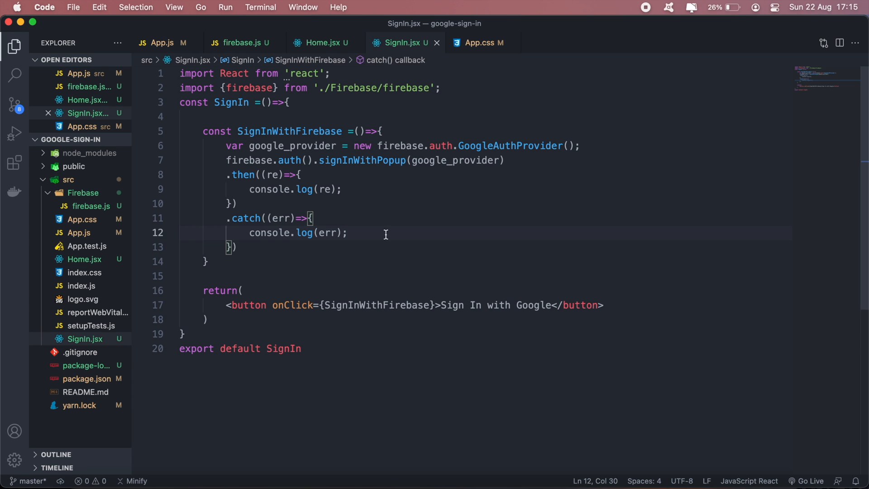
Step: Open the running app on localhost:3000 with DevTools docked below the page
click(173, 470)
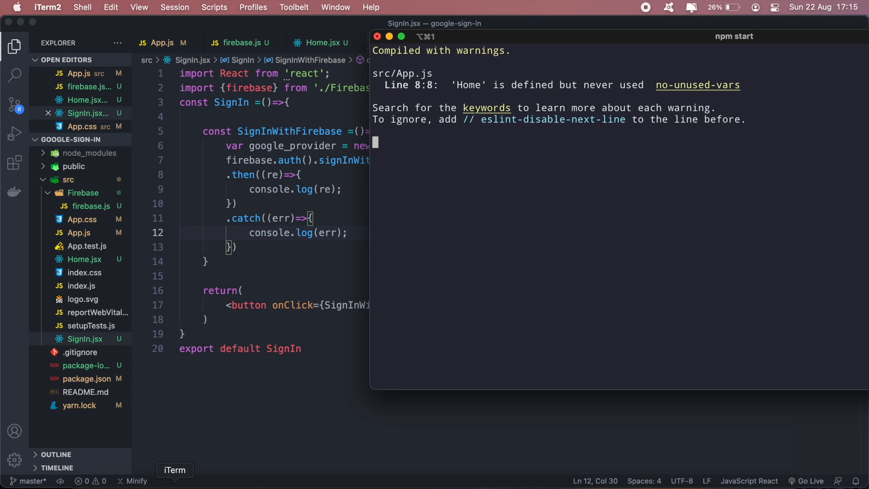
mouse_move(582, 480)
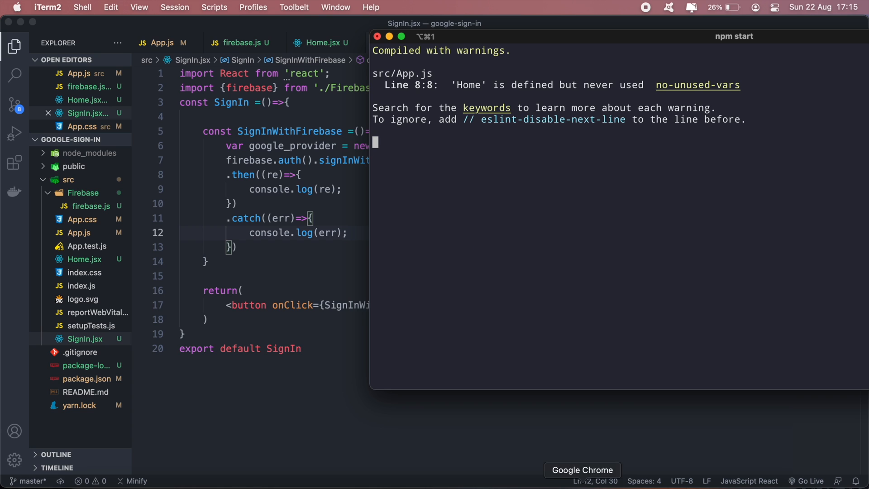
right_click(180, 186)
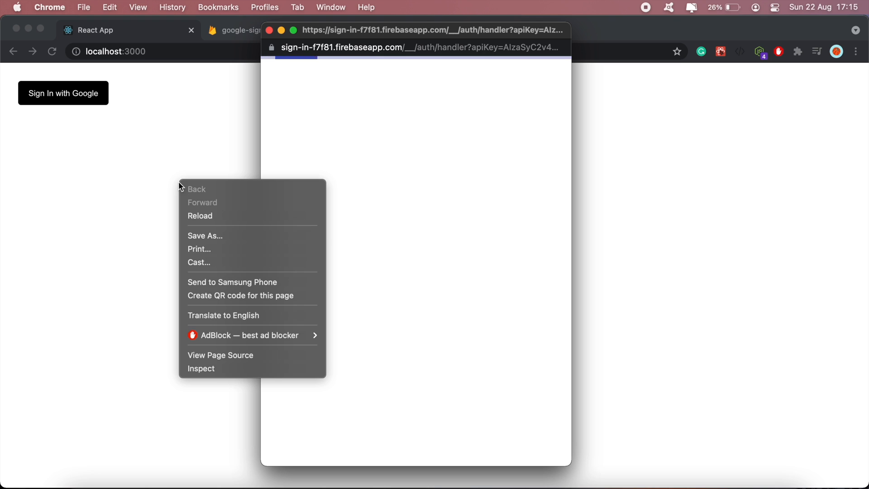
click(201, 369)
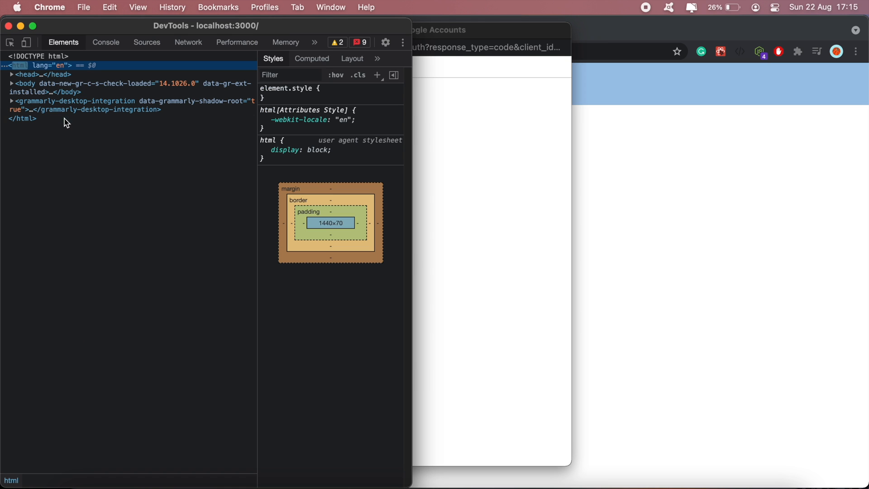
click(403, 43)
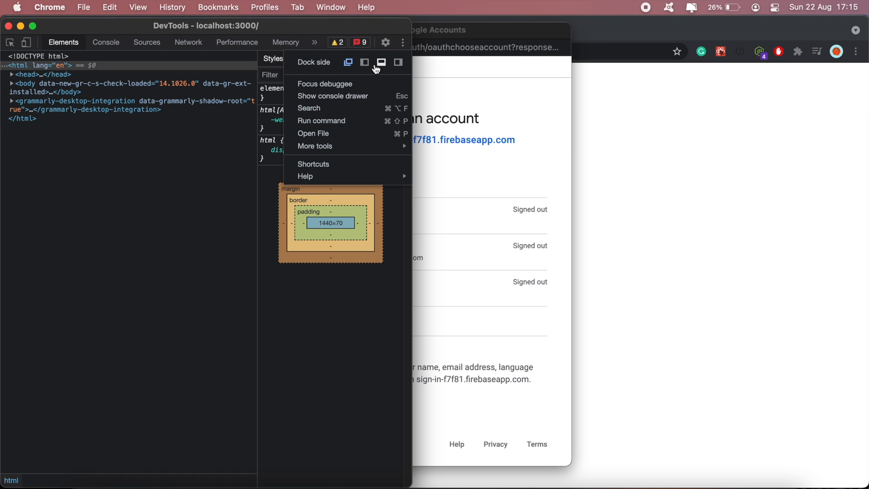
click(381, 62)
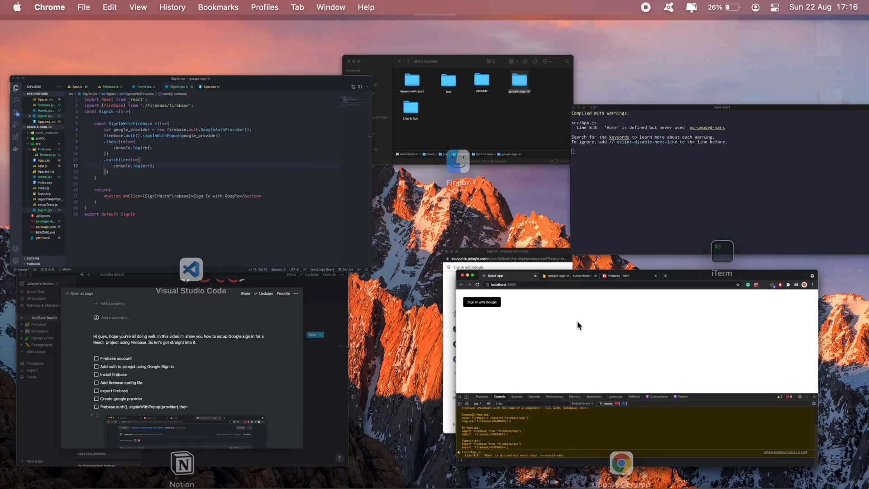
Step: Pick a Google account in the sign-in popup and expand the logged result object in the console
right_click(621, 461)
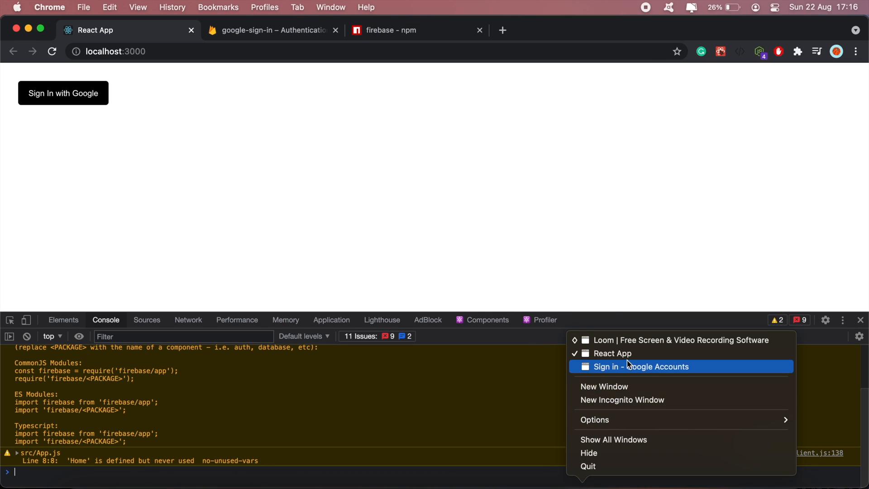
click(642, 367)
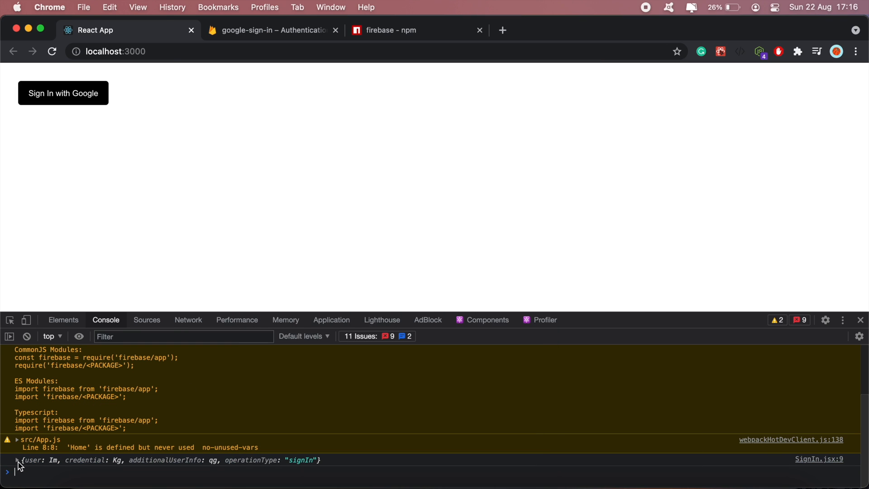
click(18, 459)
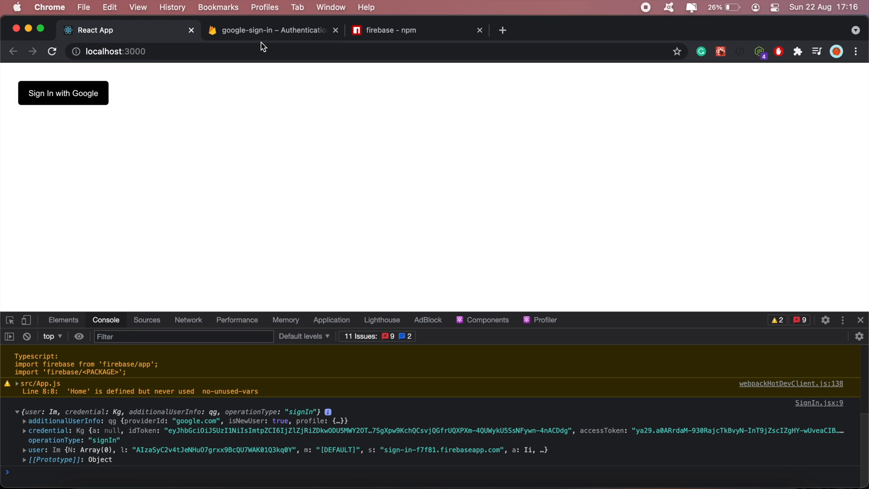
Step: Check the Firebase Authentication users list for the new Google account, then return to SignIn.jsx
click(272, 30)
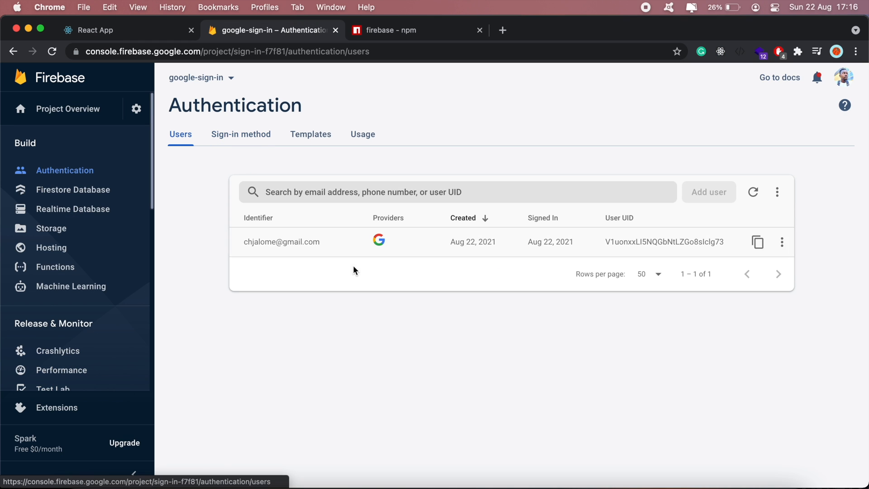
mouse_move(638, 273)
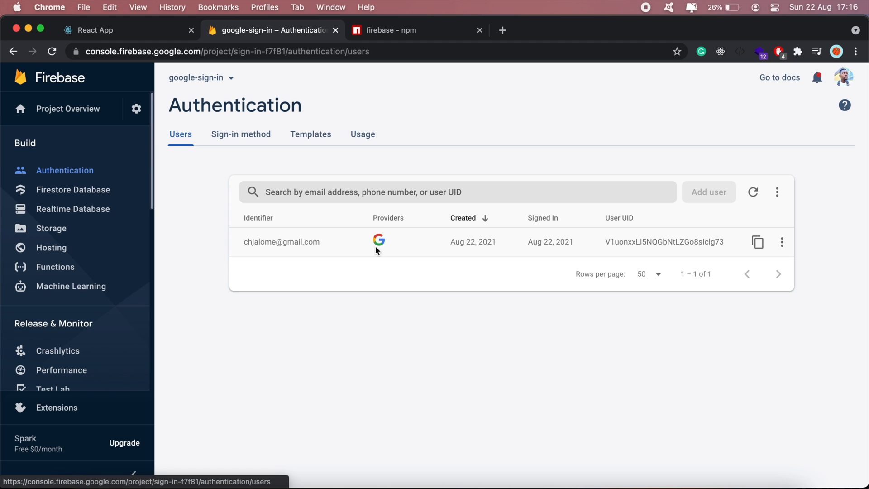
mouse_move(368, 253)
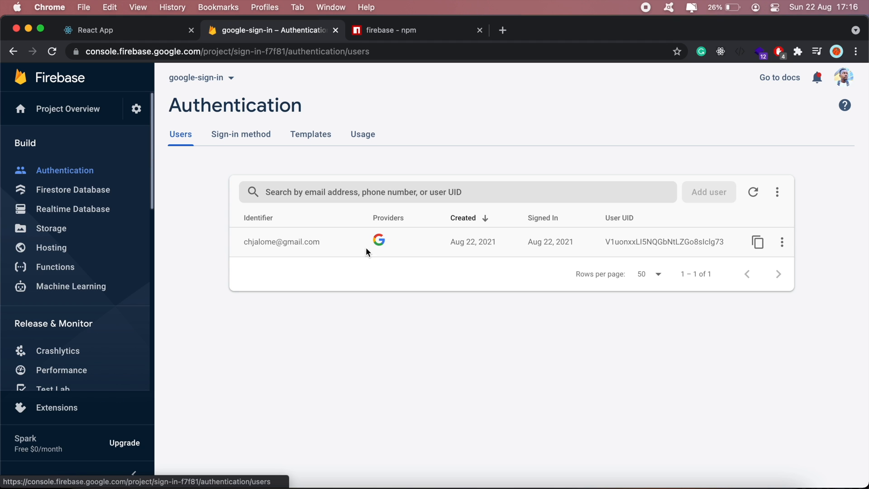
click(94, 30)
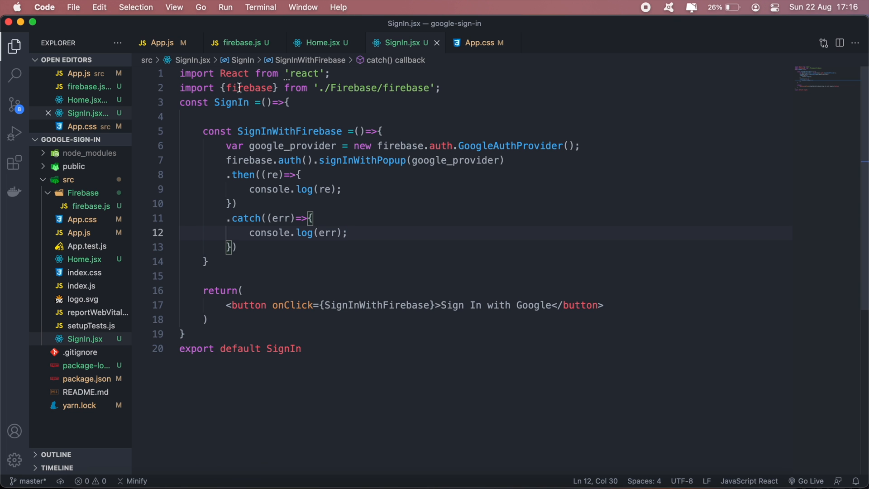
Step: In App.js, import useState from React
click(161, 43)
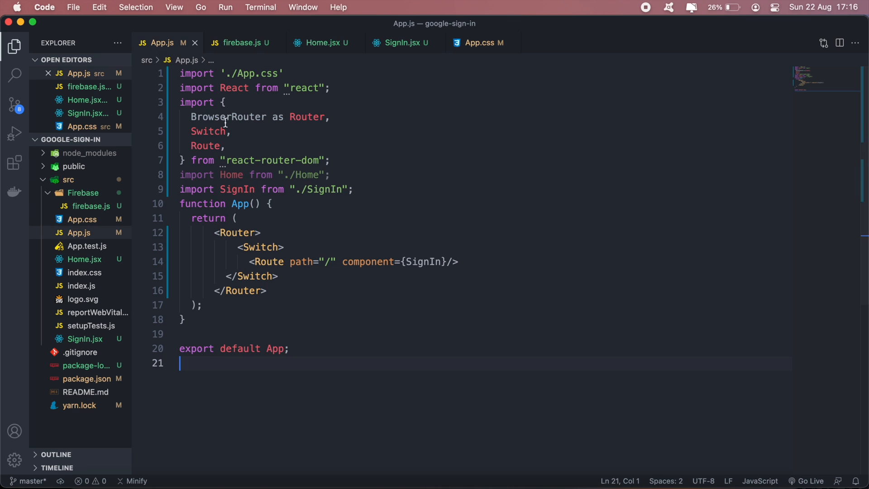
mouse_move(299, 232)
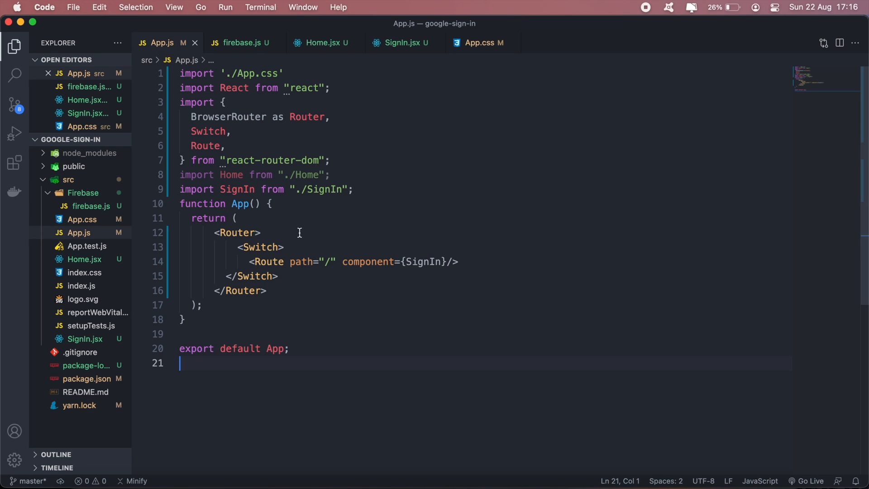
mouse_move(294, 179)
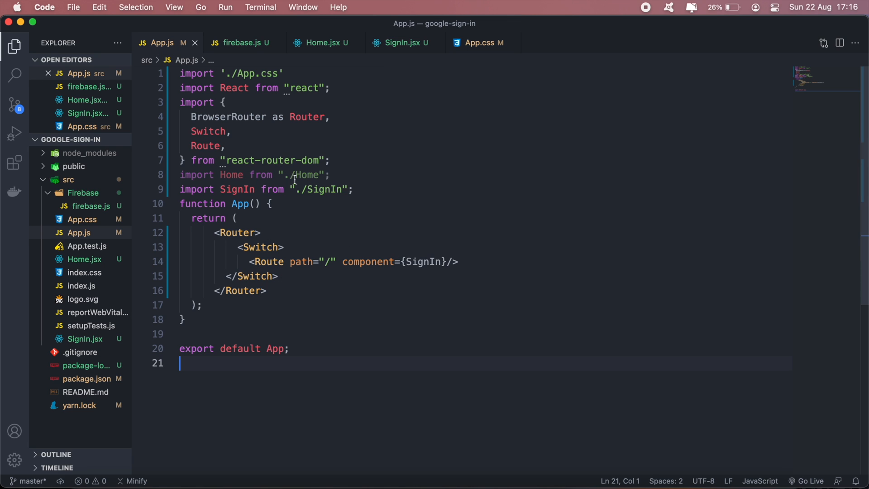
mouse_move(376, 271)
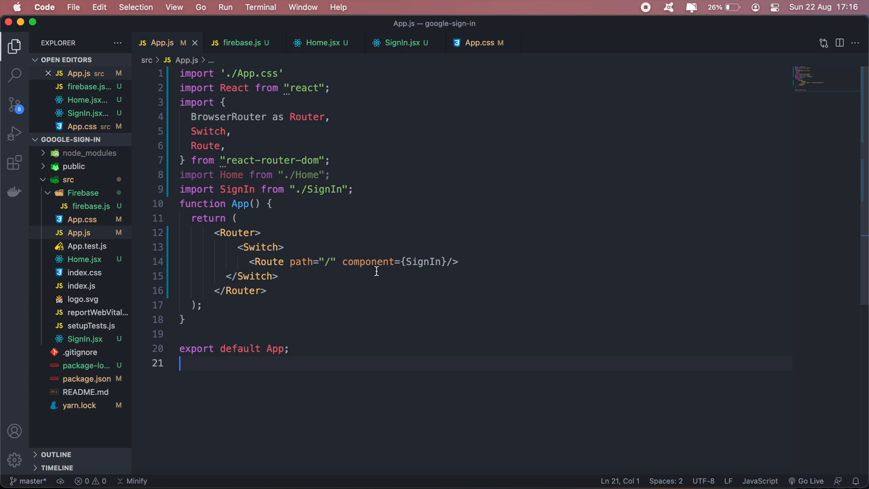
mouse_move(294, 213)
text(, {)
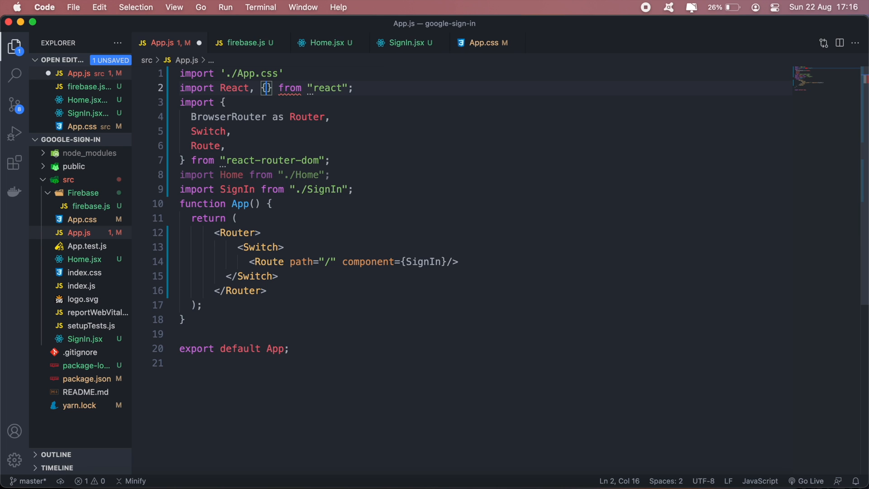
text(useState)
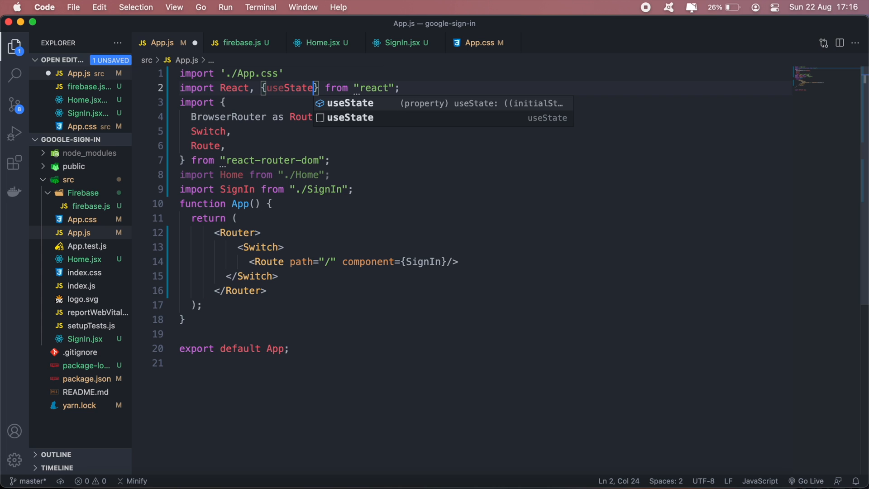
key(enter)
text(const [)
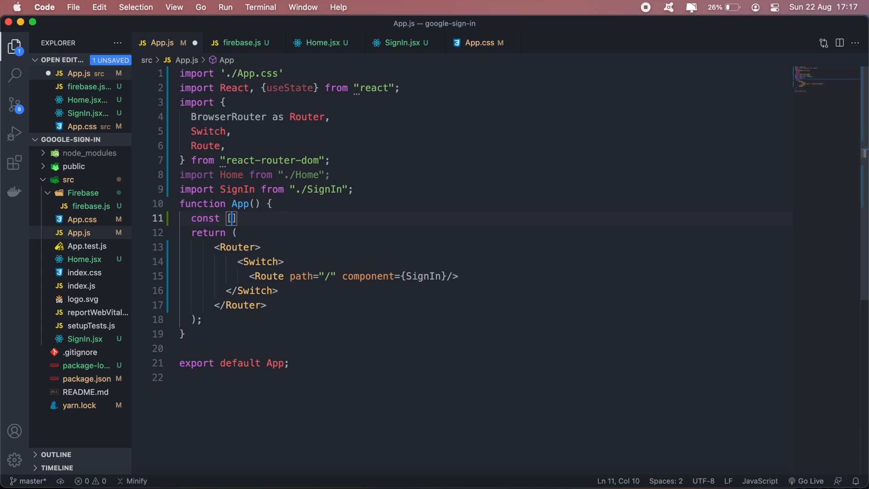
Step: Declare const [isUserSignedIn, setIsUserSignedIn] = useState(true) at the top of App
text(isUse)
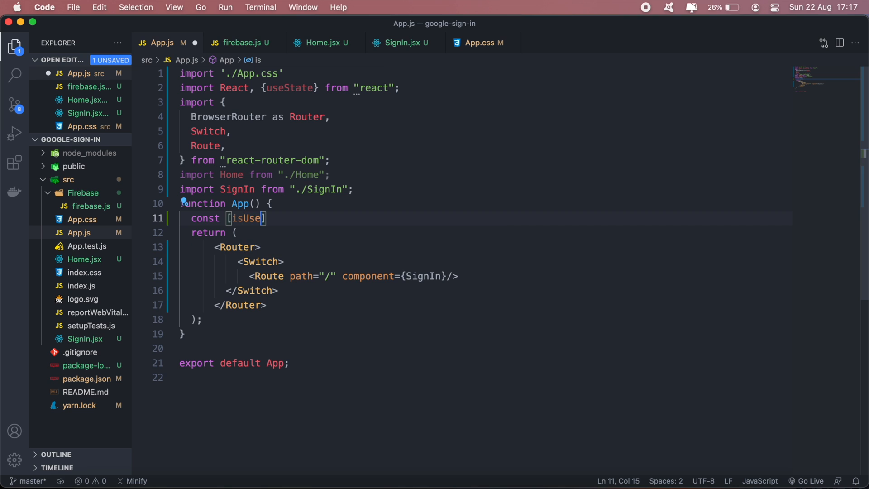
text(rSignedIn,se)
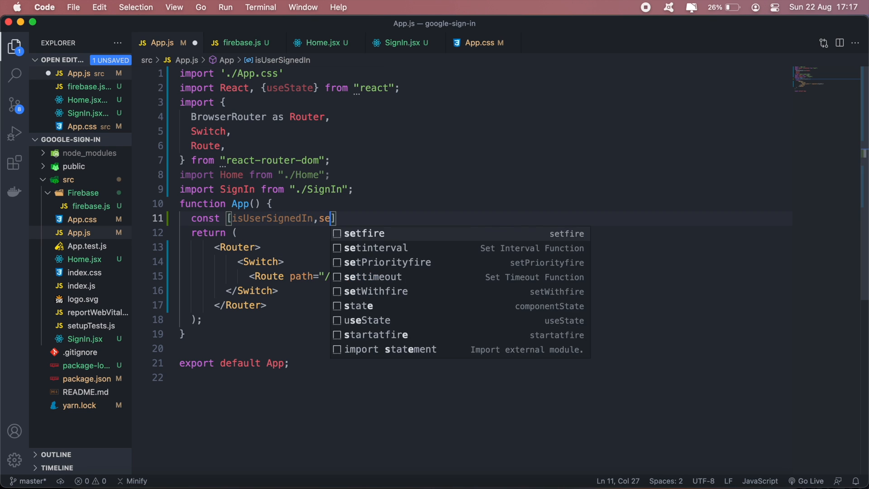
text(t)
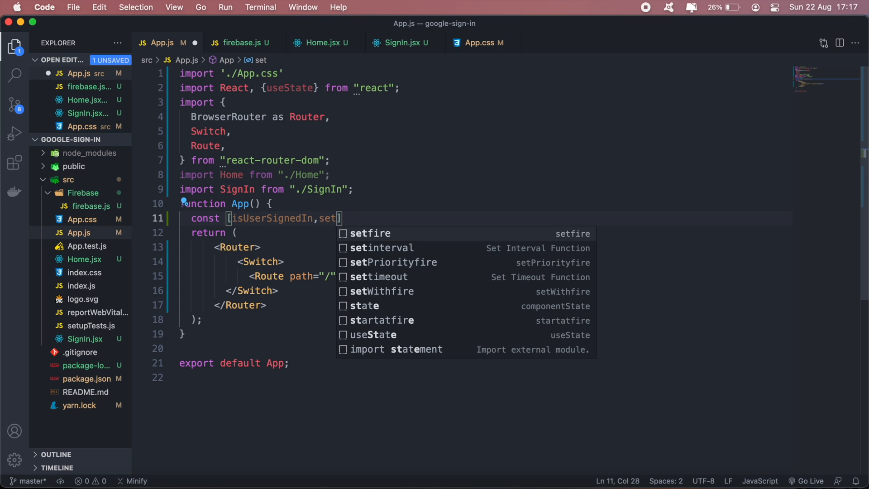
text(Is)
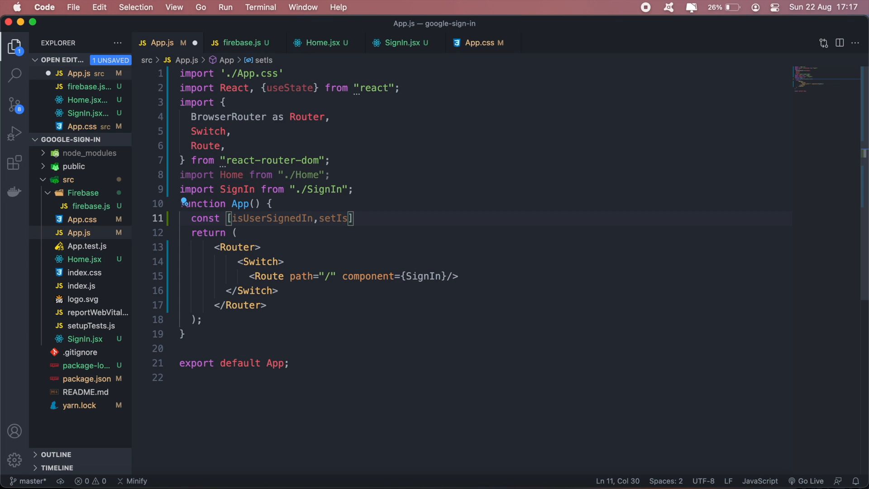
text(UserSigne)
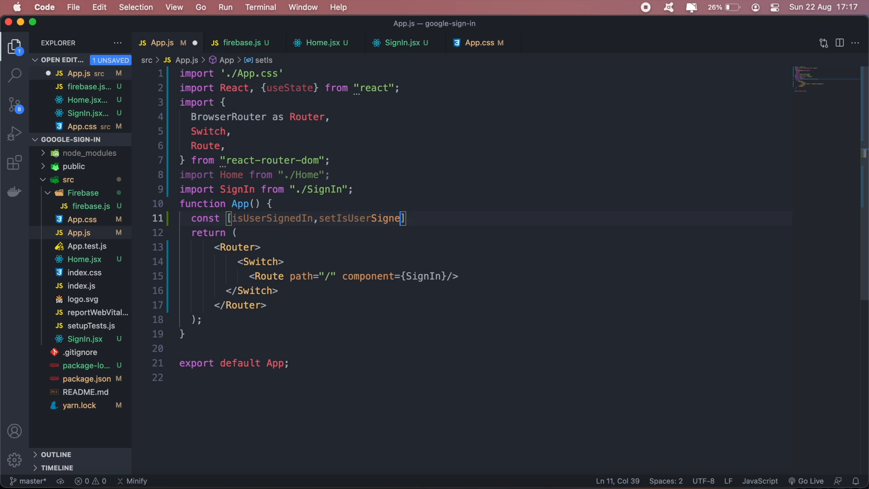
text(dIn)
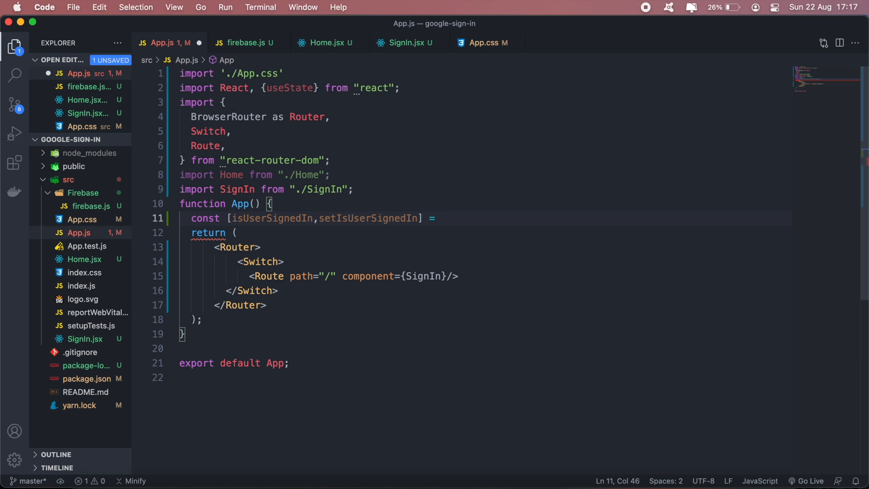
text(useState())
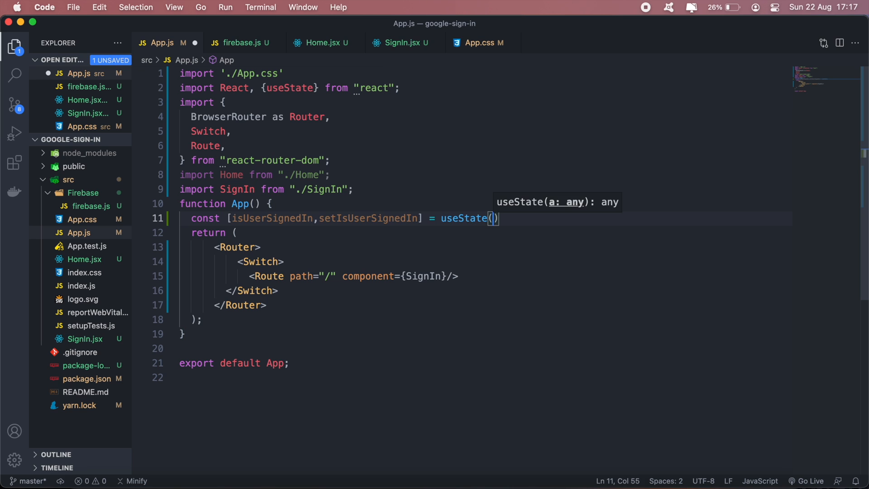
text(true;)
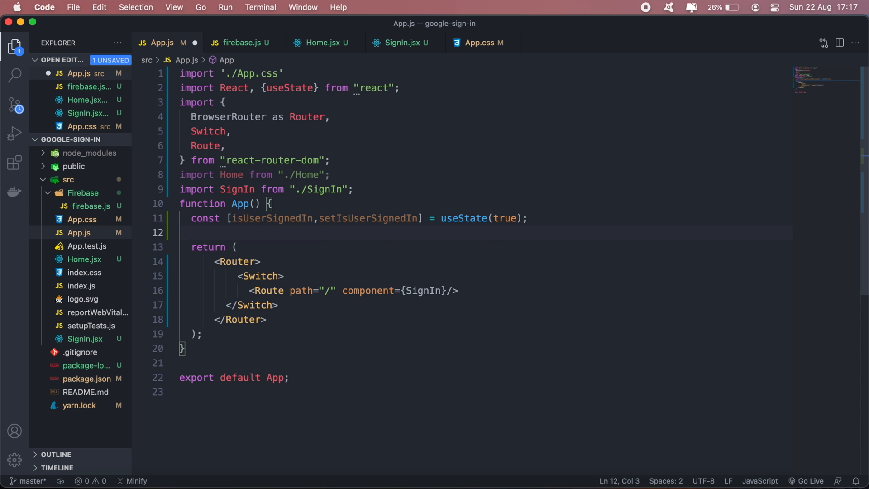
Step: Wrap the return in if(isUserSignedIn === true) rendering the Home route
text(if(){)
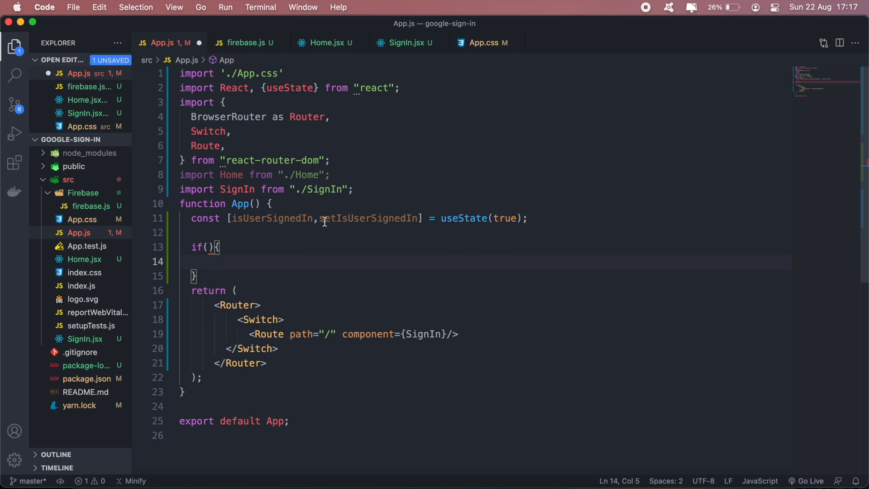
double_click(271, 219)
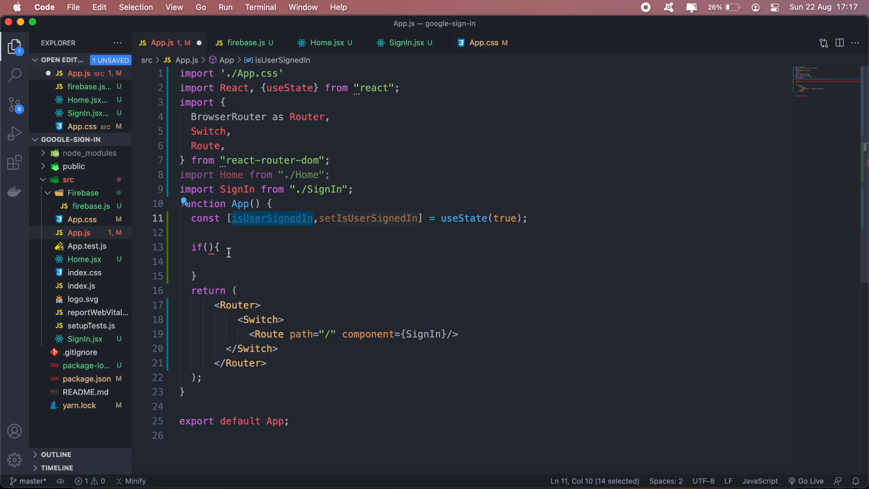
text(isUserSignedIn)
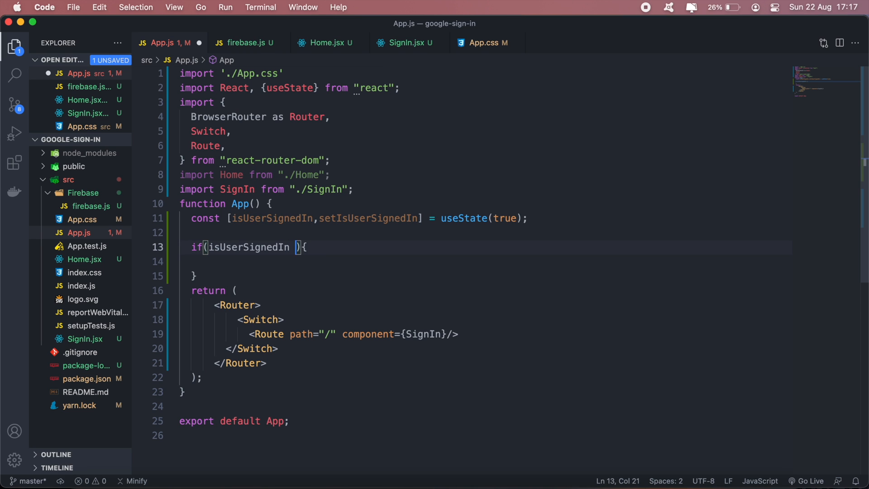
text(=== true)
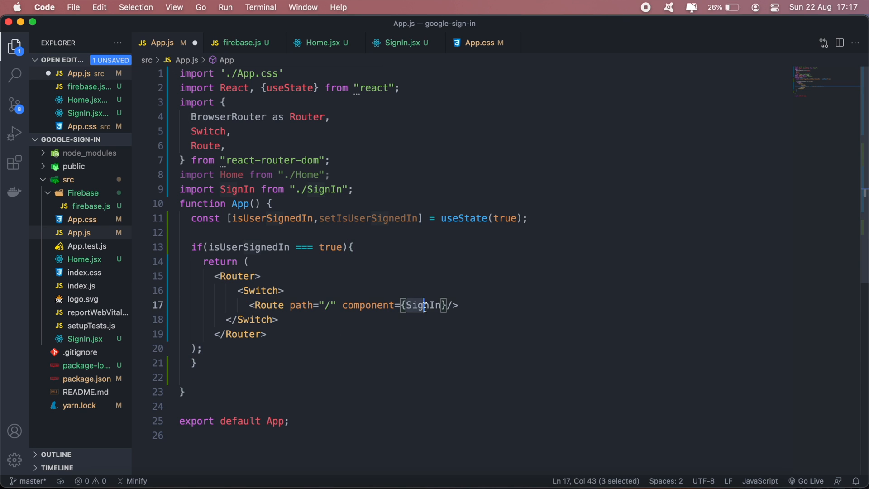
text(Home)
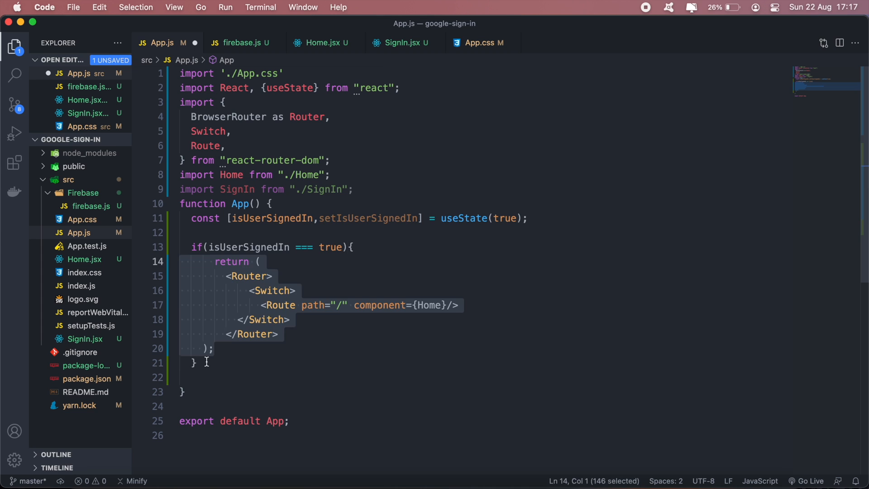
Step: Add an else branch returning the SignIn route
text(else{)
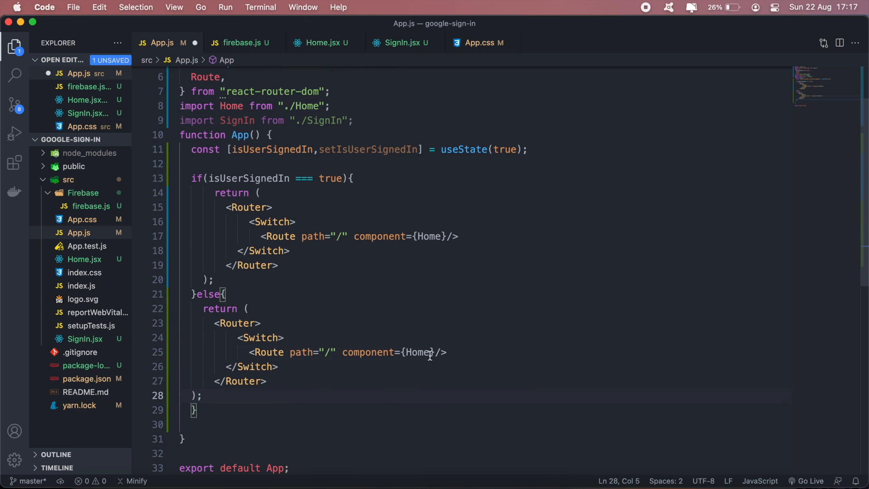
text(SignIn)
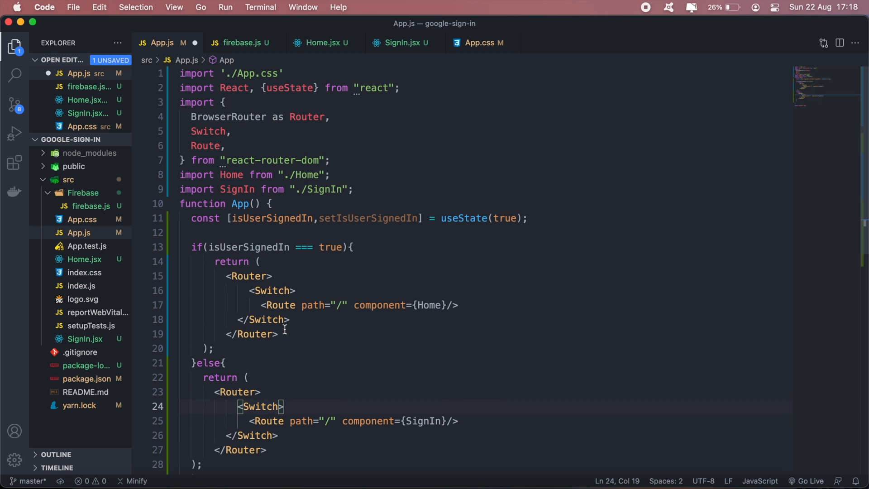
mouse_move(305, 321)
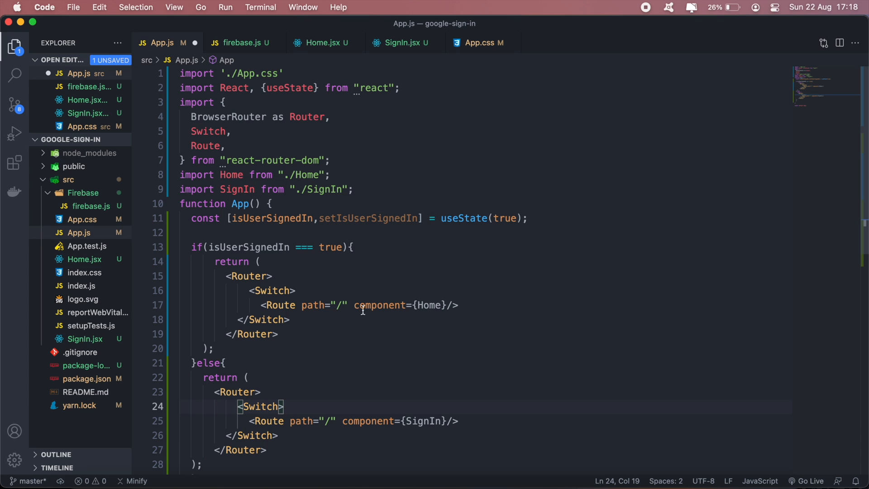
mouse_move(331, 399)
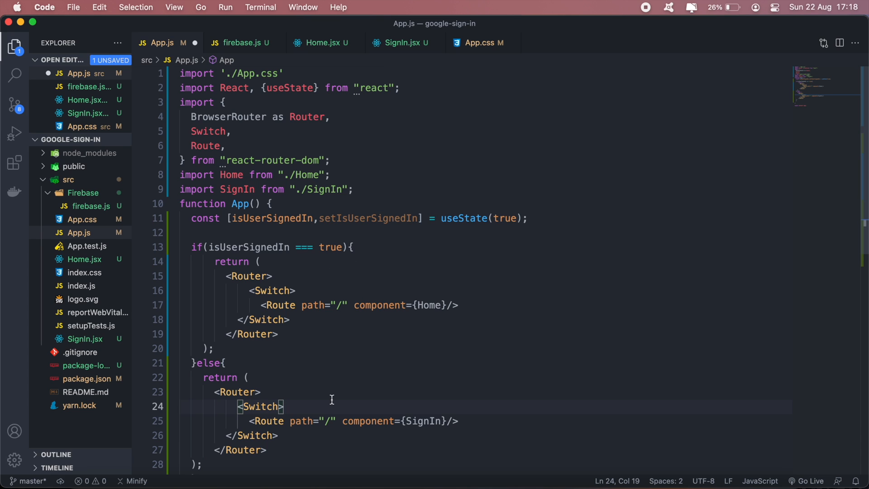
scroll(down, 3)
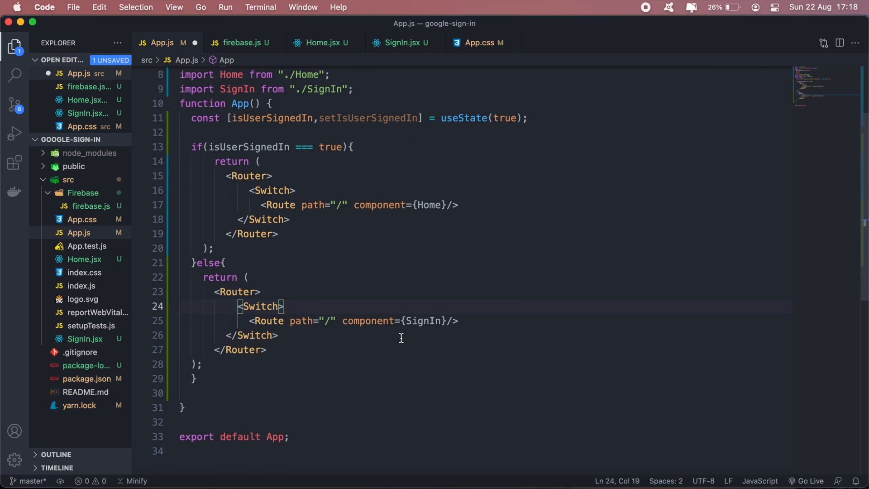
mouse_move(392, 349)
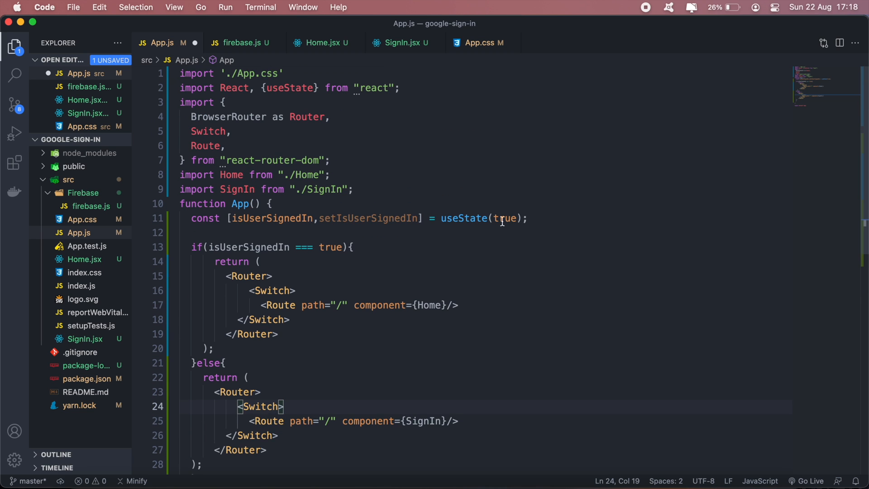
mouse_move(364, 195)
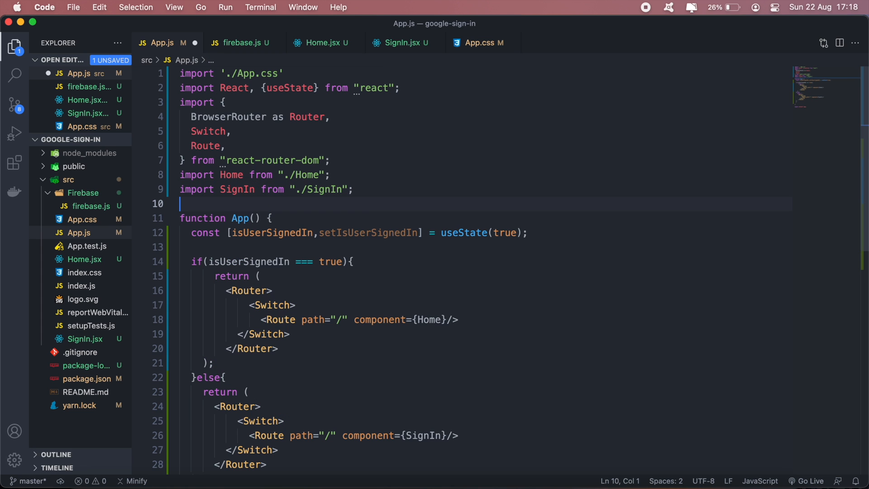
Step: Import firebase from the relative firebase config module in App.js
text(import)
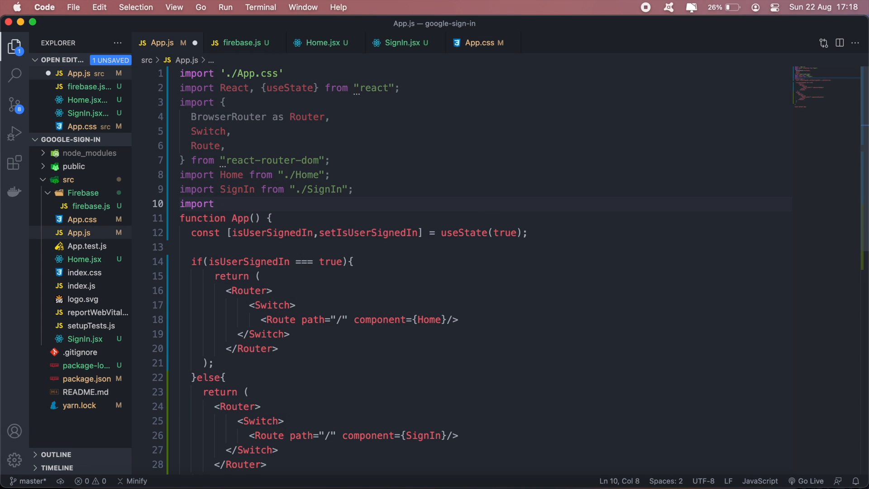
text(fire)
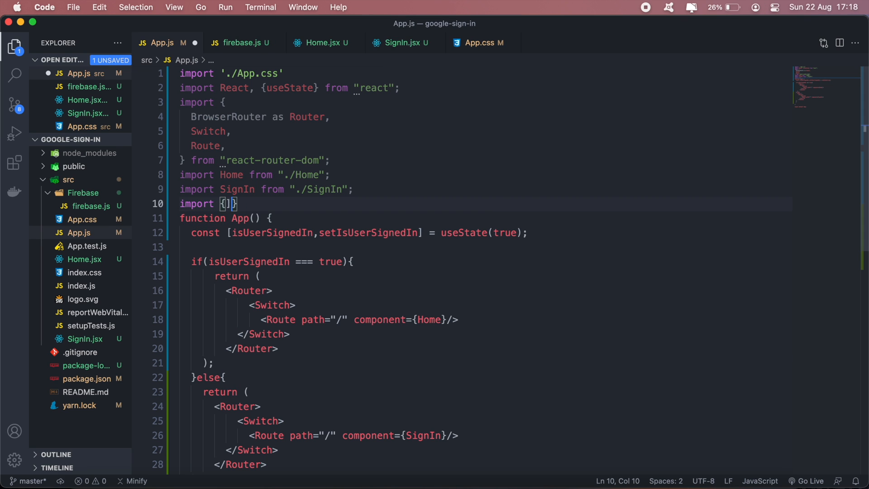
text(irebase)
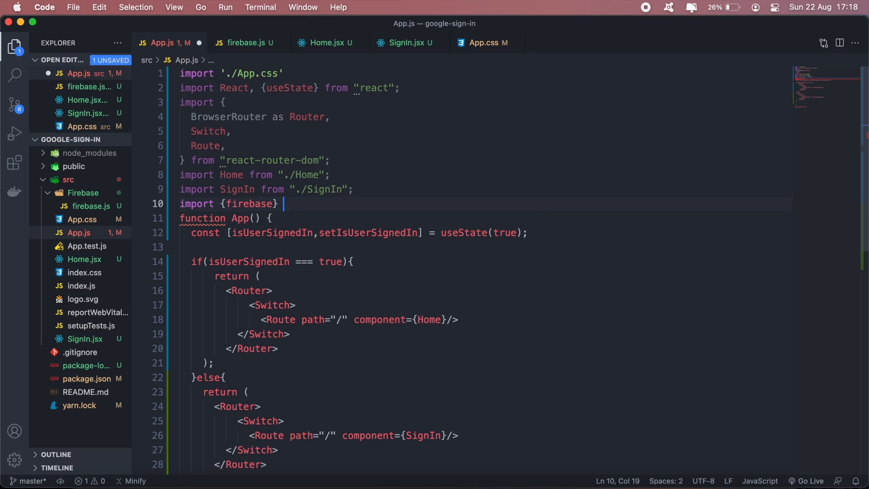
text(from .)
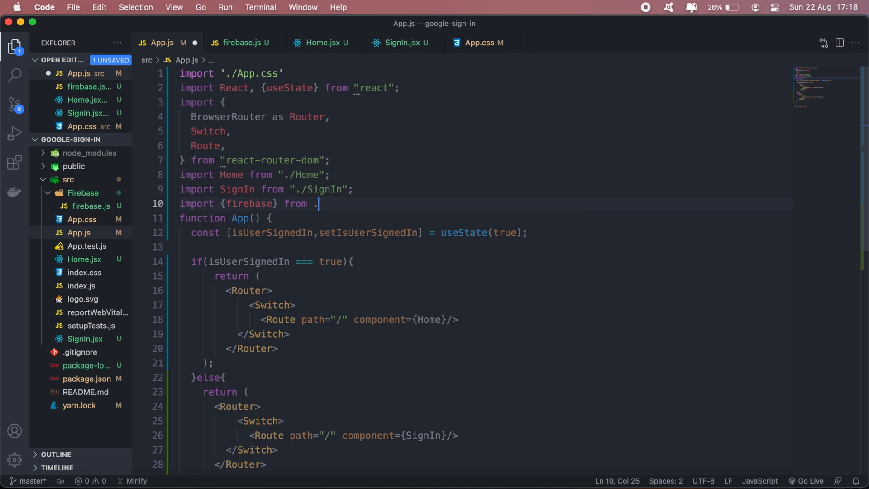
text(../)
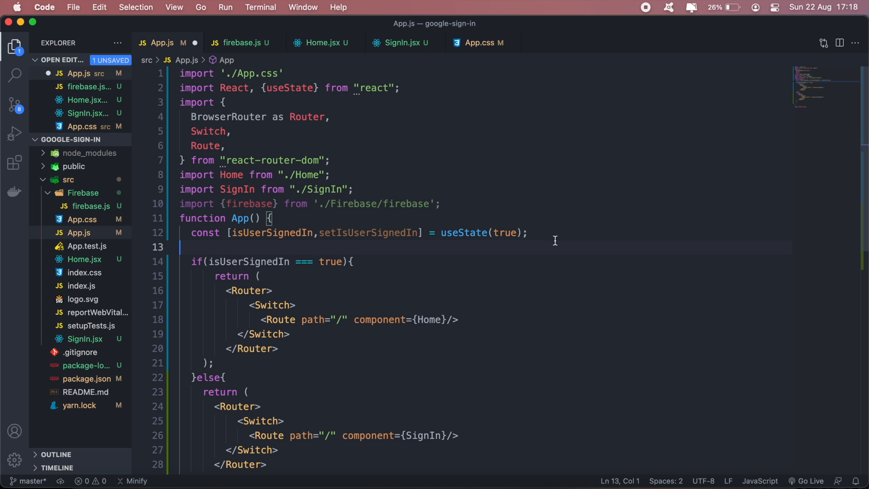
Step: Register firebase.auth().onAuthStateChanged that sets isUserSignedIn true when a user exists
text(firebase.aut)
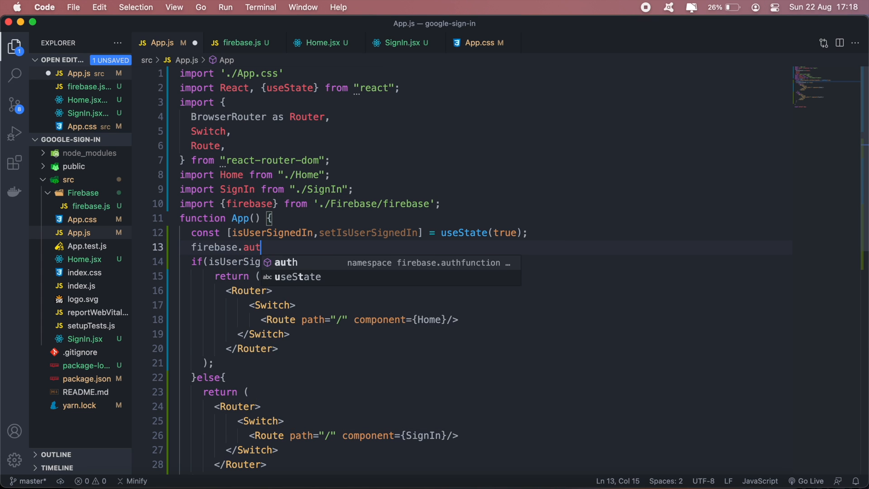
text(().onAuthStateChanged)
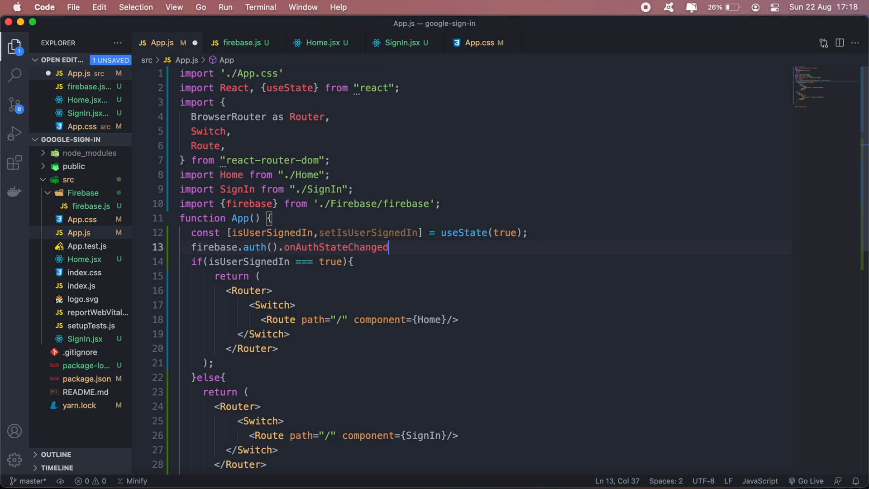
text((user)=>{)
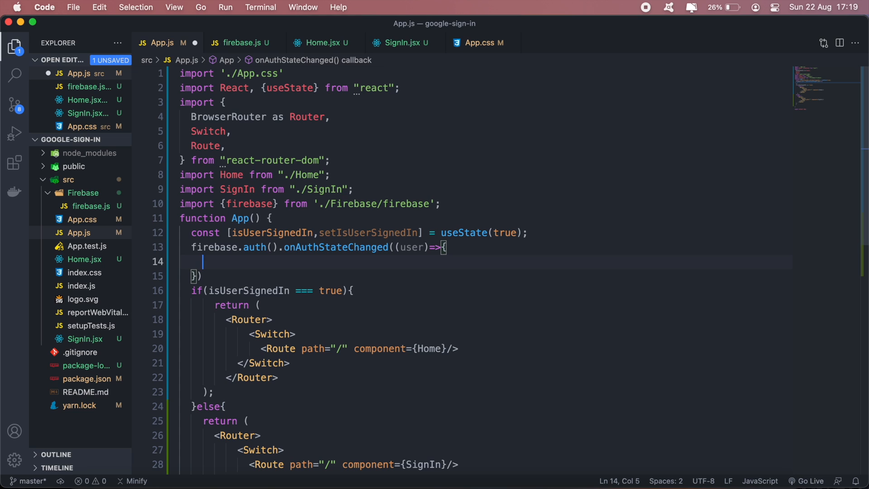
mouse_move(314, 271)
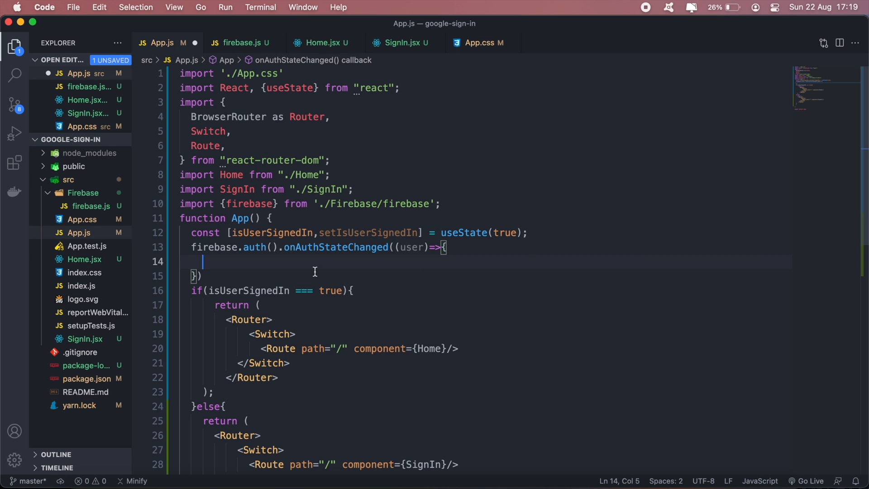
text(if())
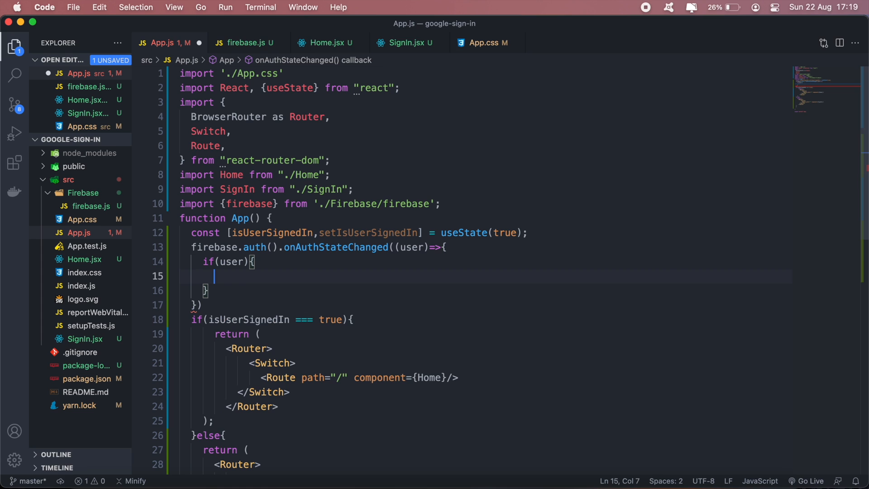
text(set)
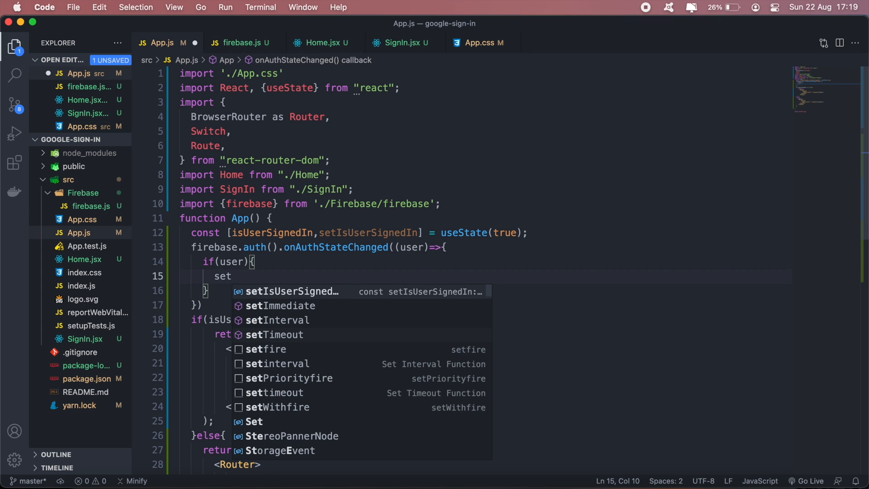
click(292, 291)
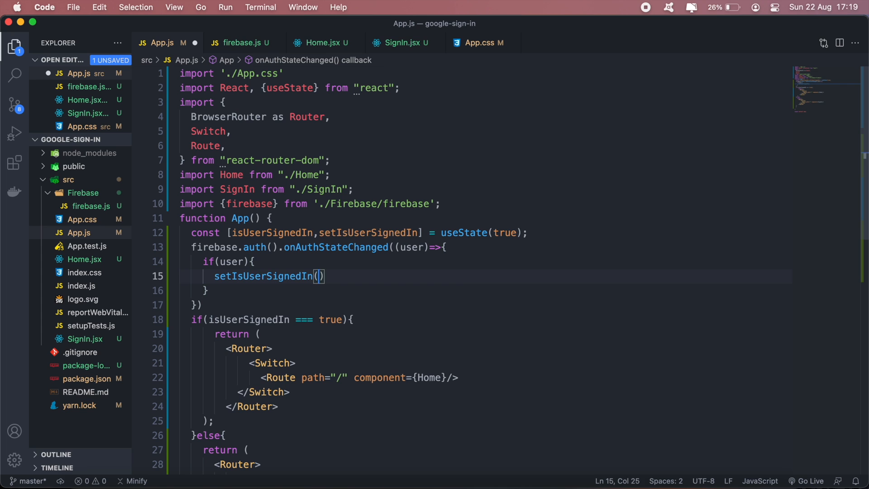
text(true)
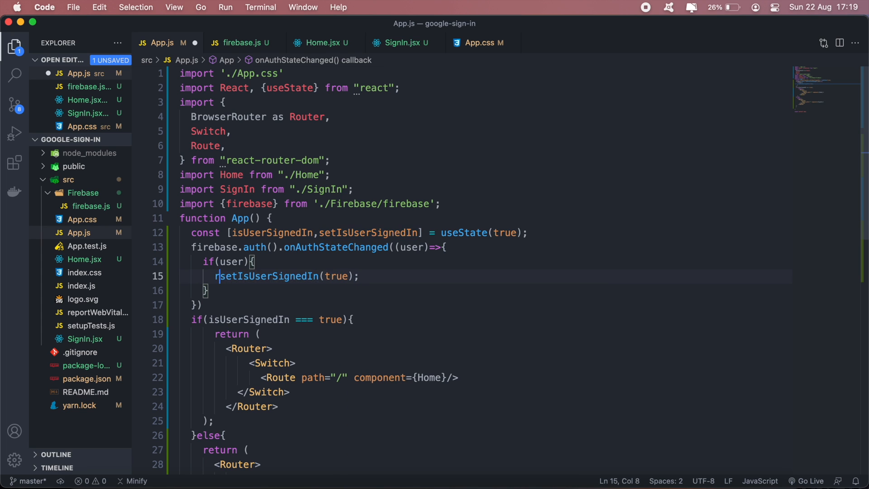
Step: Otherwise call setIsUserSignedIn(false) in the auth callback
text(eturn)
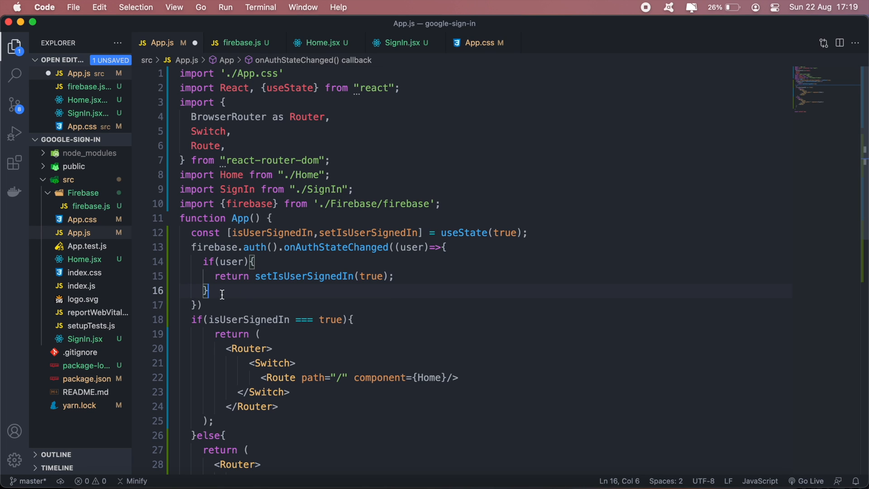
key(enter)
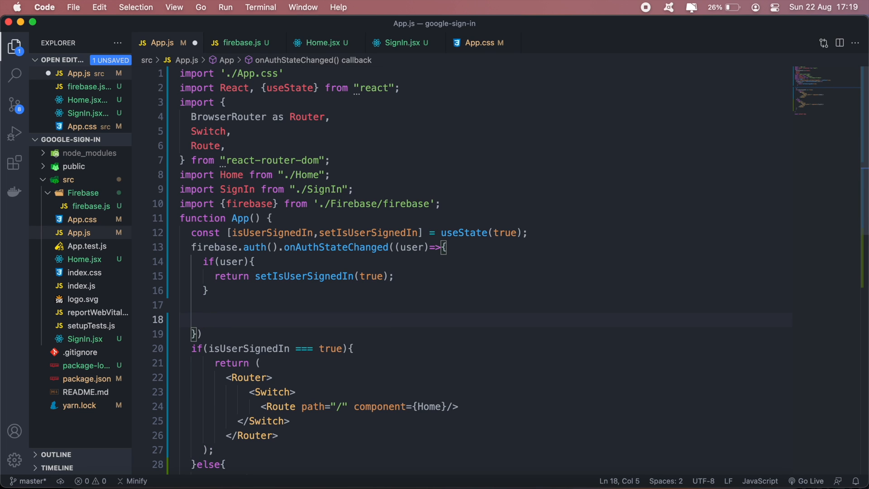
text(return)
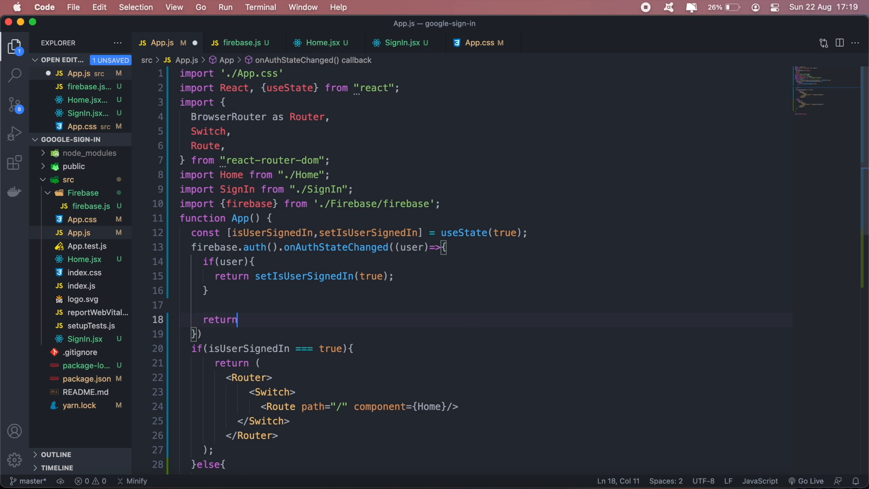
key(Backspace)
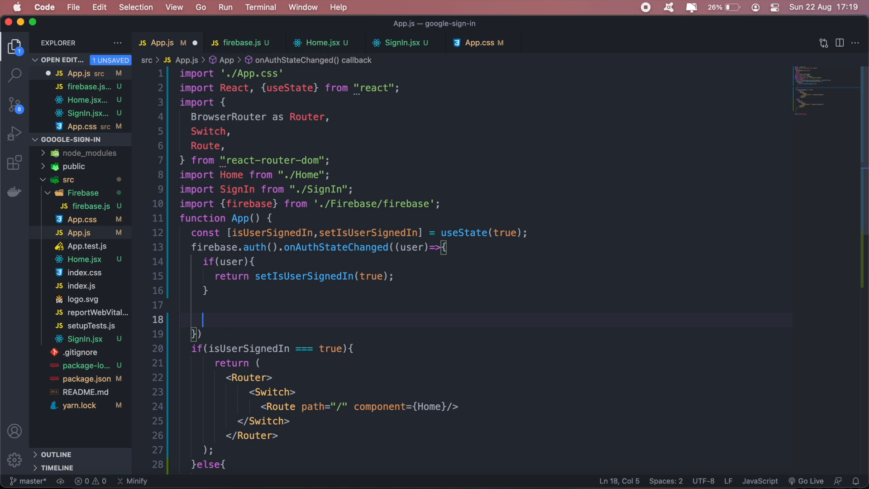
text(setus)
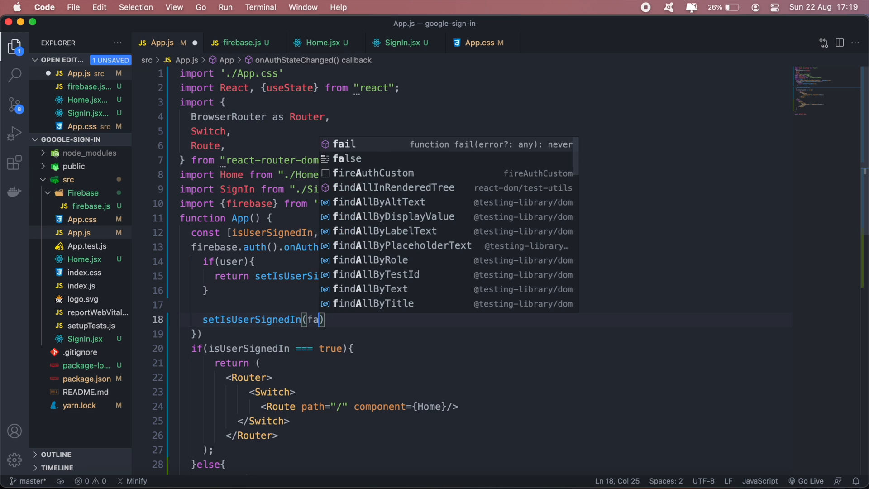
text(lse)
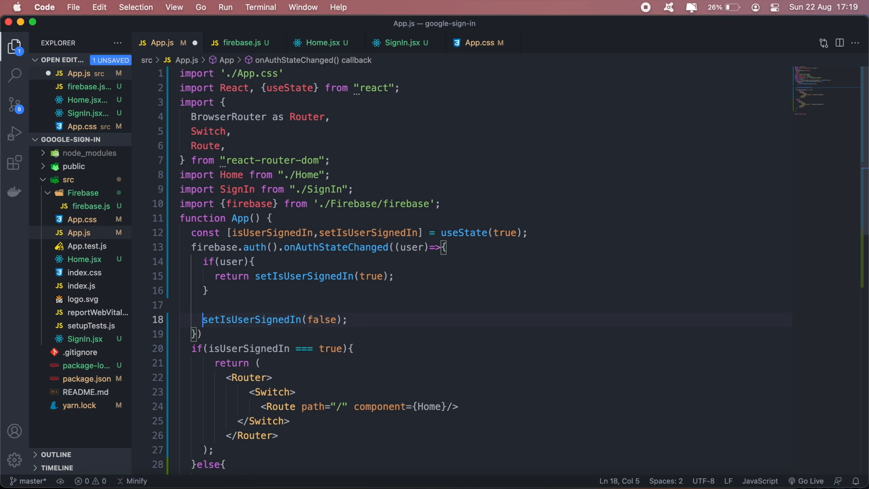
click(583, 470)
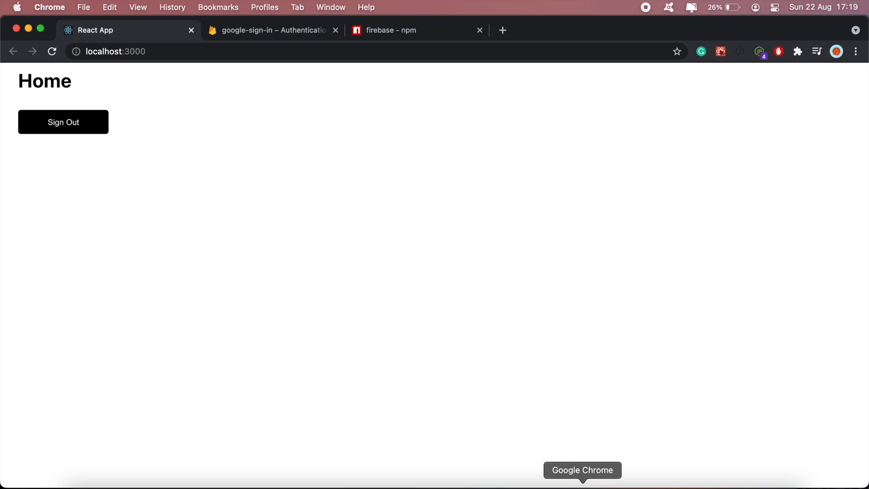
mouse_move(55, 137)
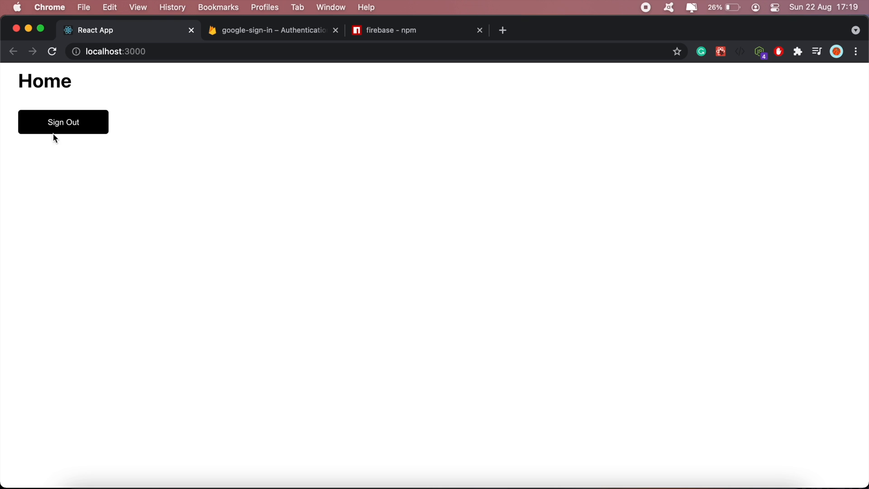
mouse_move(43, 146)
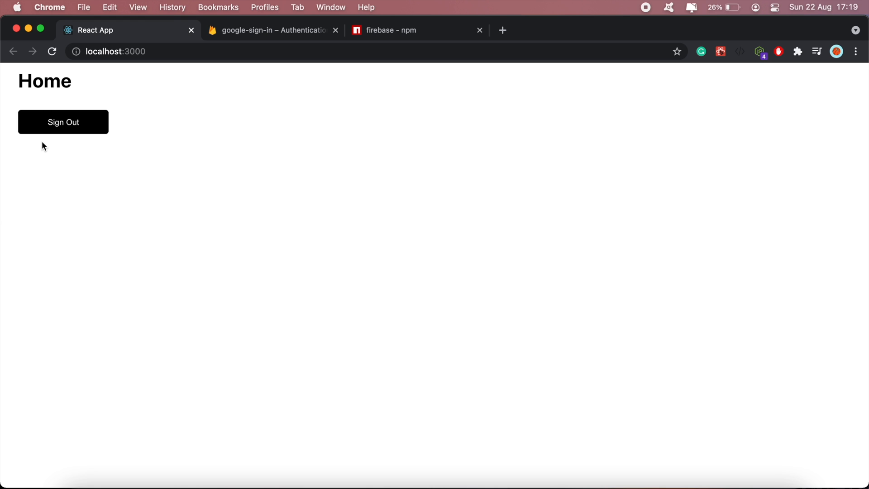
mouse_move(220, 487)
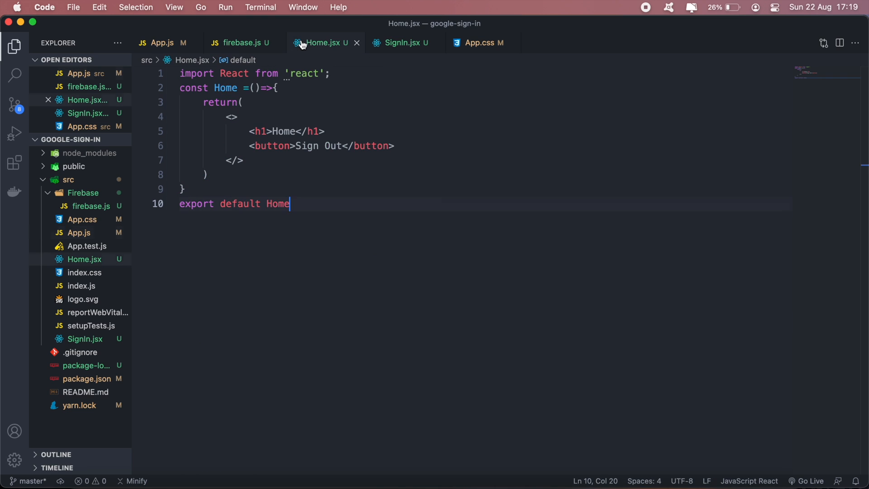
Step: In Home.jsx, import firebase and add an onClick handler to the Sign Out button
text(i)
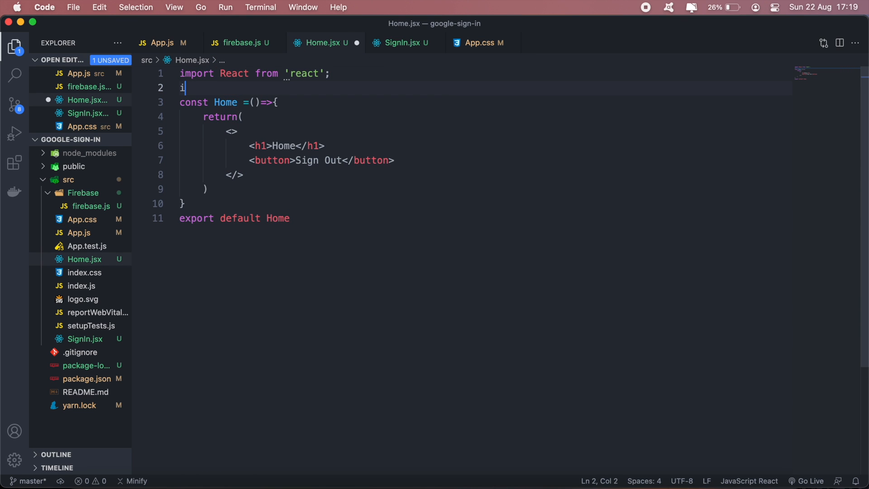
text(mport {f)
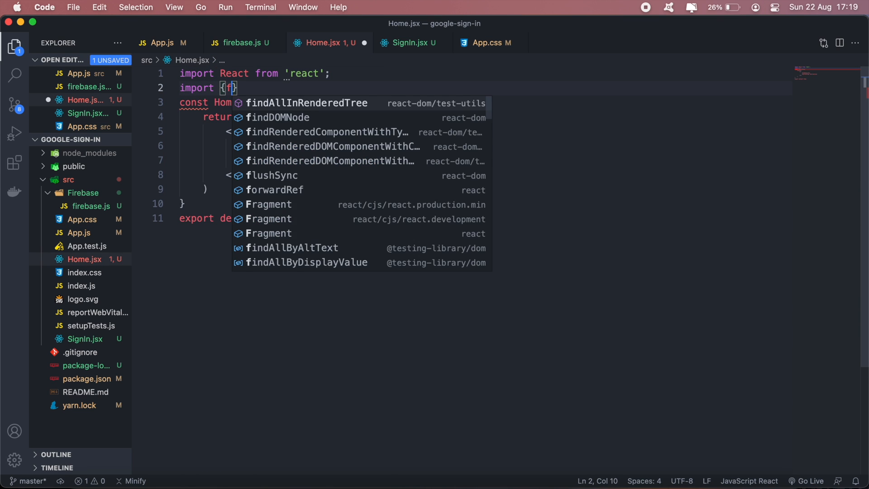
text(irebase)
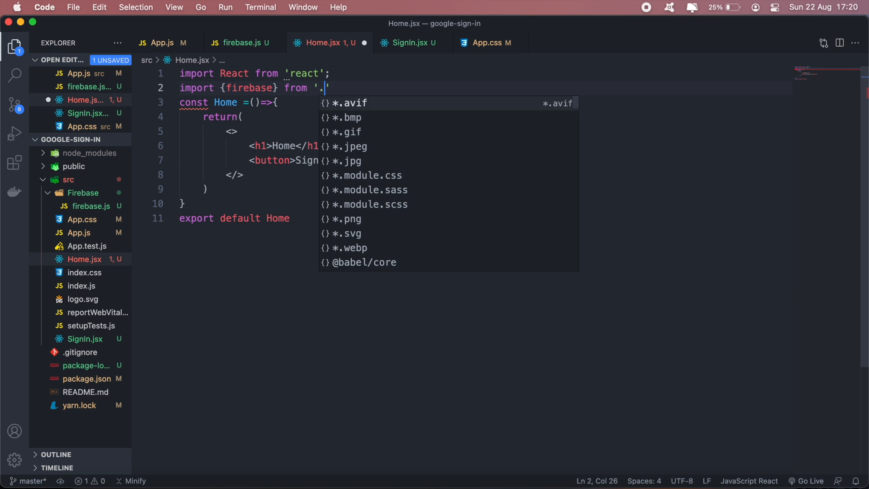
text(/Firebase/firebase)
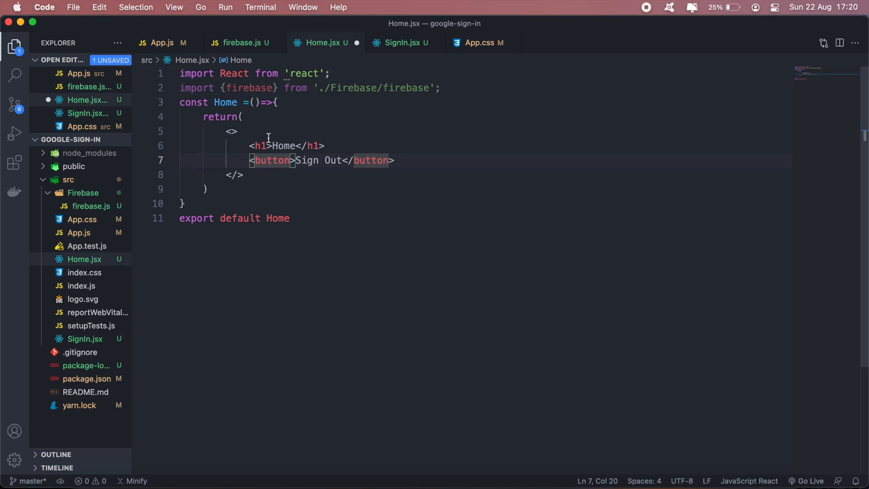
text(" ")
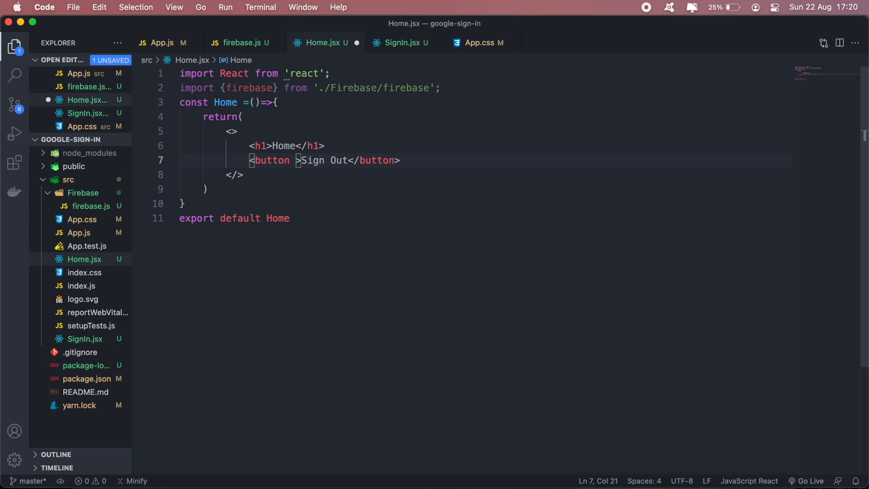
text(on)
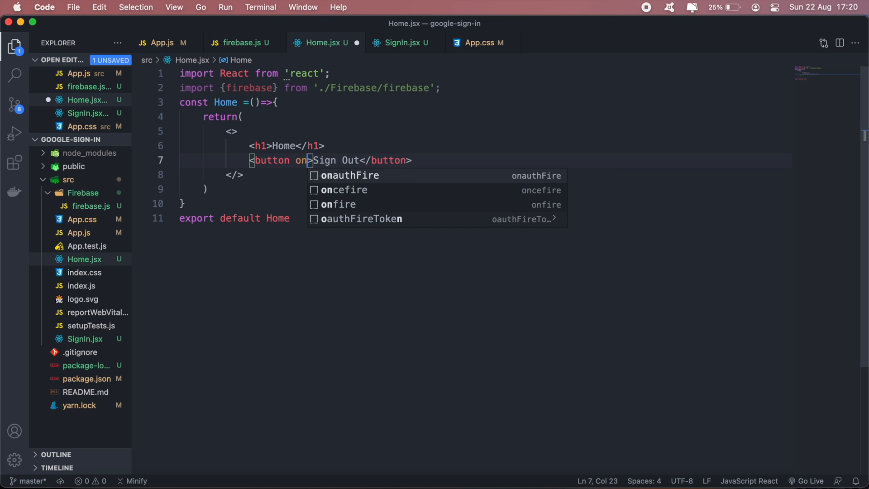
text(Click={})
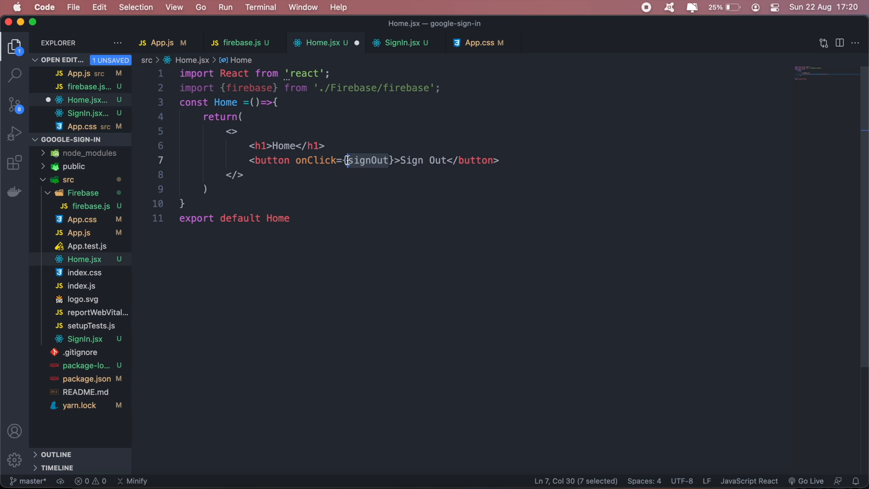
Step: Define const signOut calling firebase.auth().signOut(), then reopen App.js
text(const signOut =()=>{)
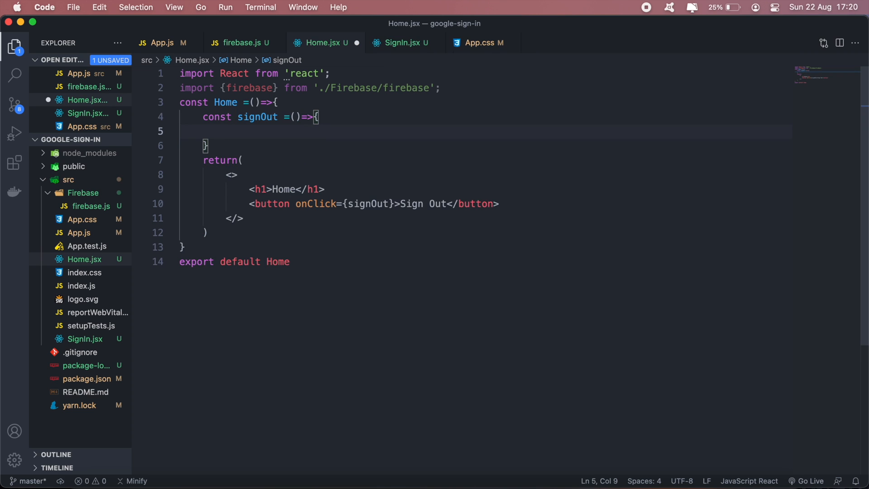
text(firebase.auth()
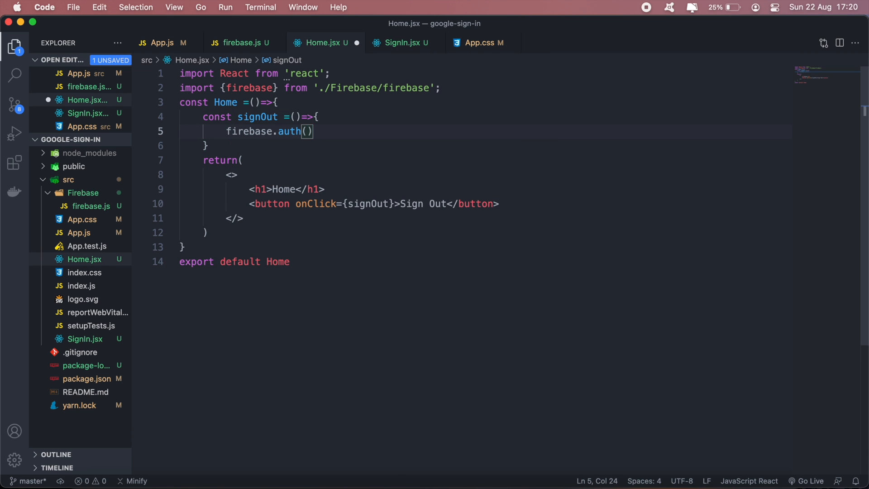
text(.signOut)
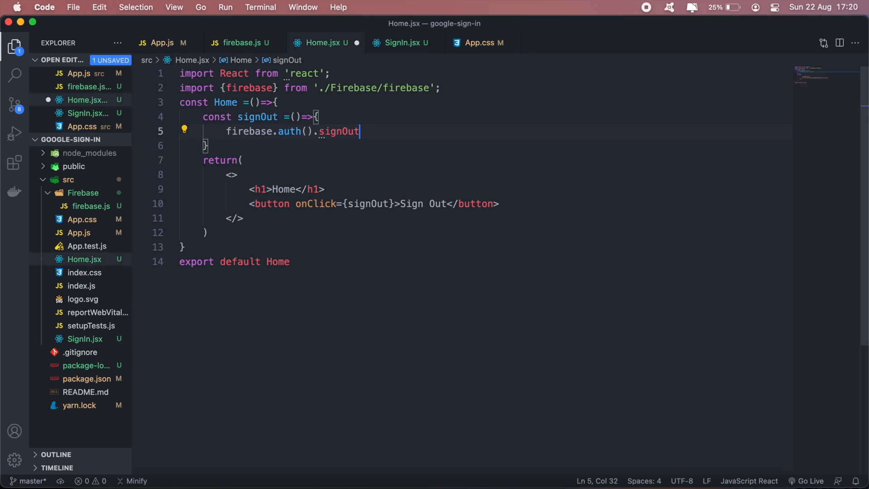
text(();)
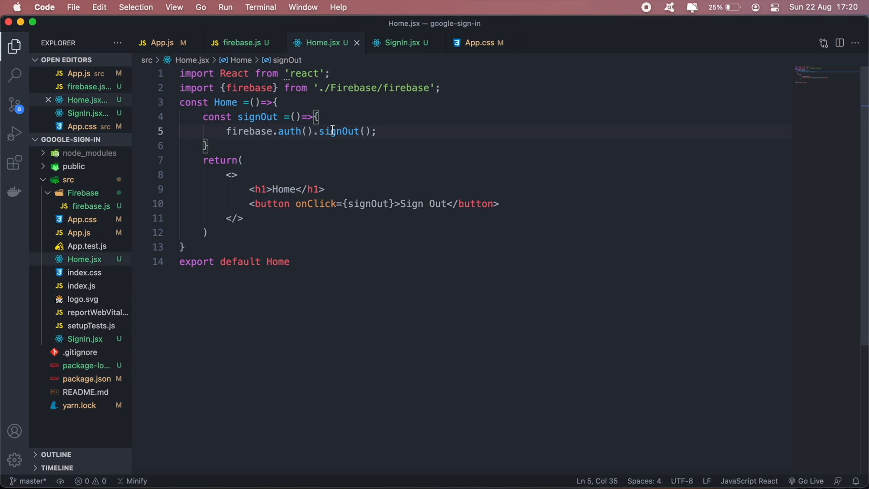
click(162, 42)
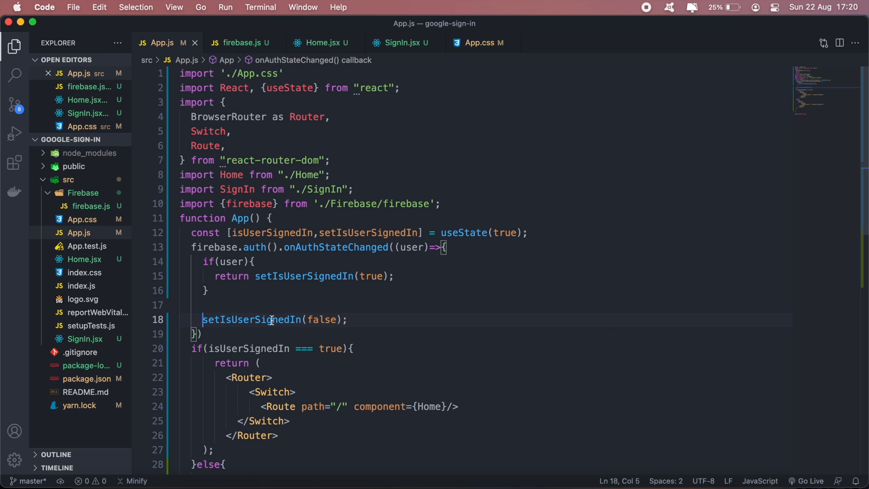
mouse_move(321, 286)
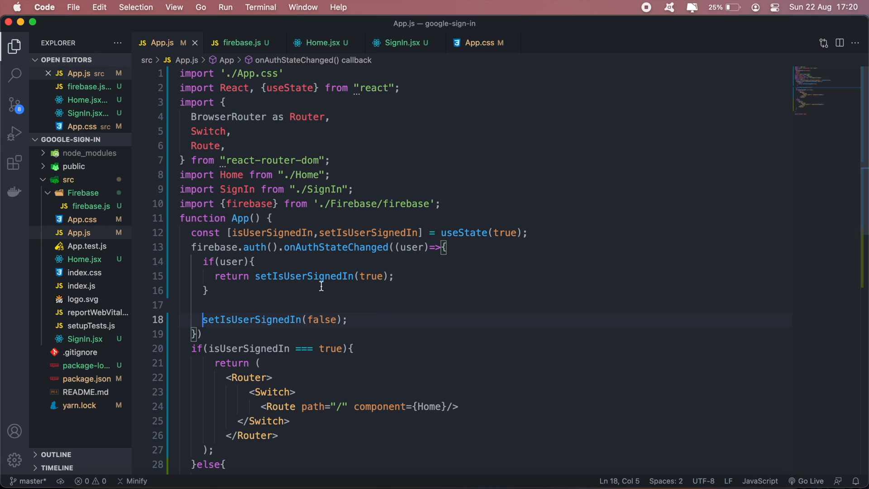
scroll(down, 3)
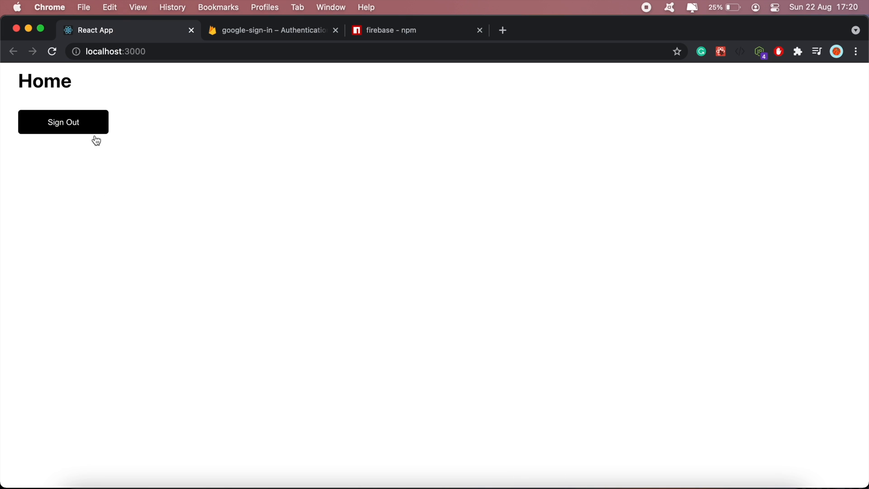
click(63, 122)
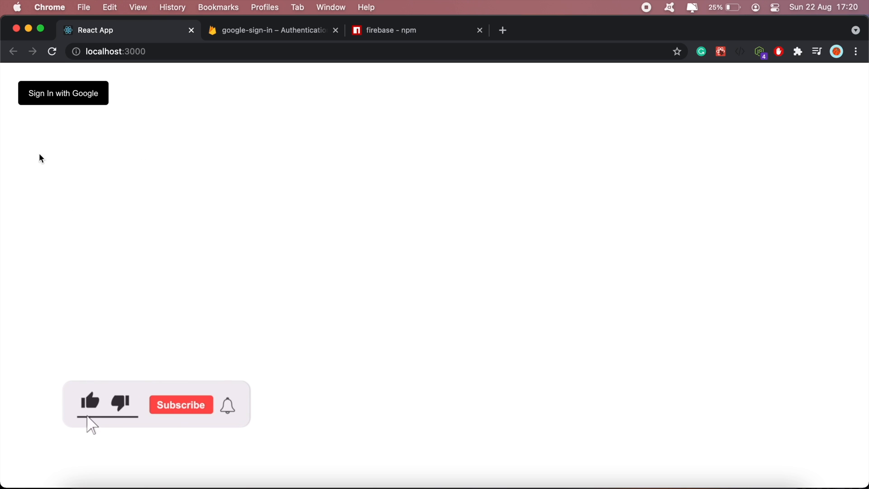
click(63, 92)
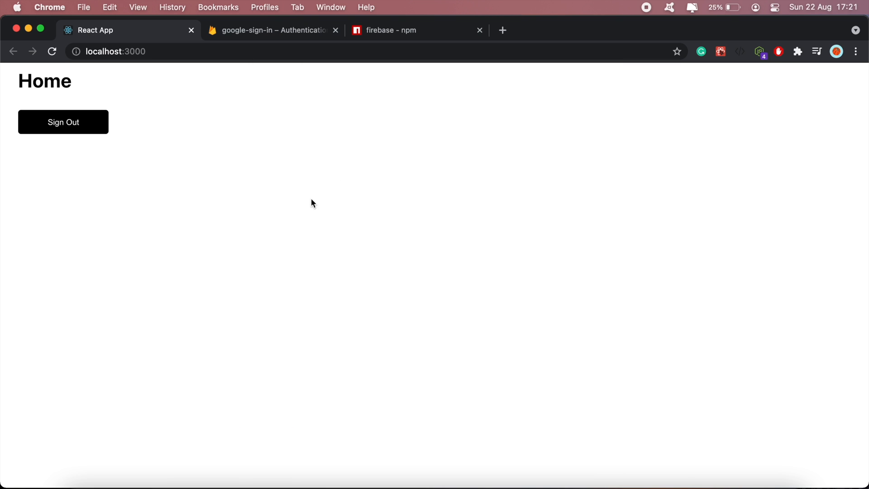
mouse_move(614, 188)
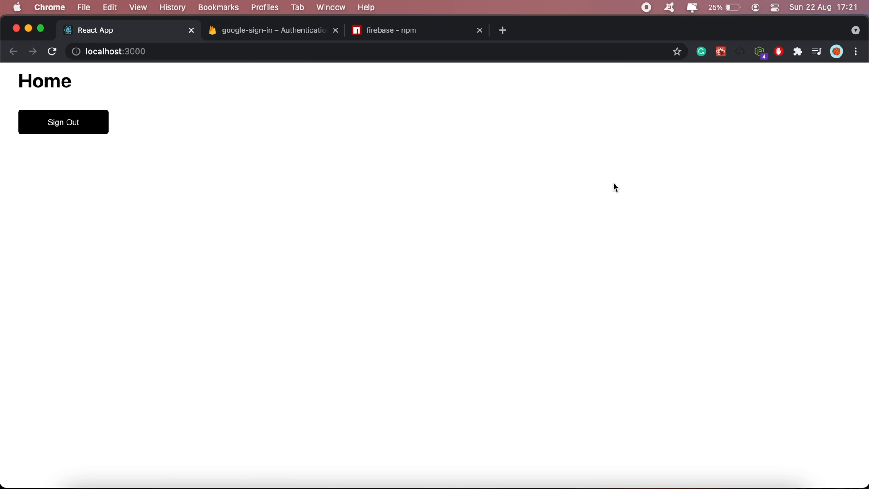
mouse_move(630, 161)
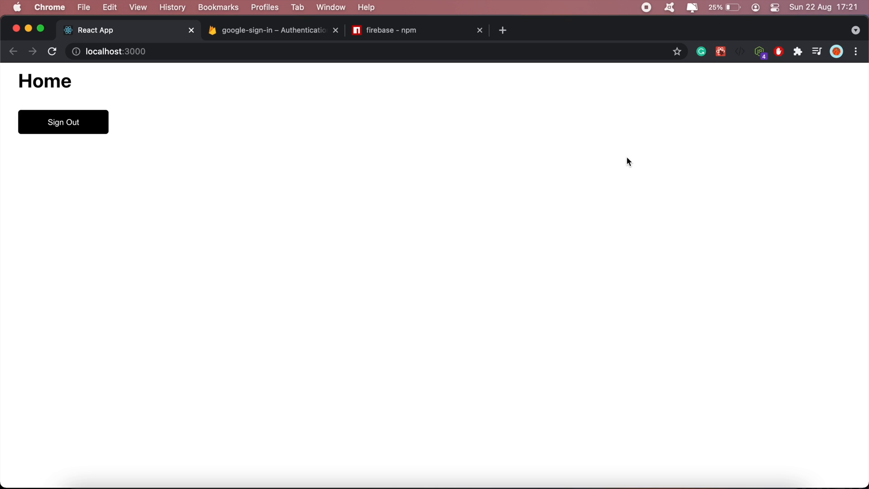